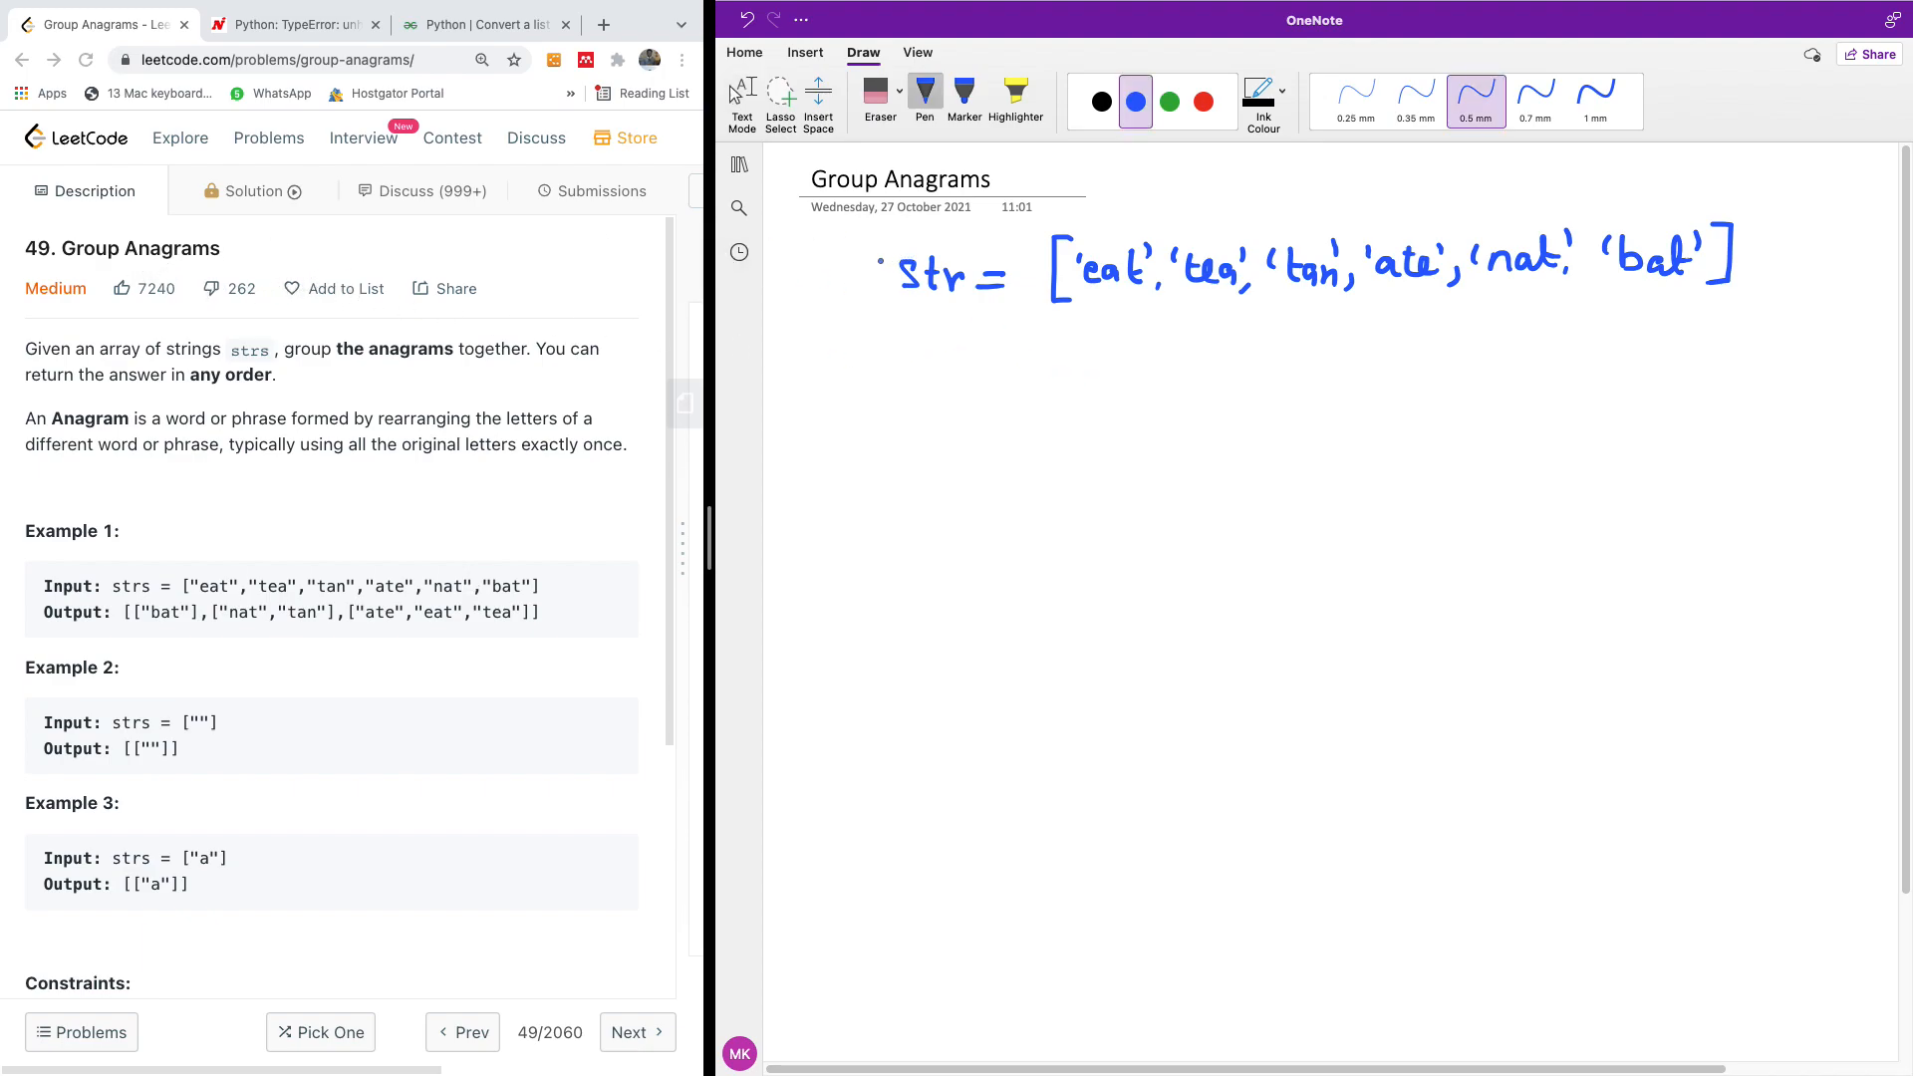
Switch the pen ink to the green swatch for the upcoming notes.
left_click(1170, 102)
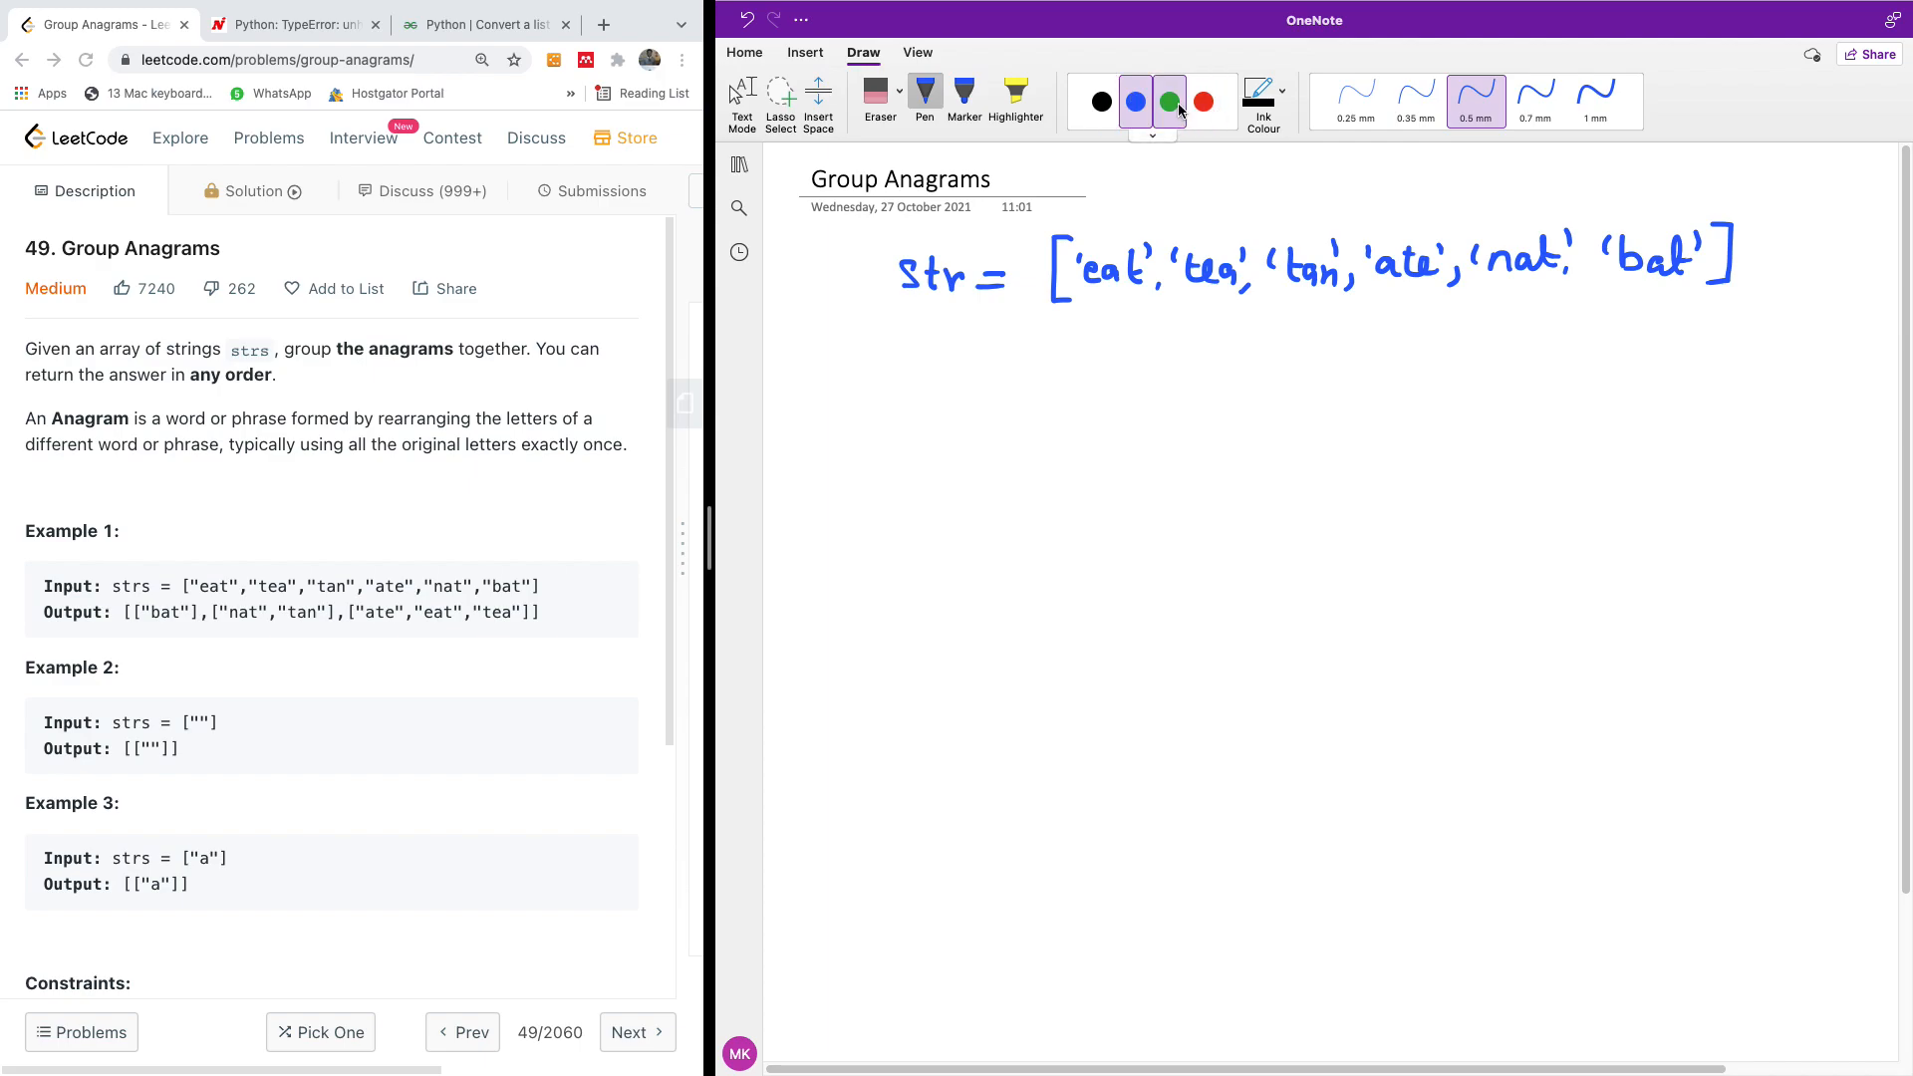
left_click(1168, 101)
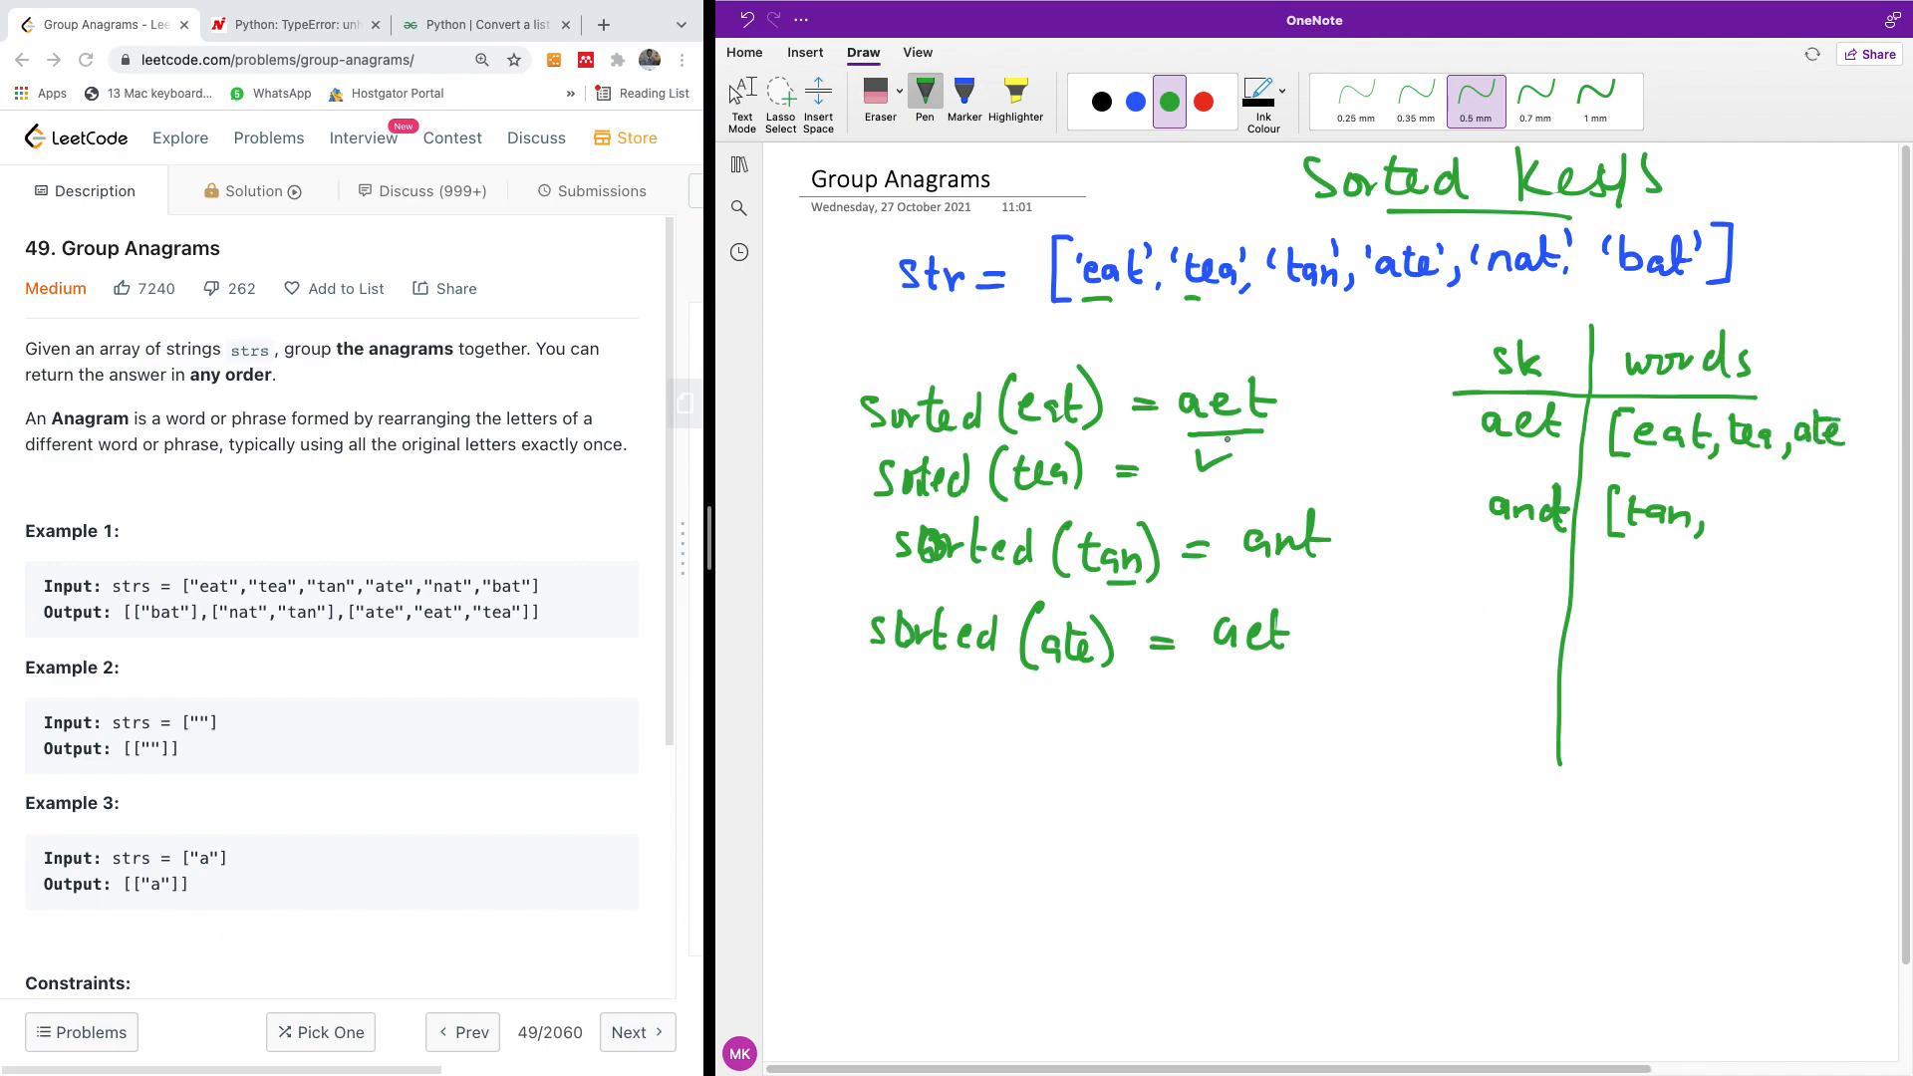
Handwrite sorted keys and a sk/words table with rows aet and ant.
left_click(887, 715)
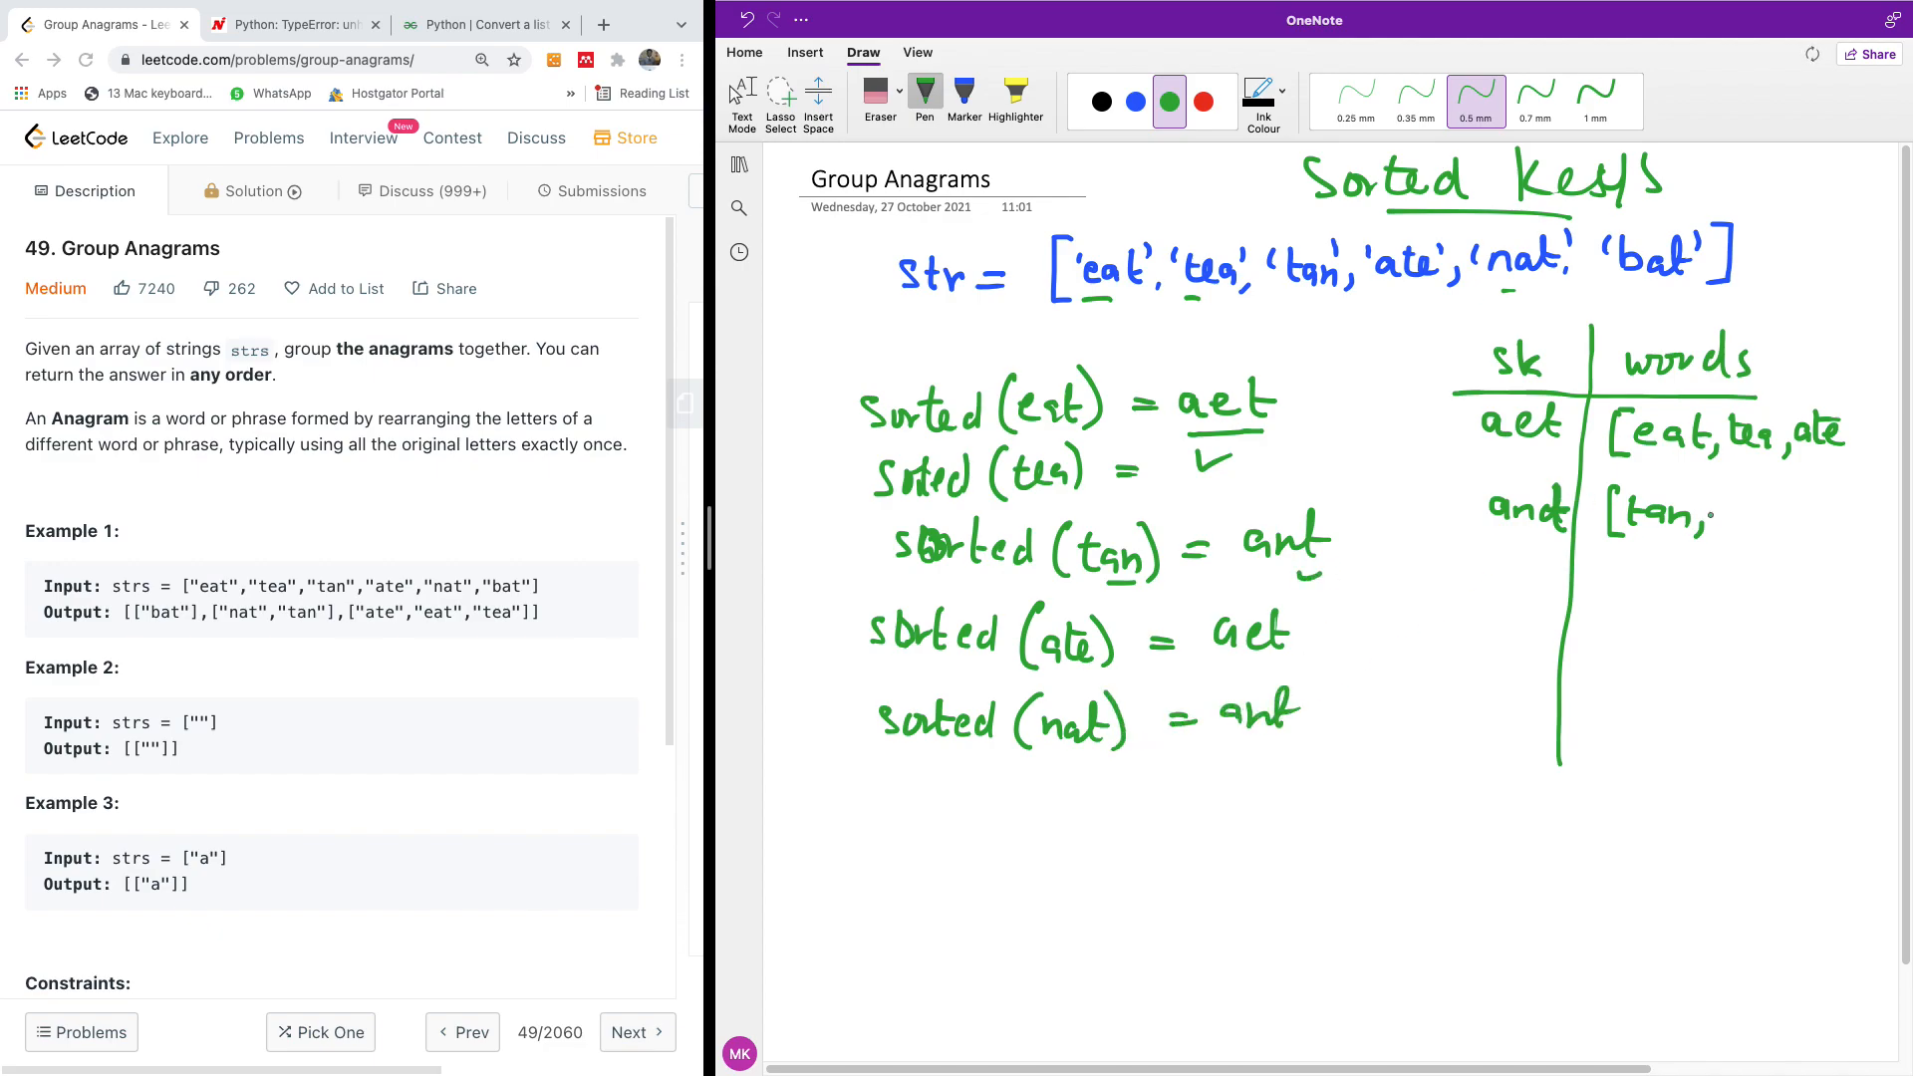
left_click(1745, 518)
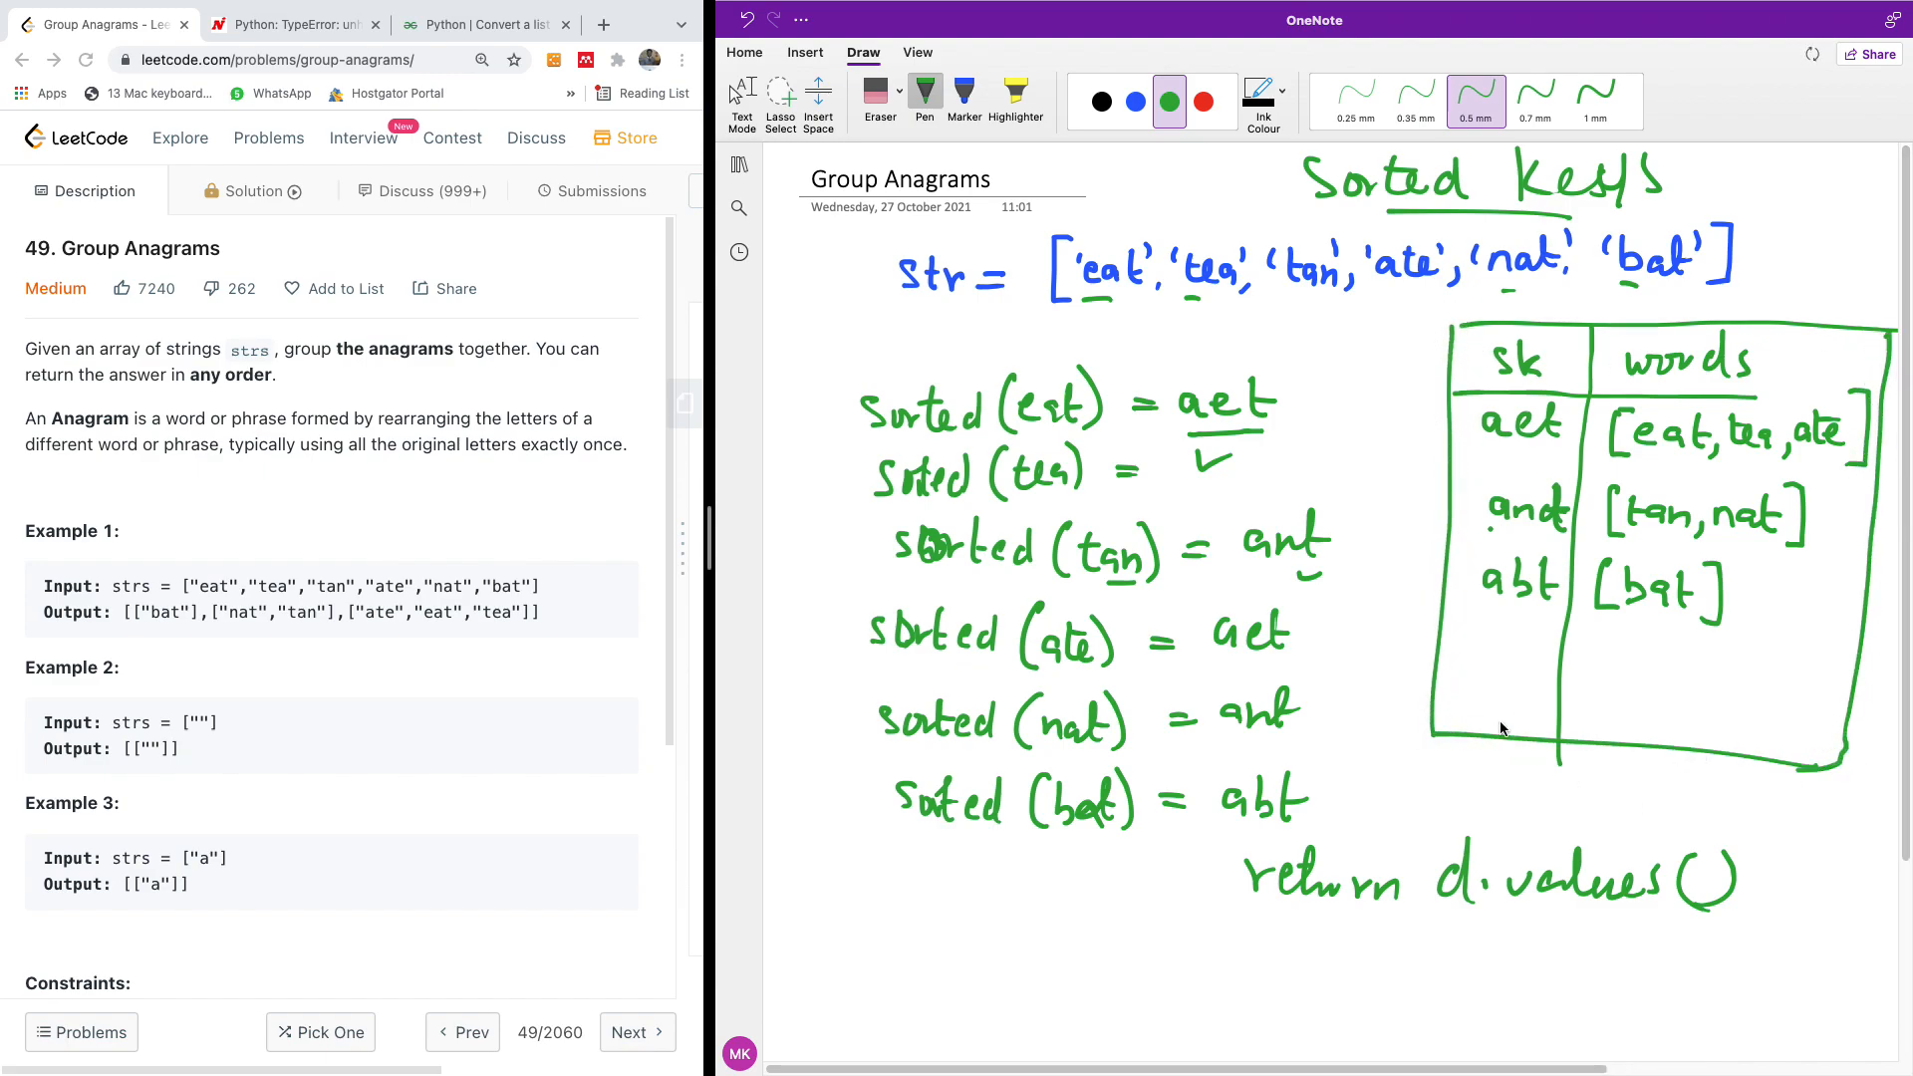
mouse_move(1827, 420)
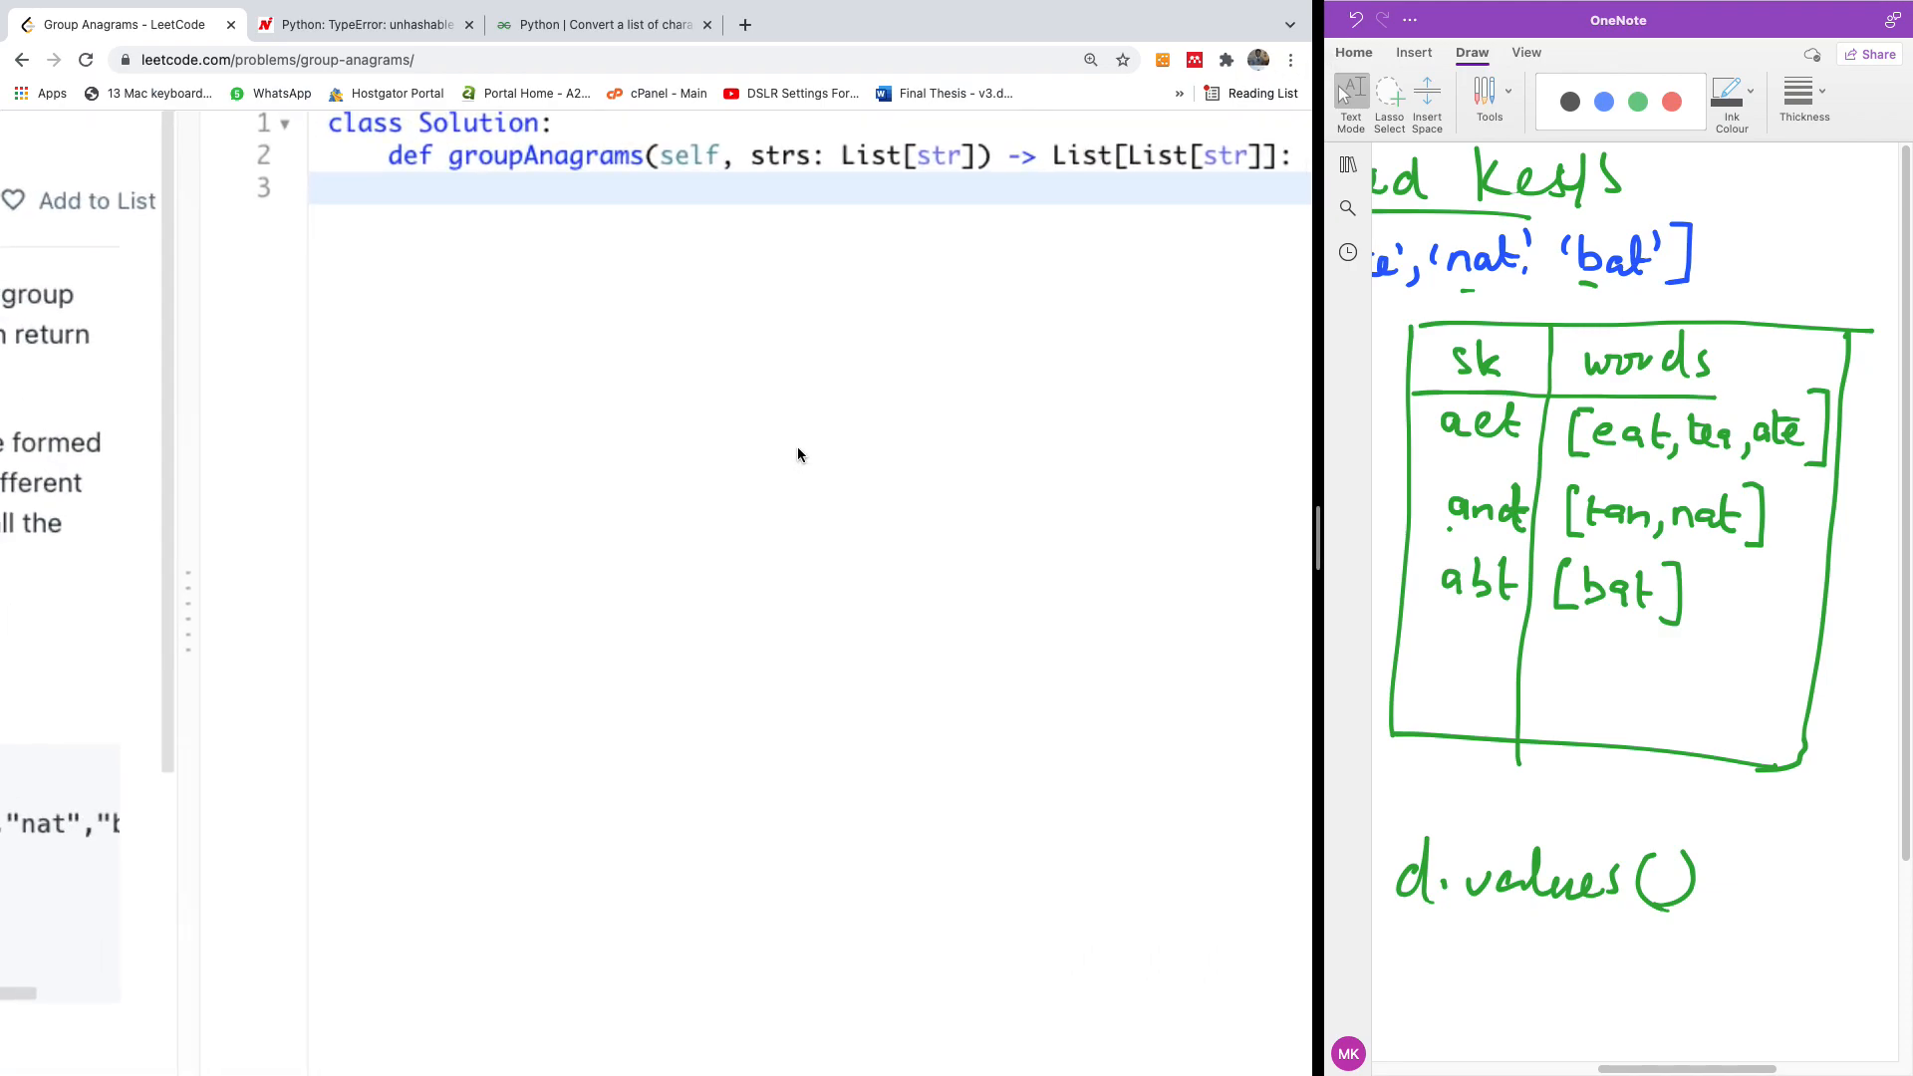
Initialize an empty dictionary with d = {} at the top of the solution.
scroll("up", 3)
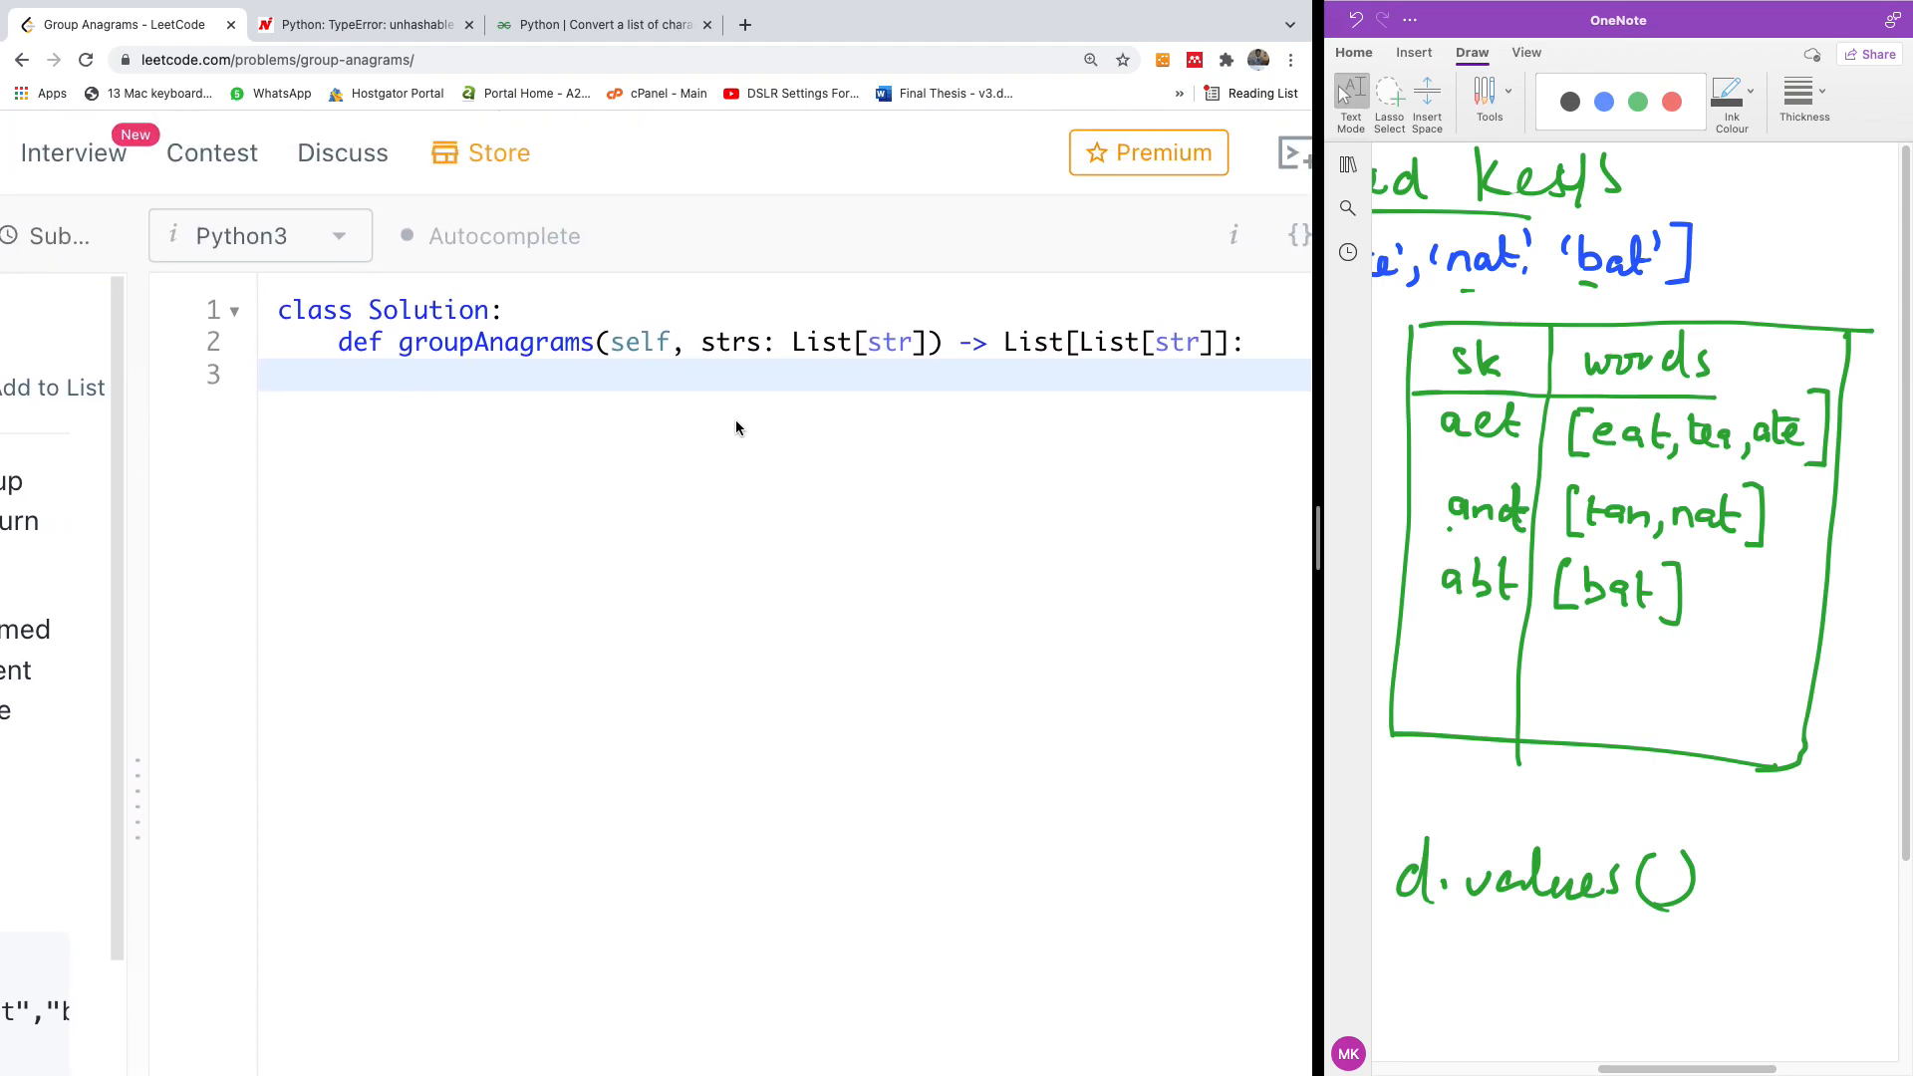
type("d =")
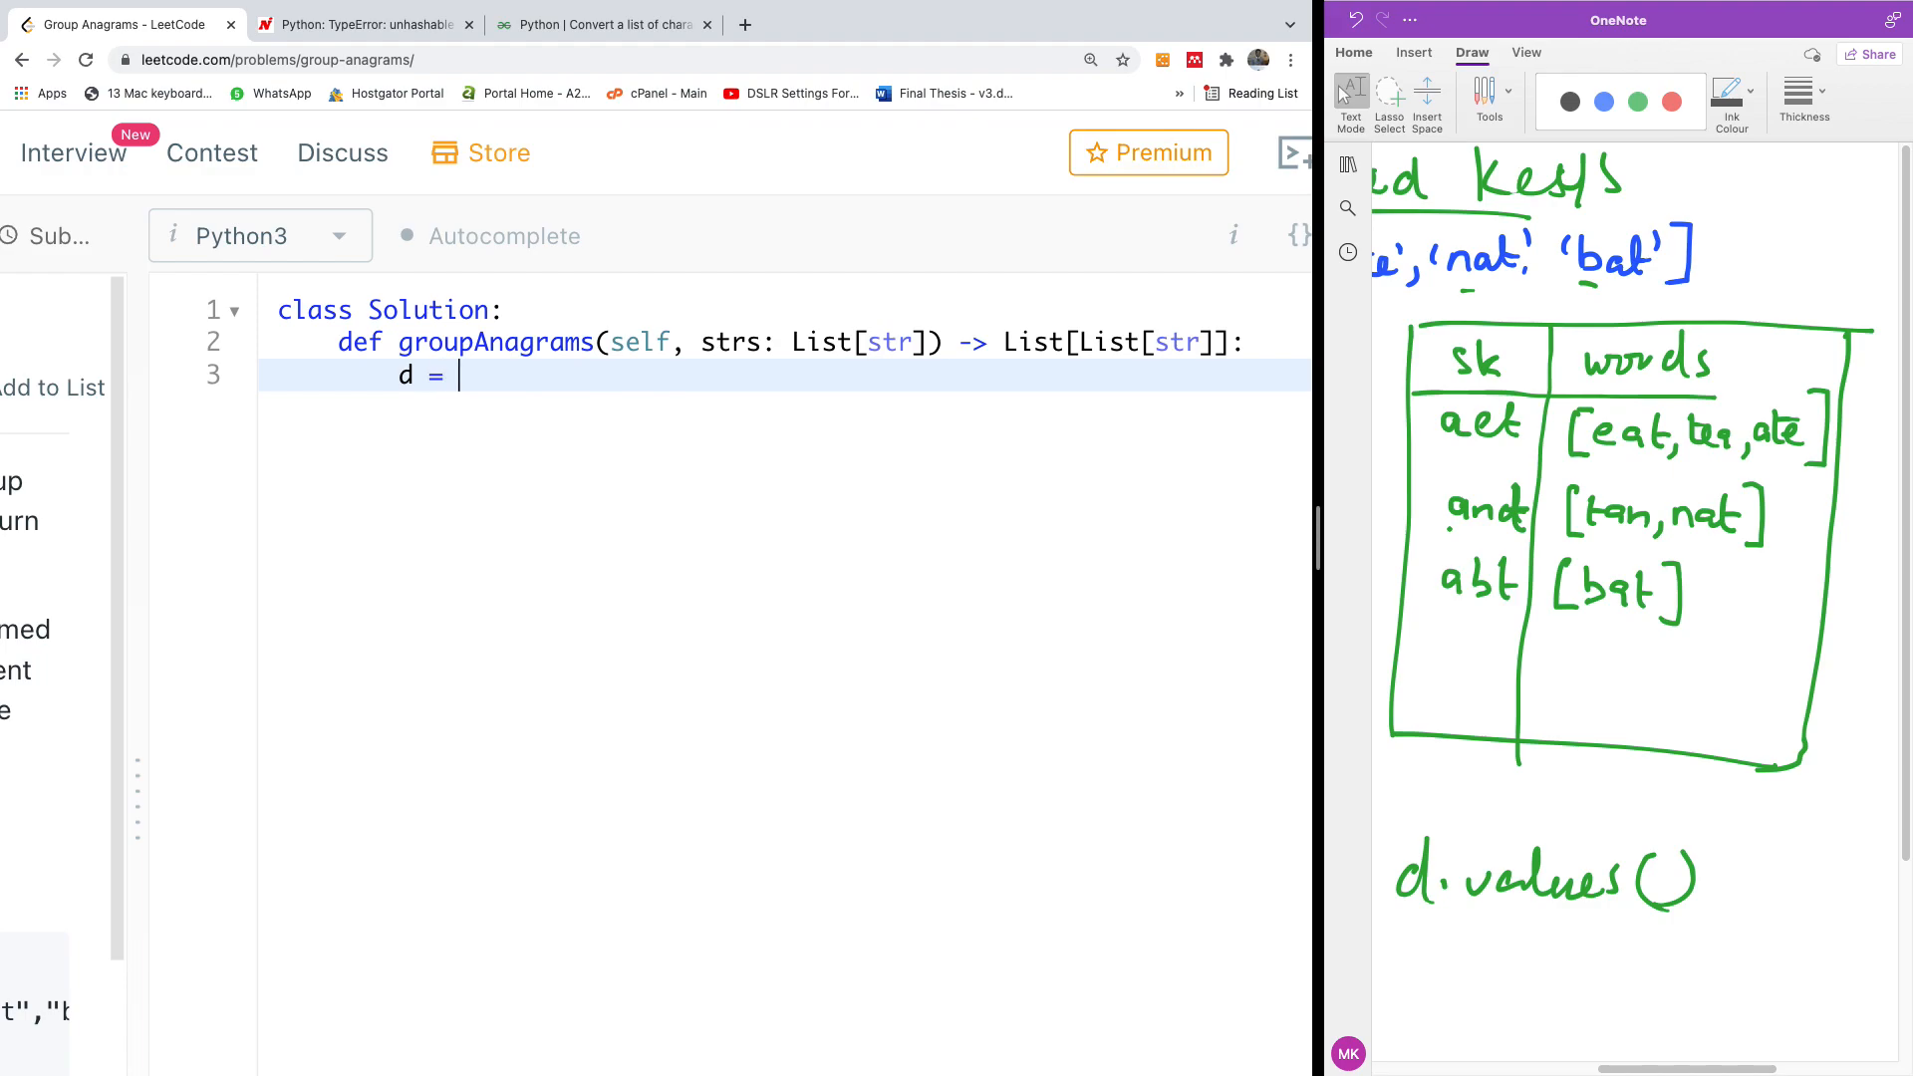
type("{}")
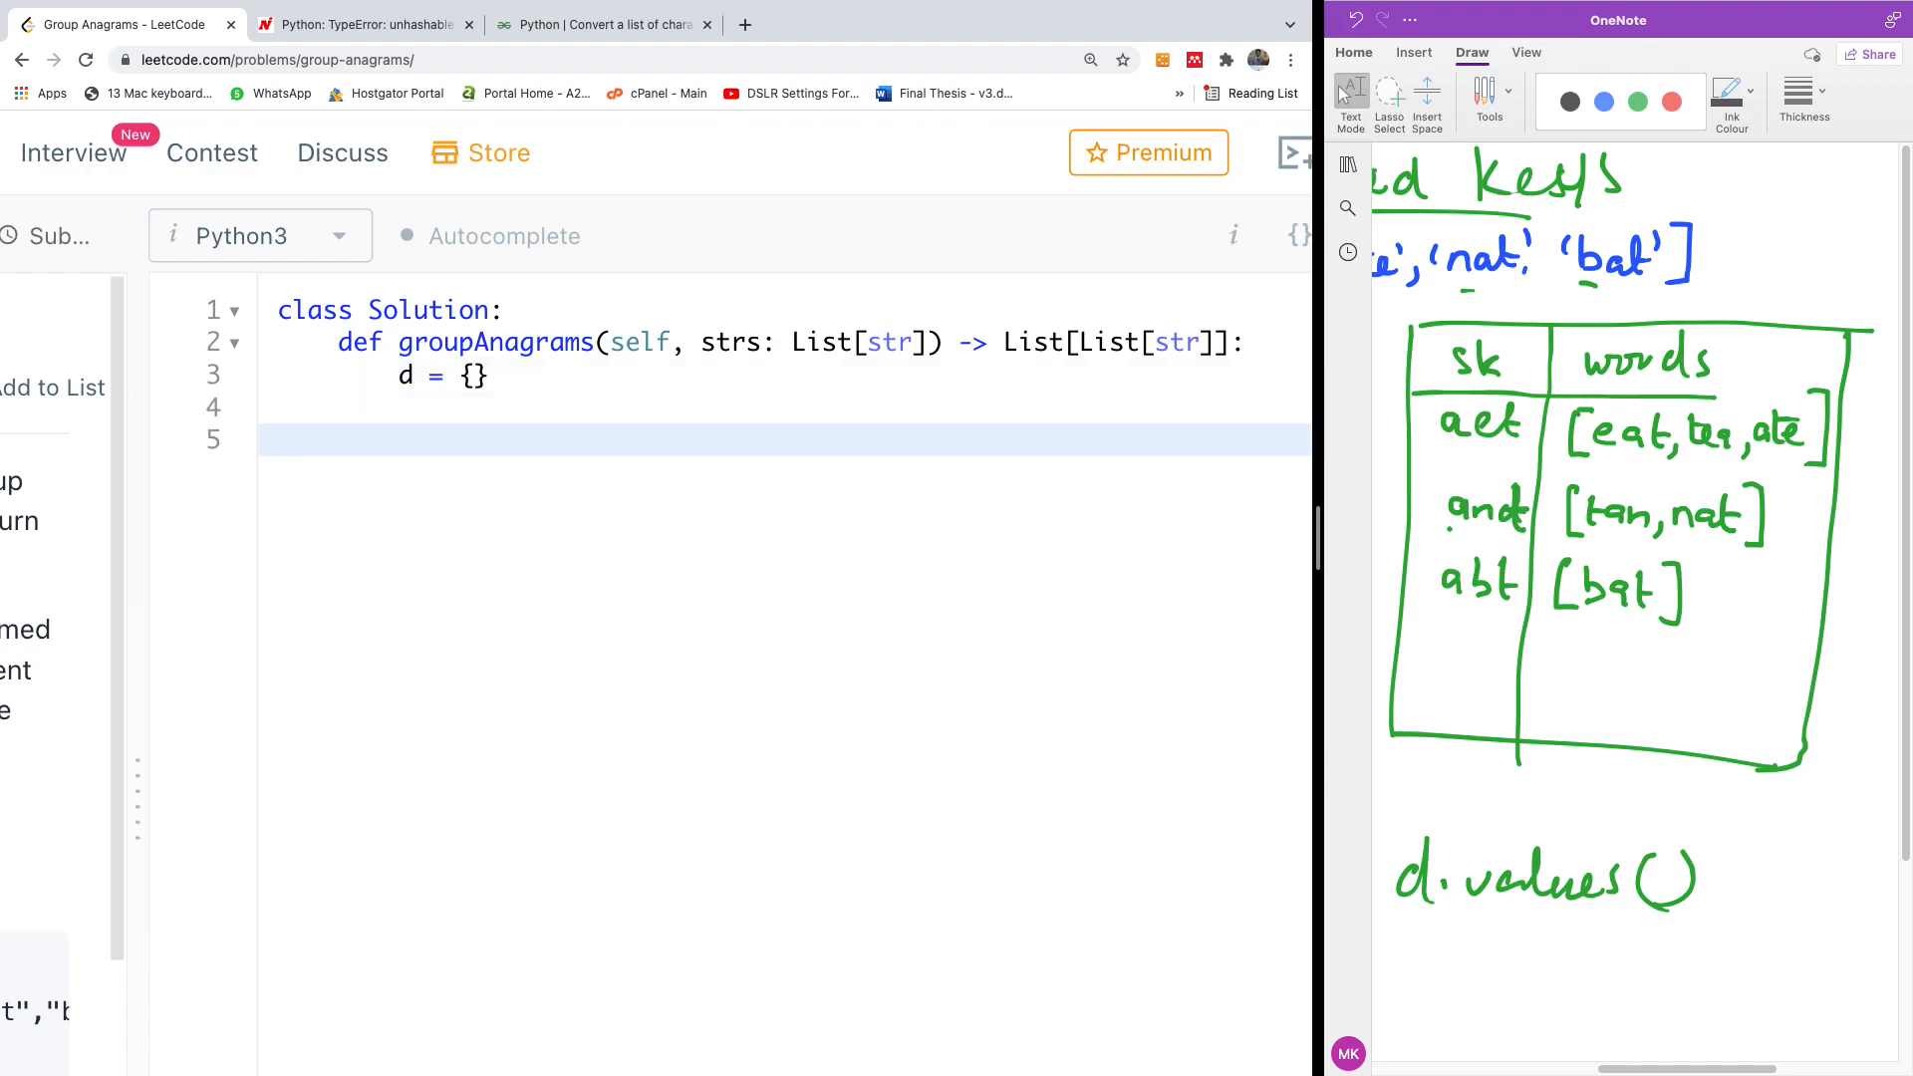
left_click(399, 441)
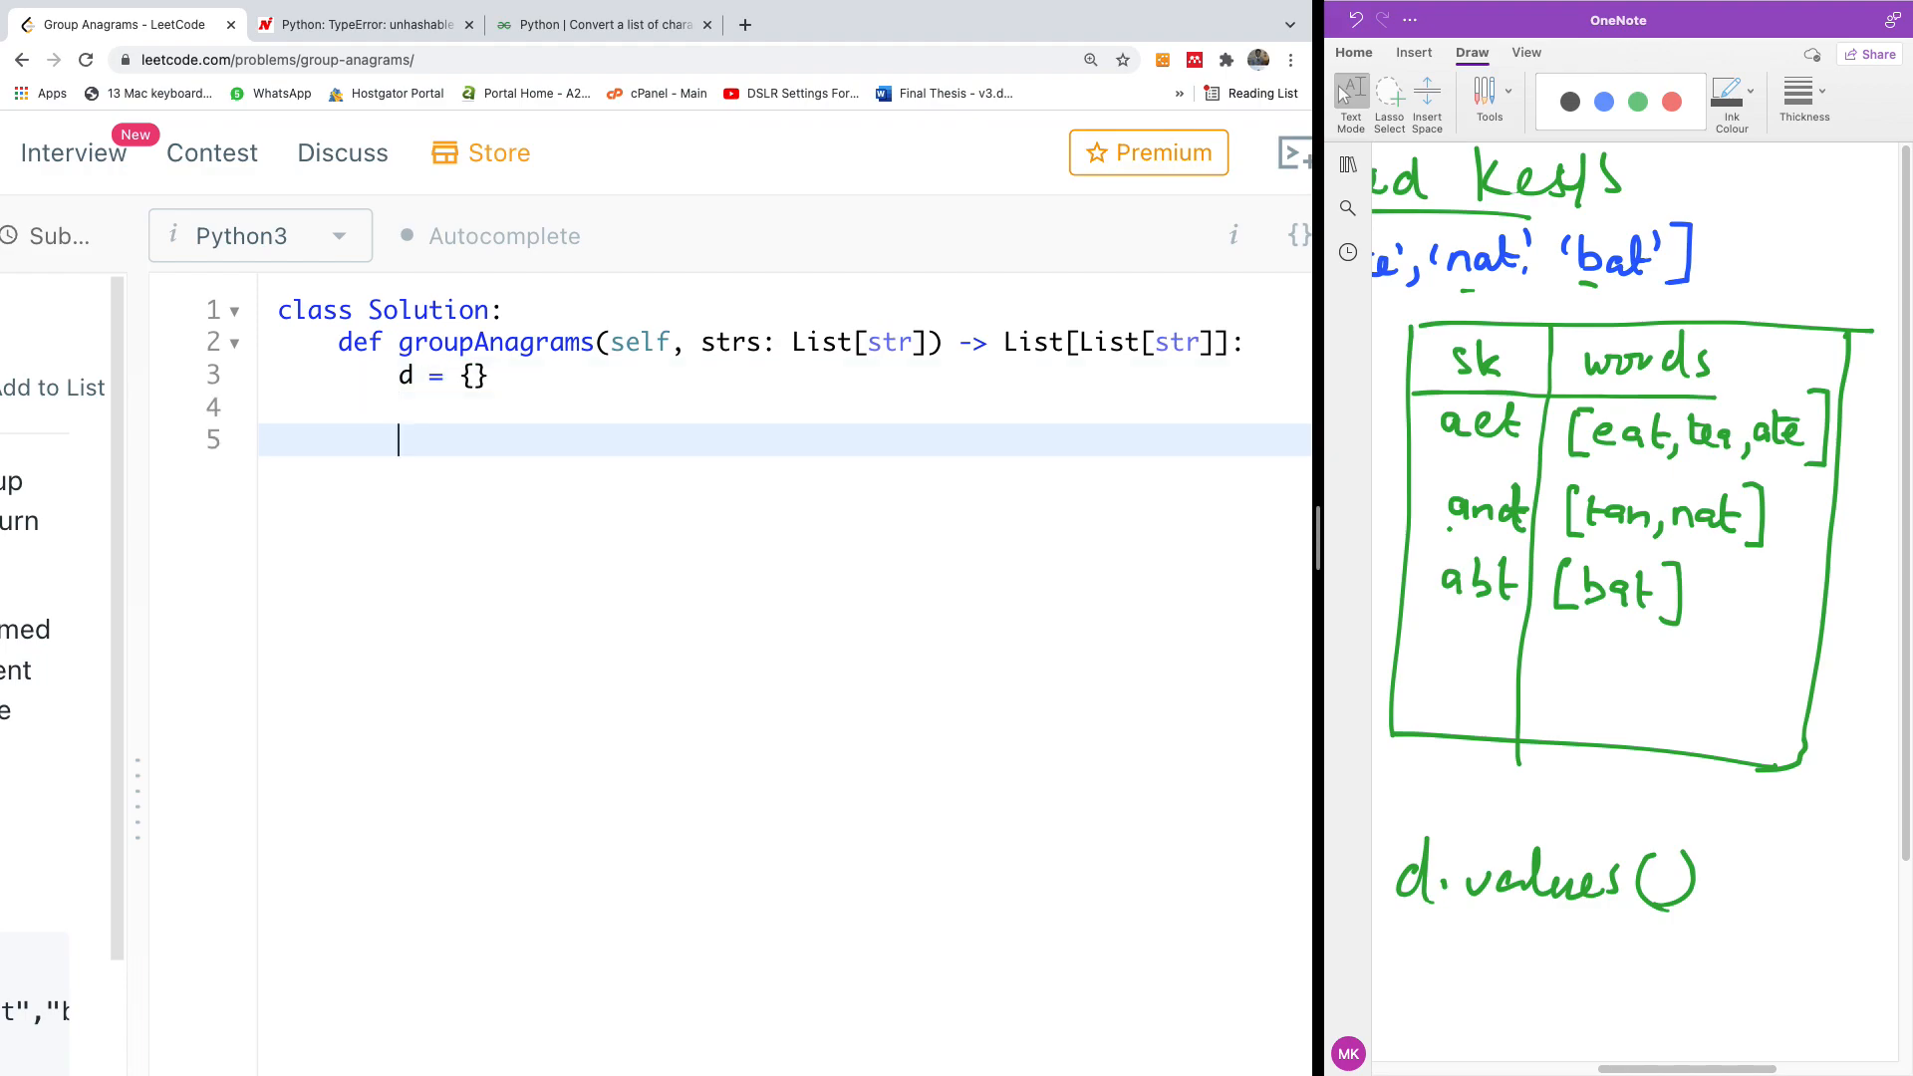
Loop 'for word in strs:' and print(sorted(word)) for each word.
type("for")
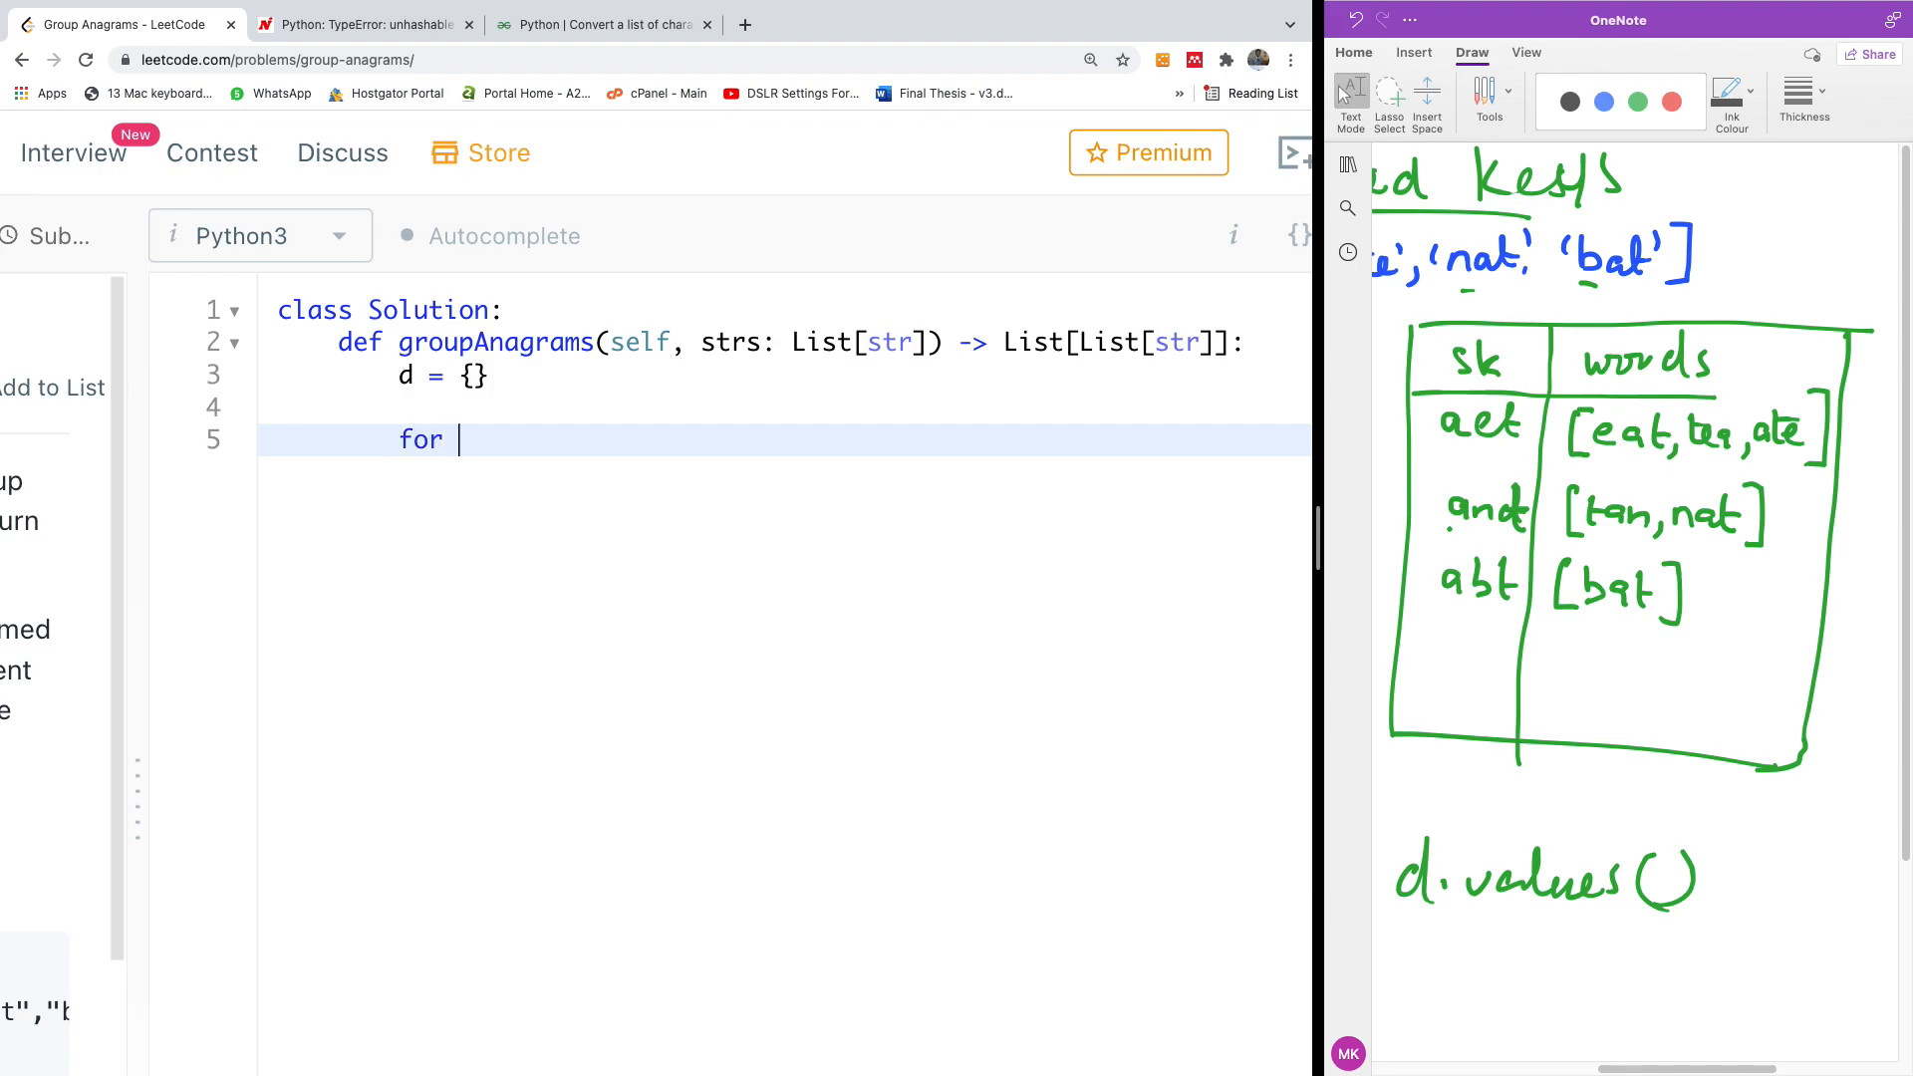
type("word in")
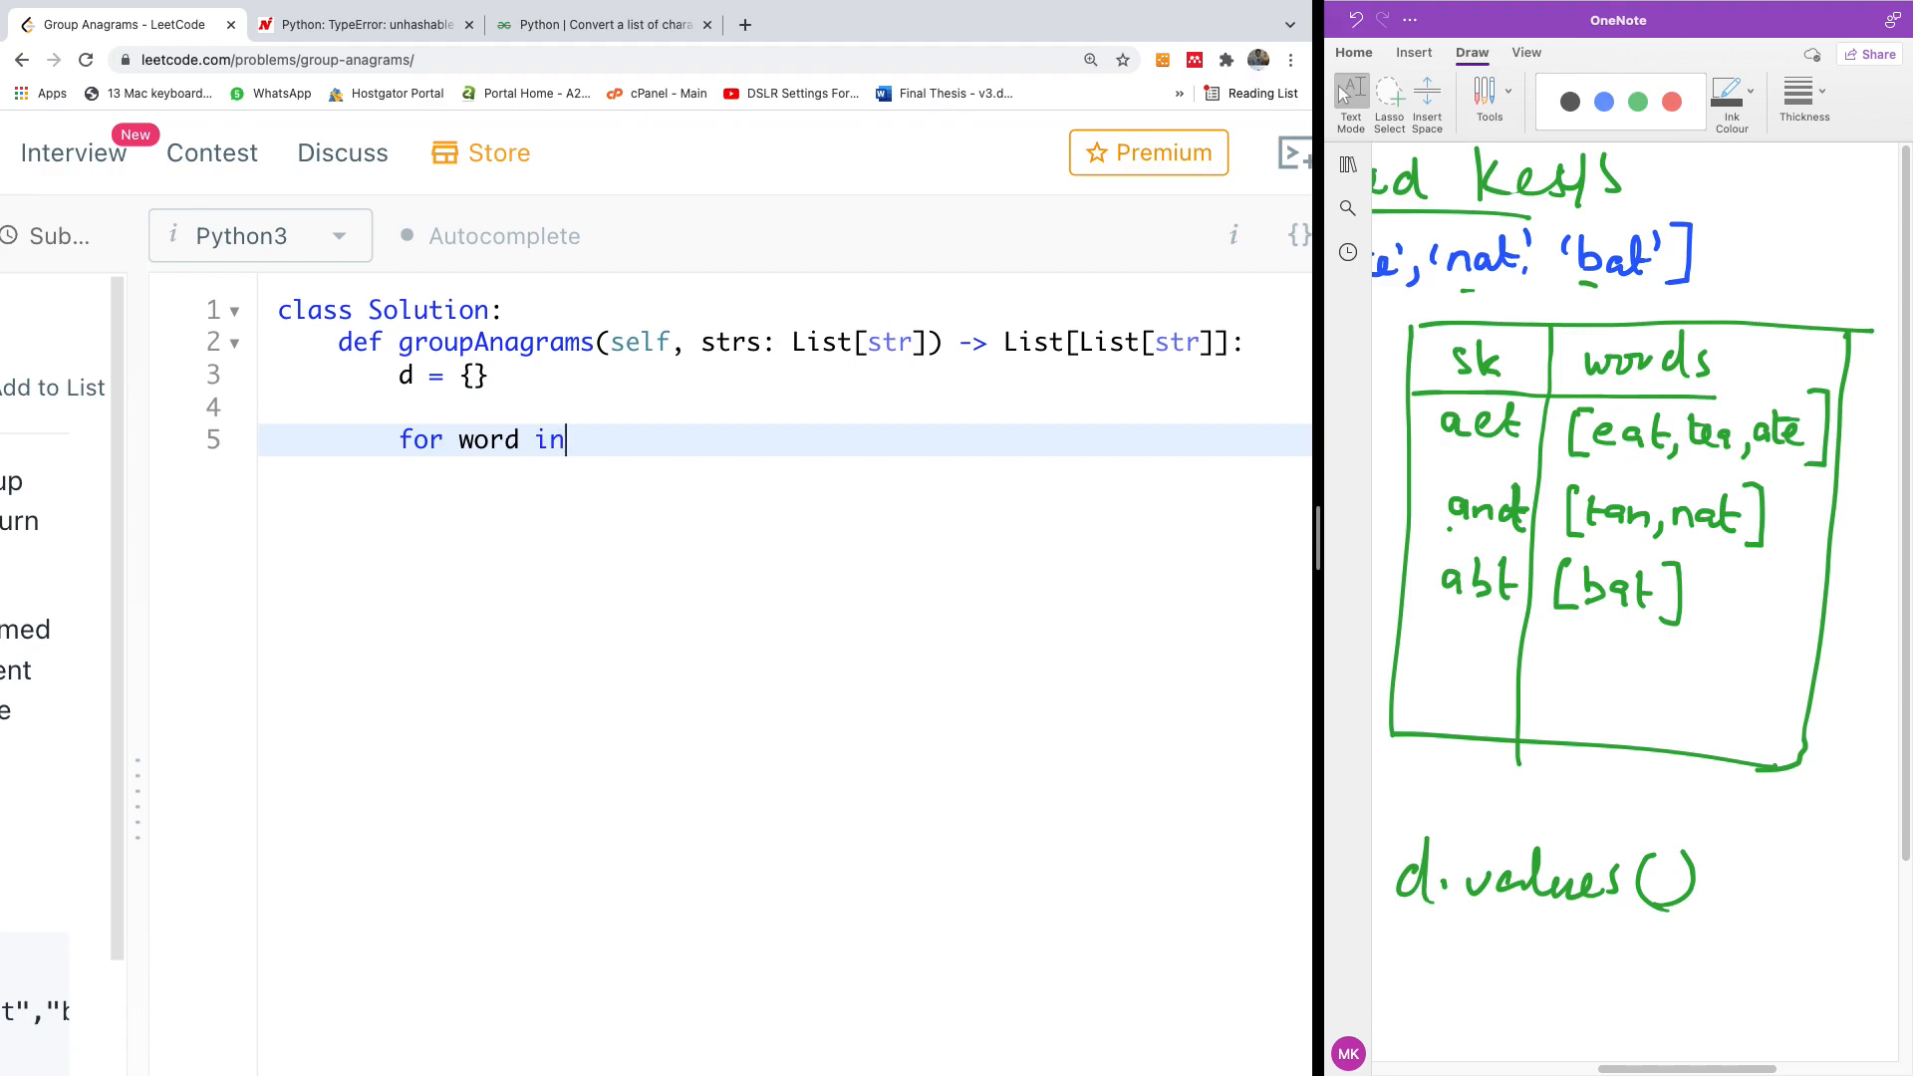
type("strs:")
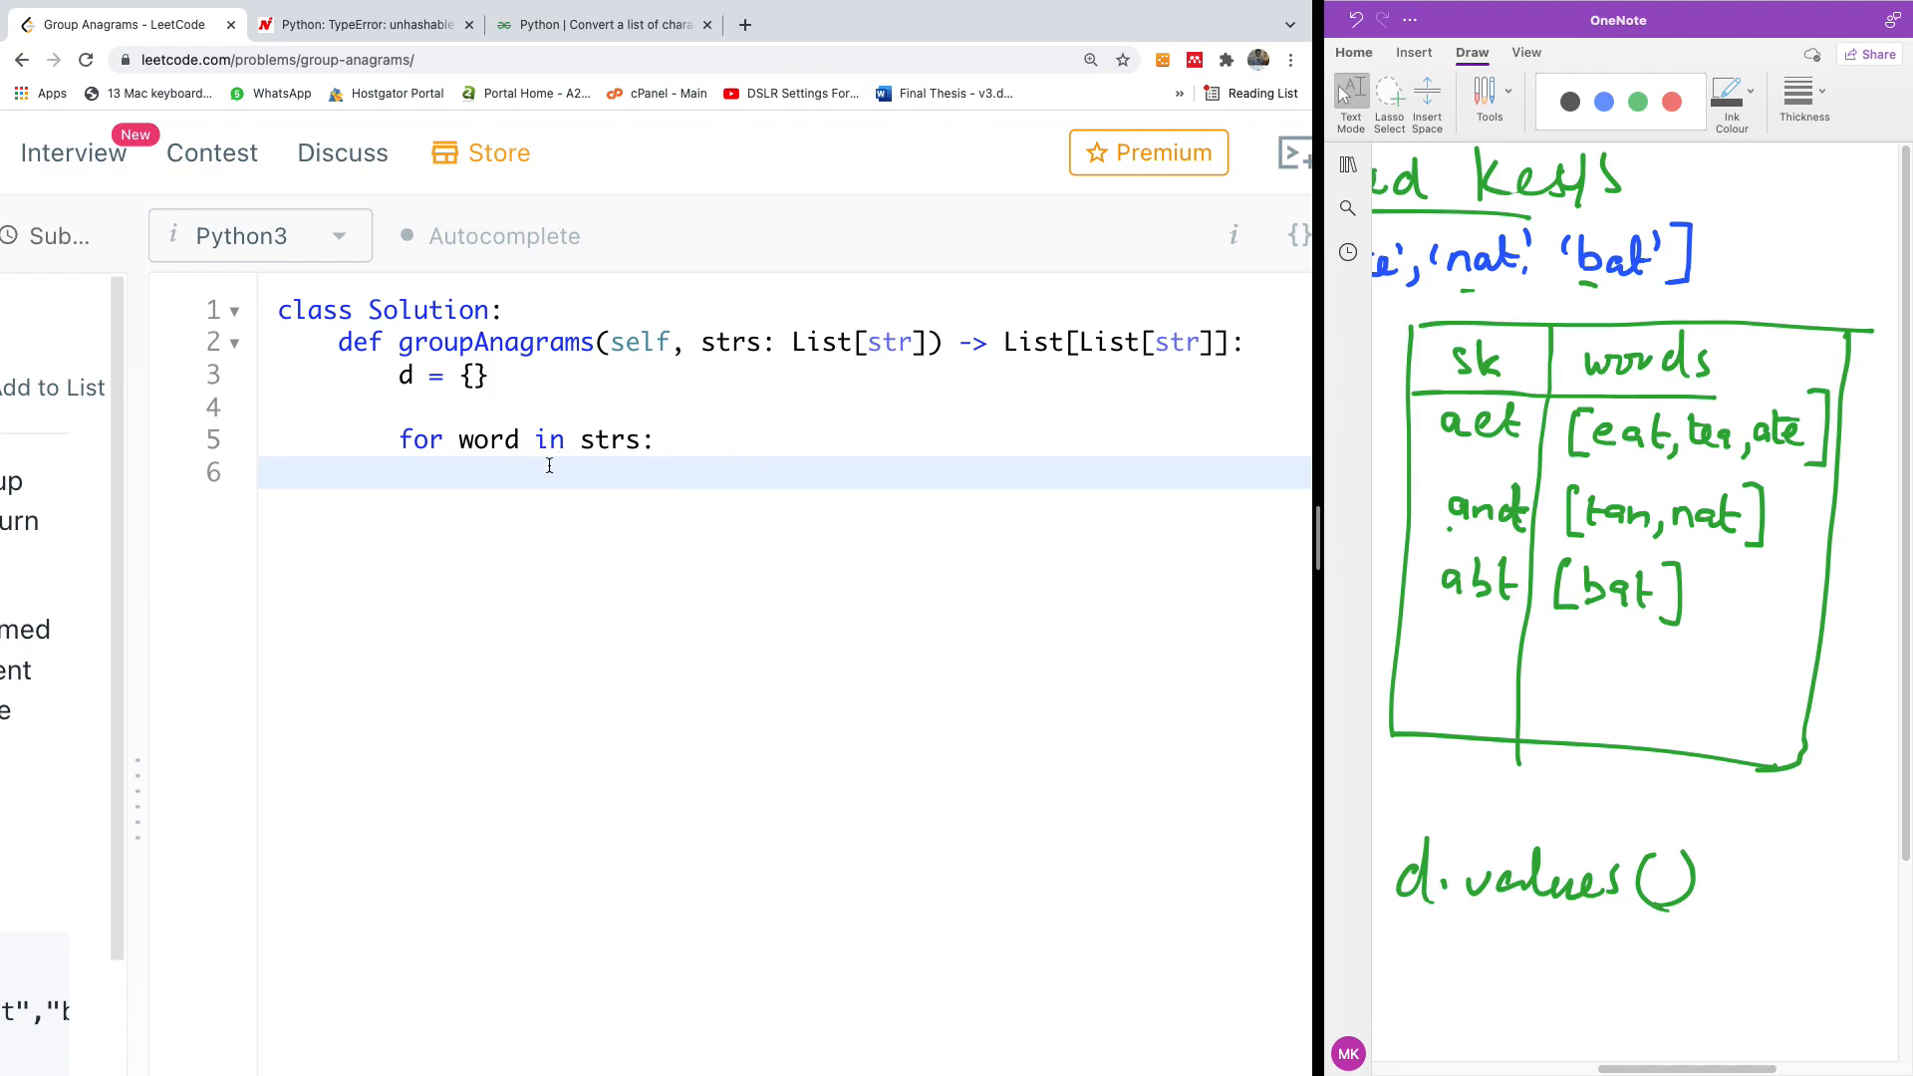
type("sorted")
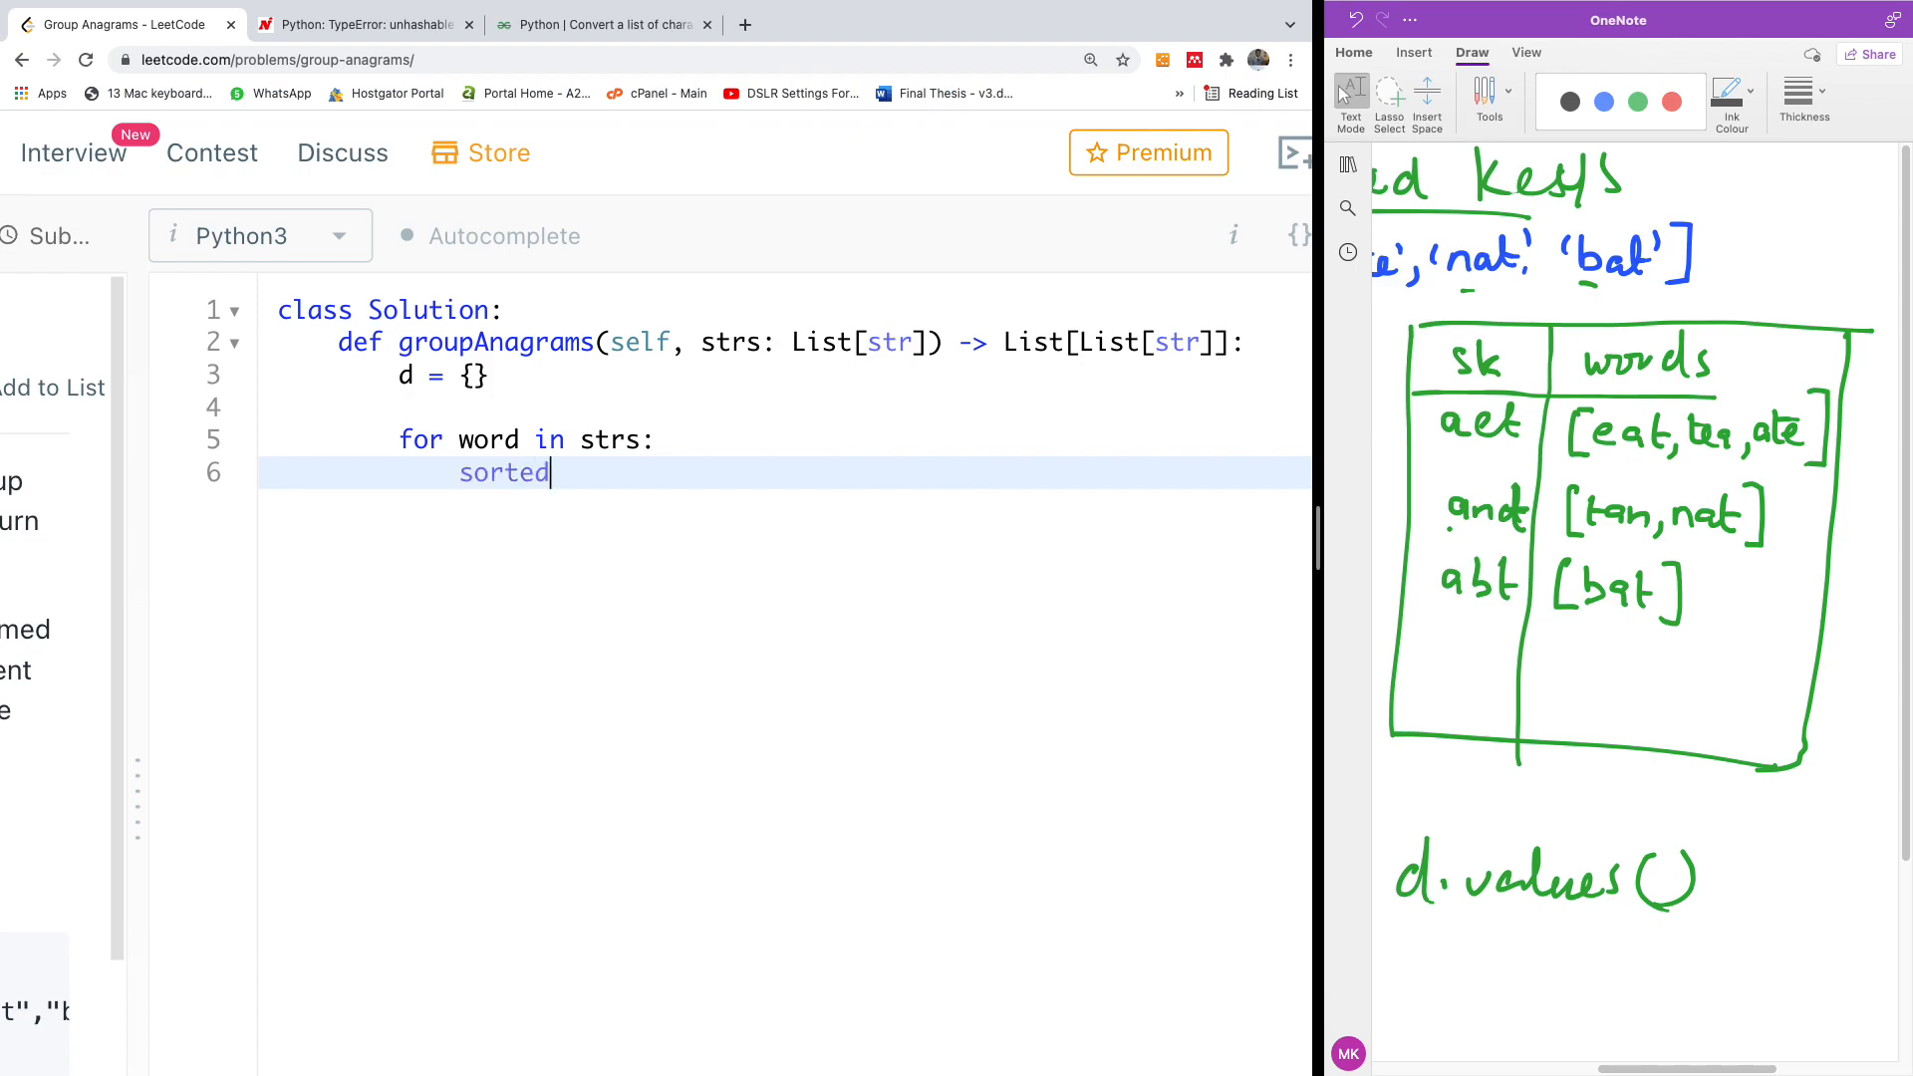
type("()")
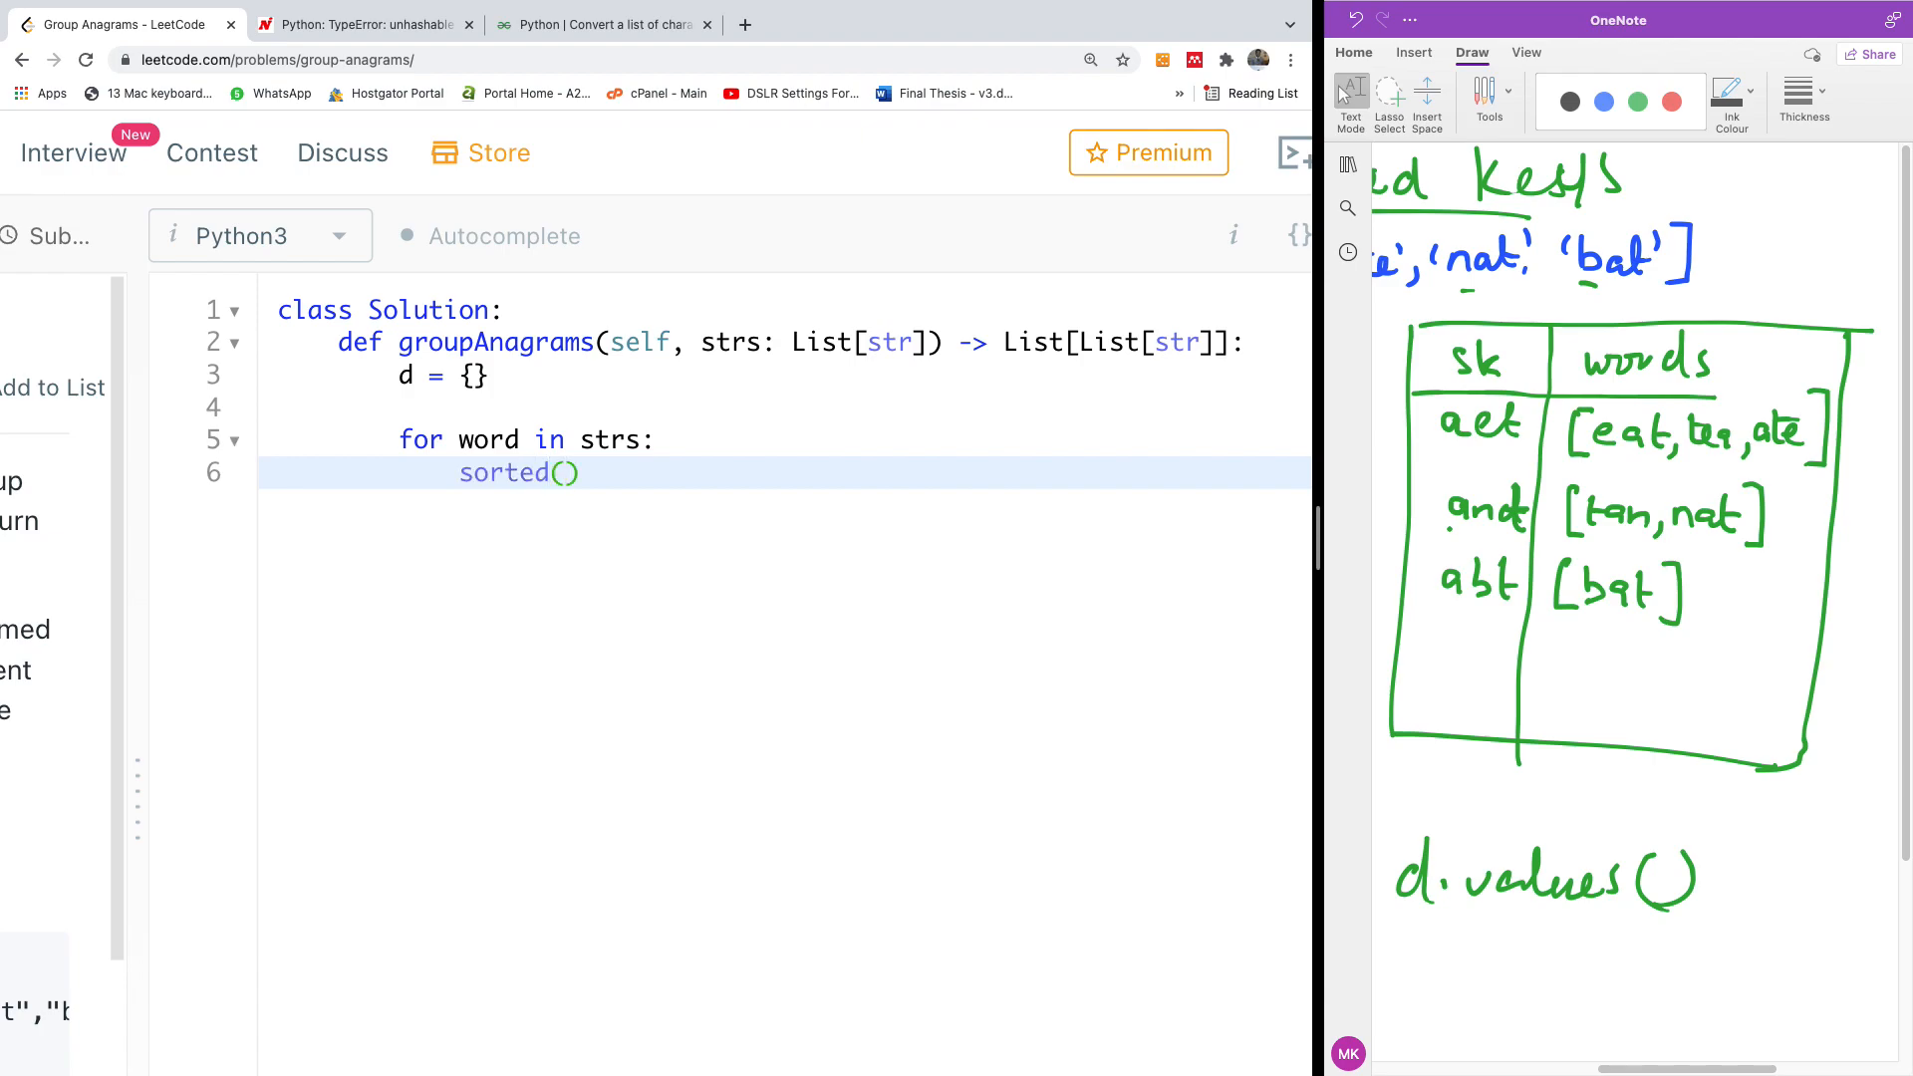
type("word")
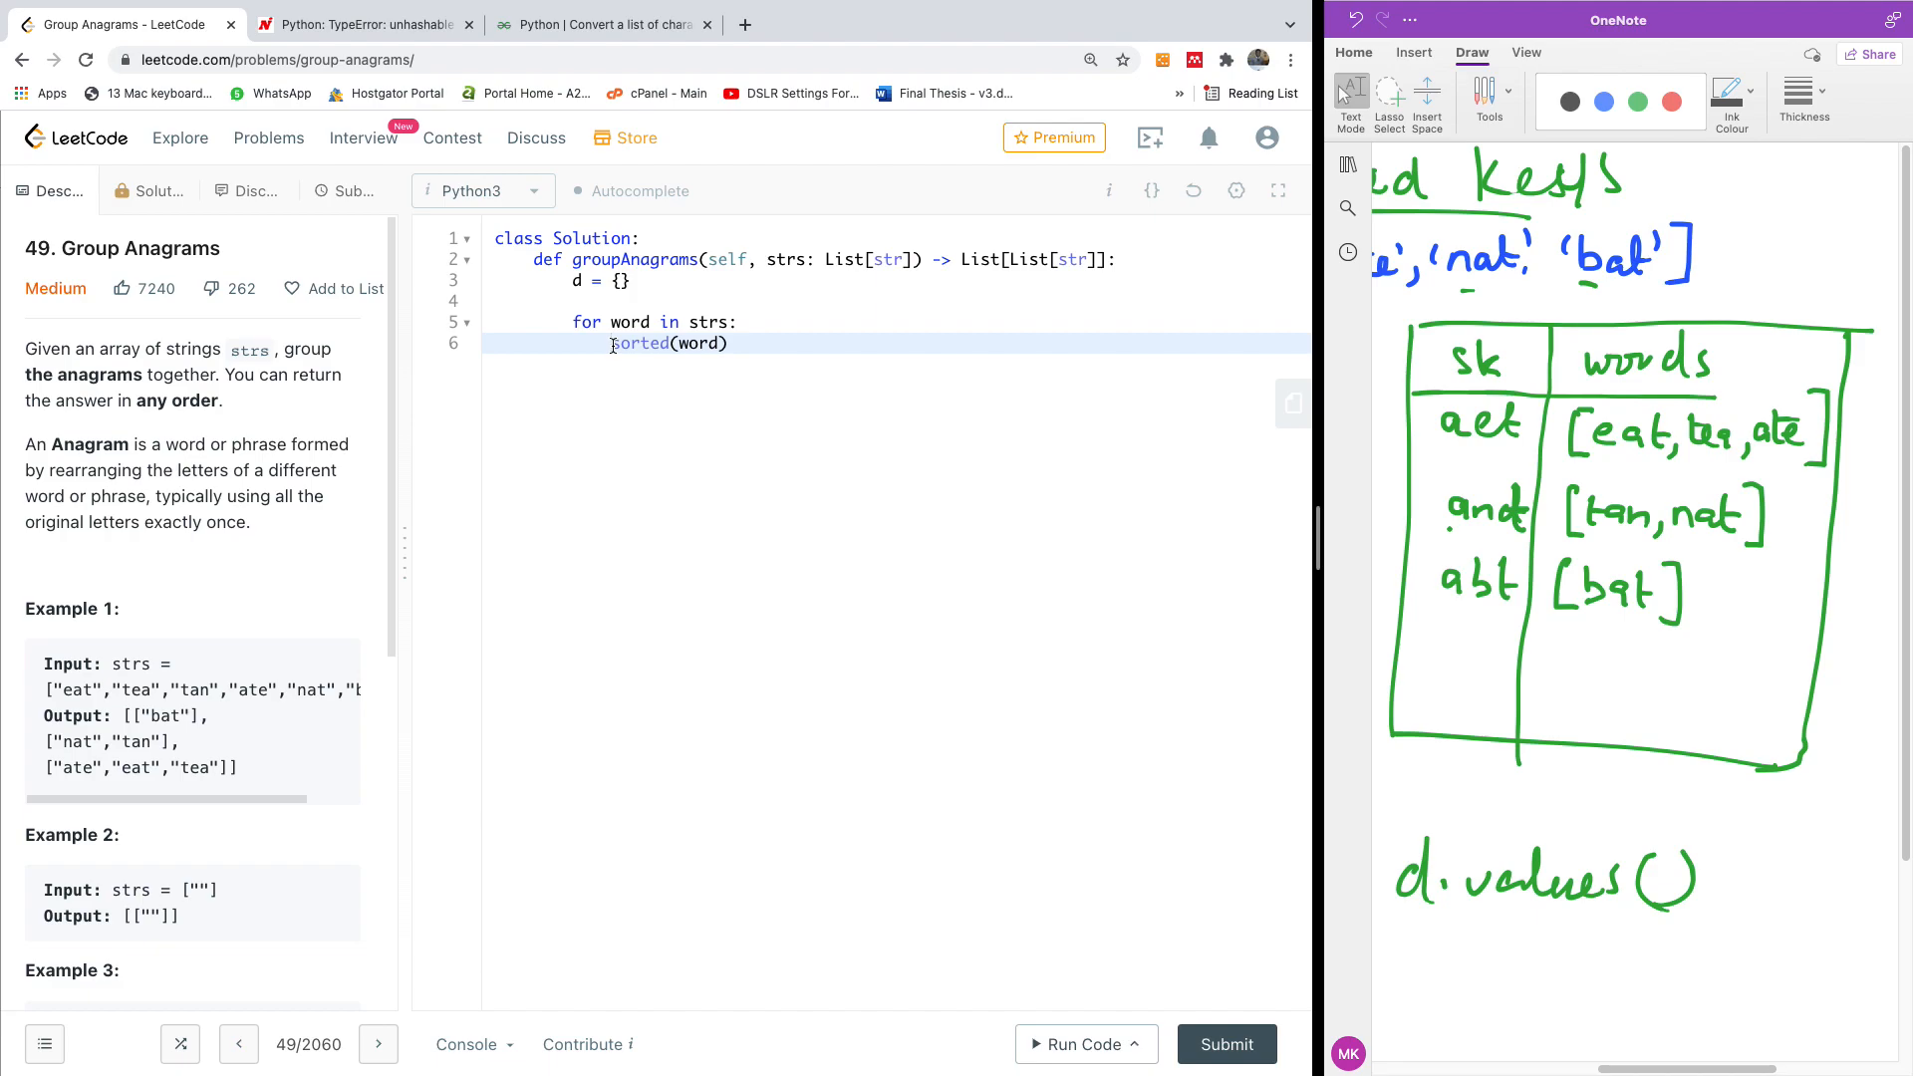
type("print")
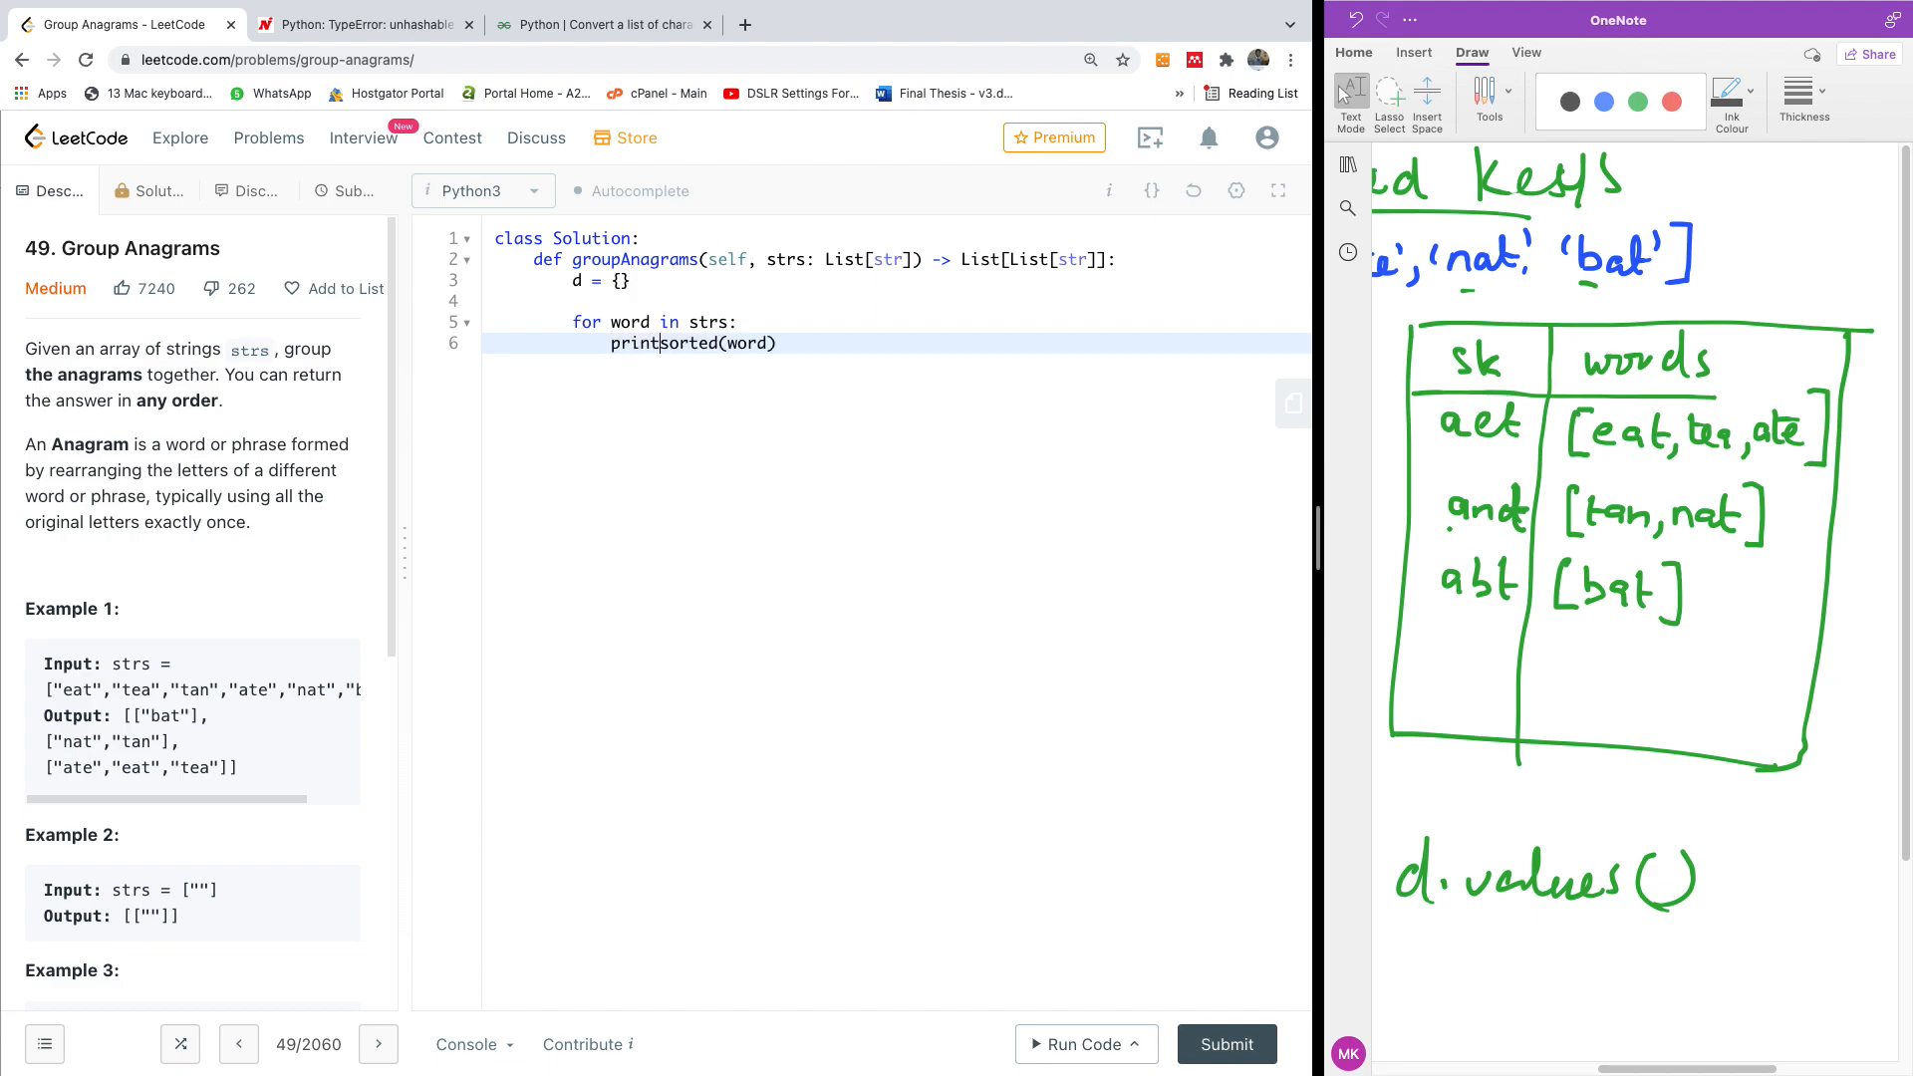
type("(")
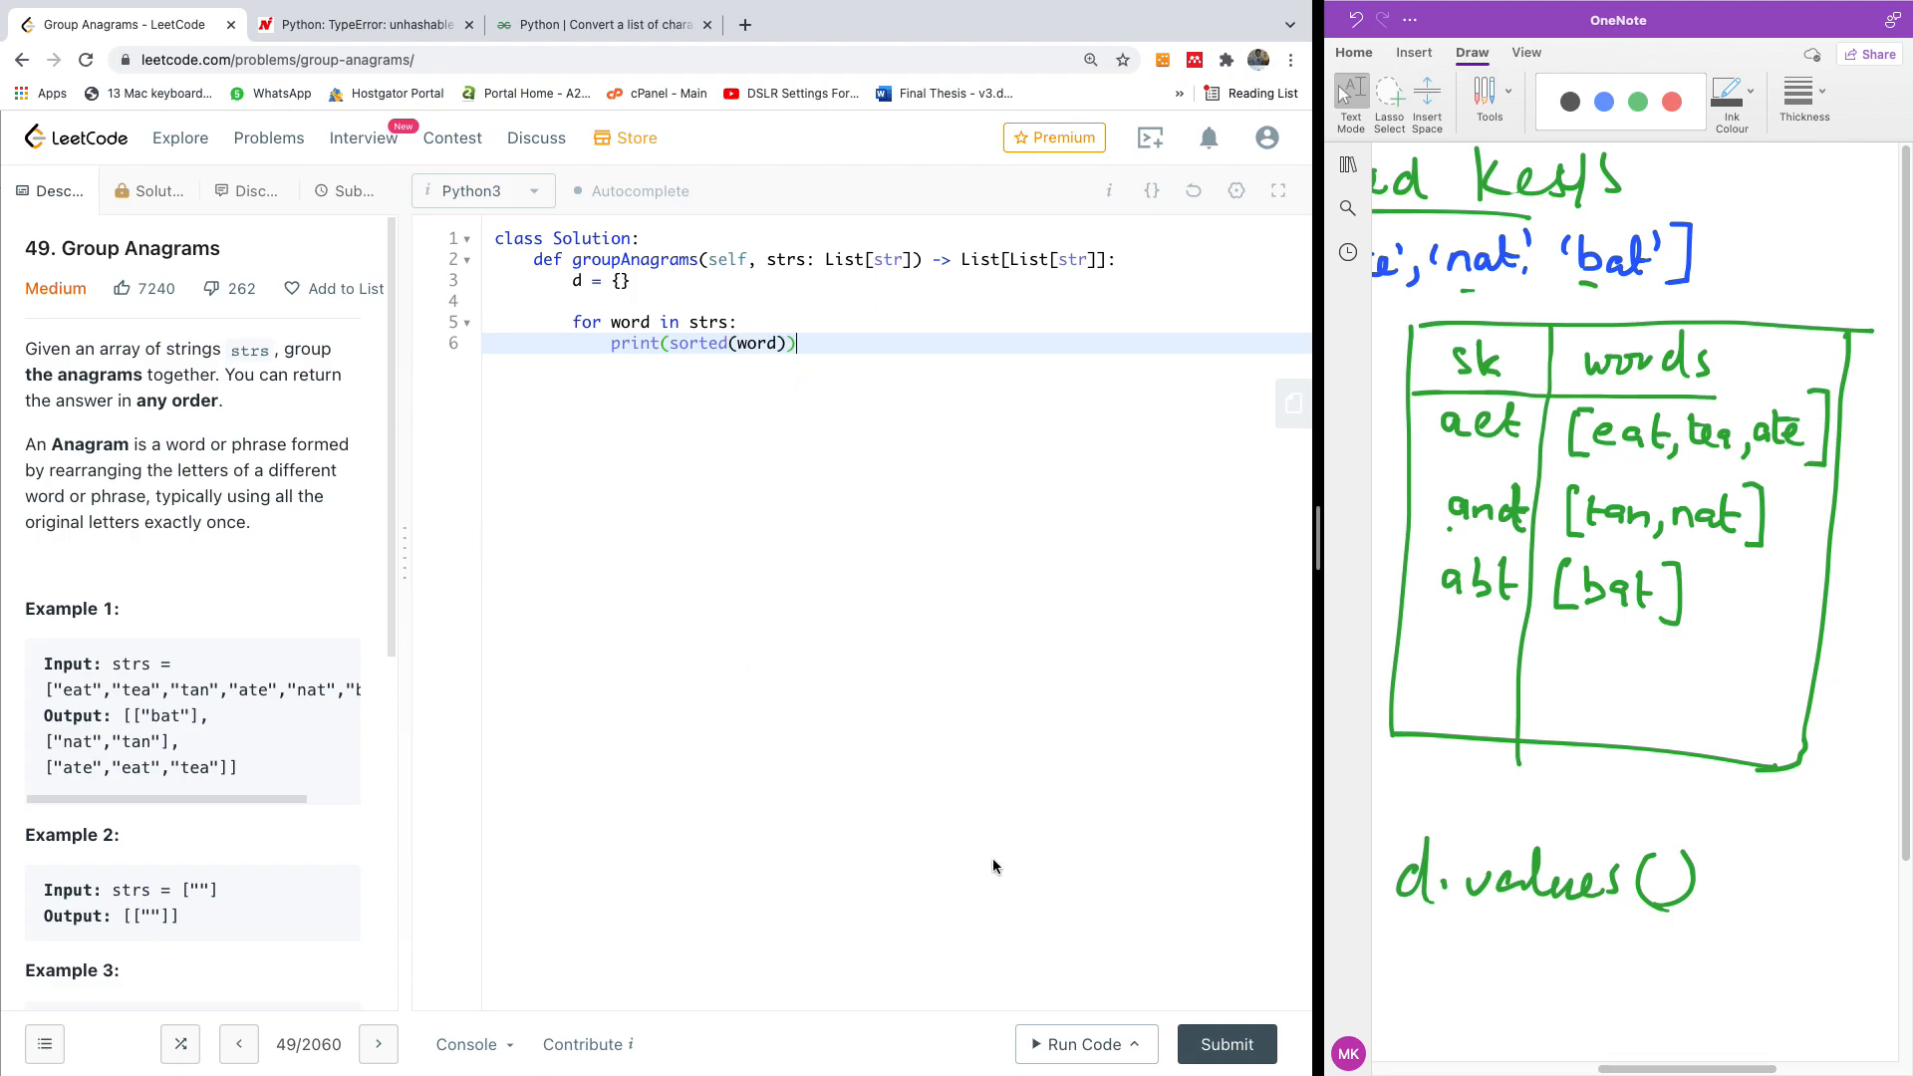
Run the draft code to see each word's sorted letter list in stdout.
left_click(1078, 1042)
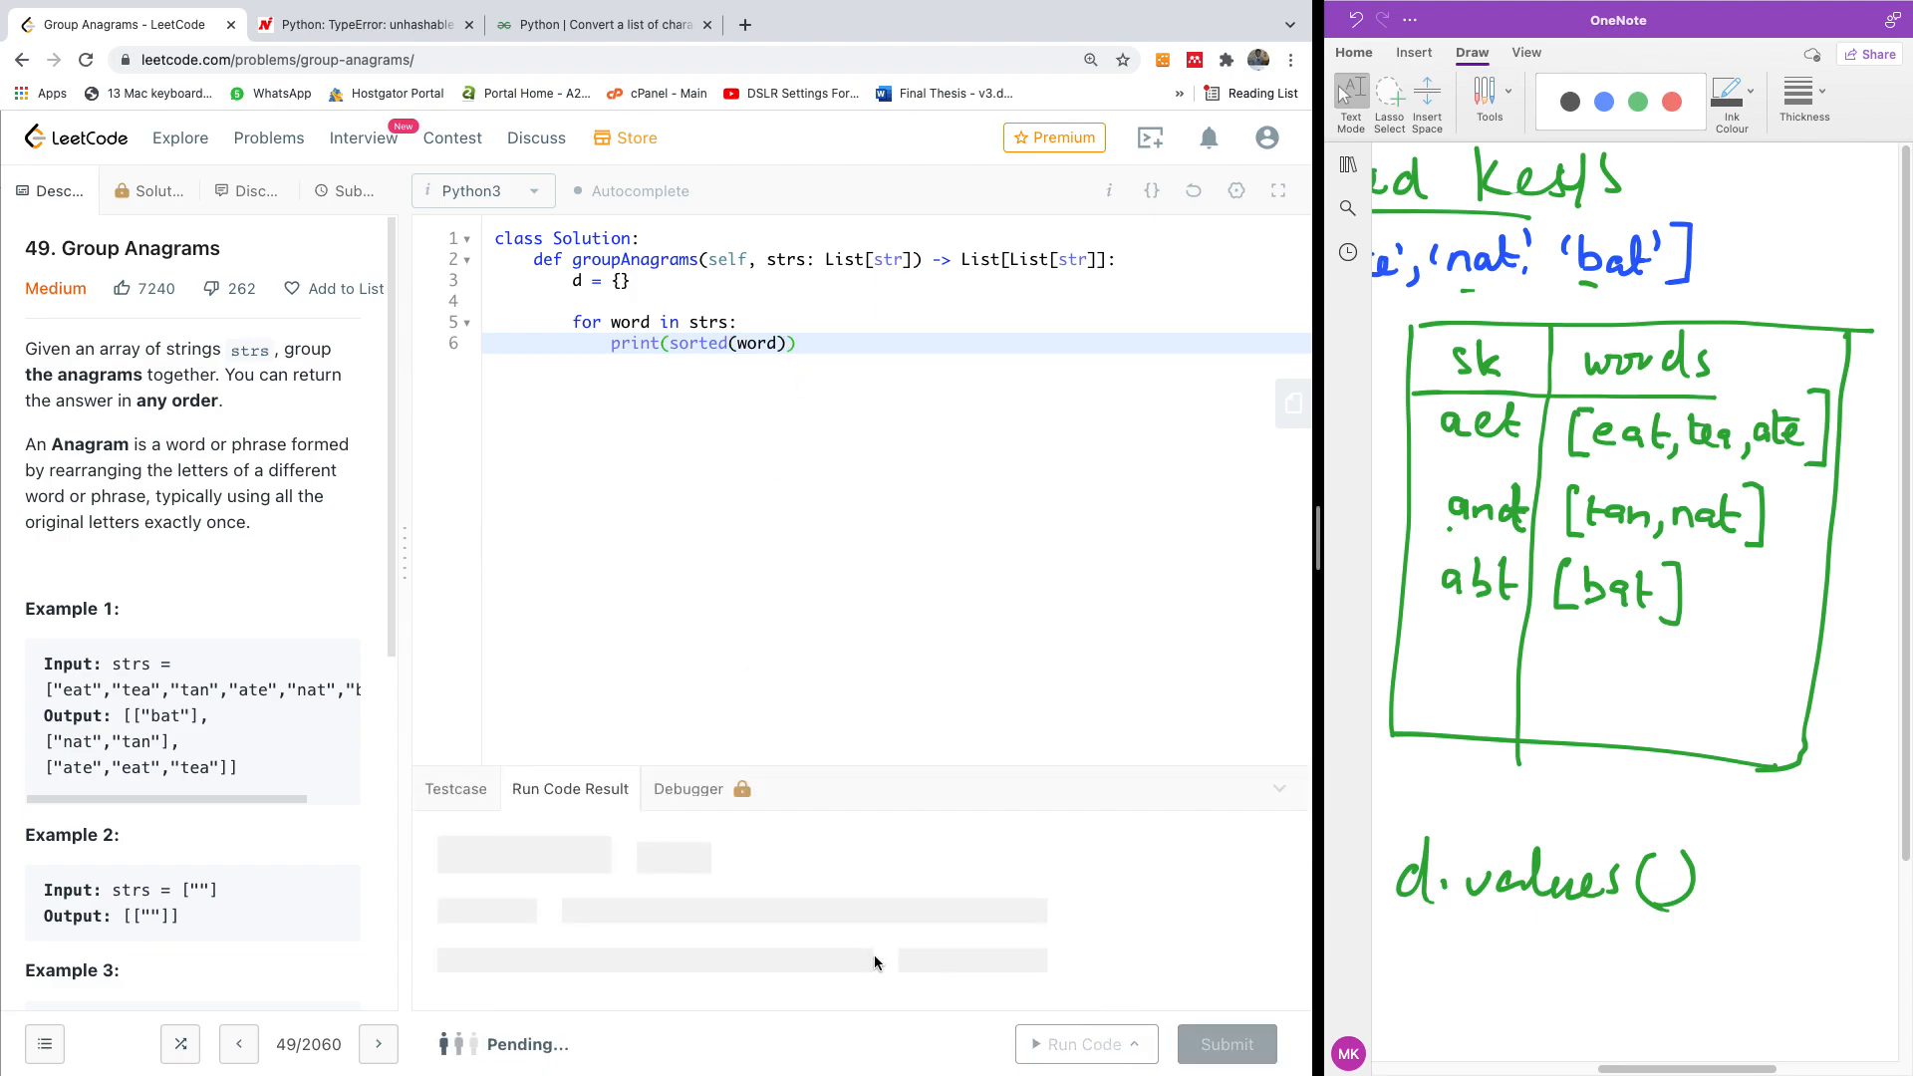
left_click(1077, 1042)
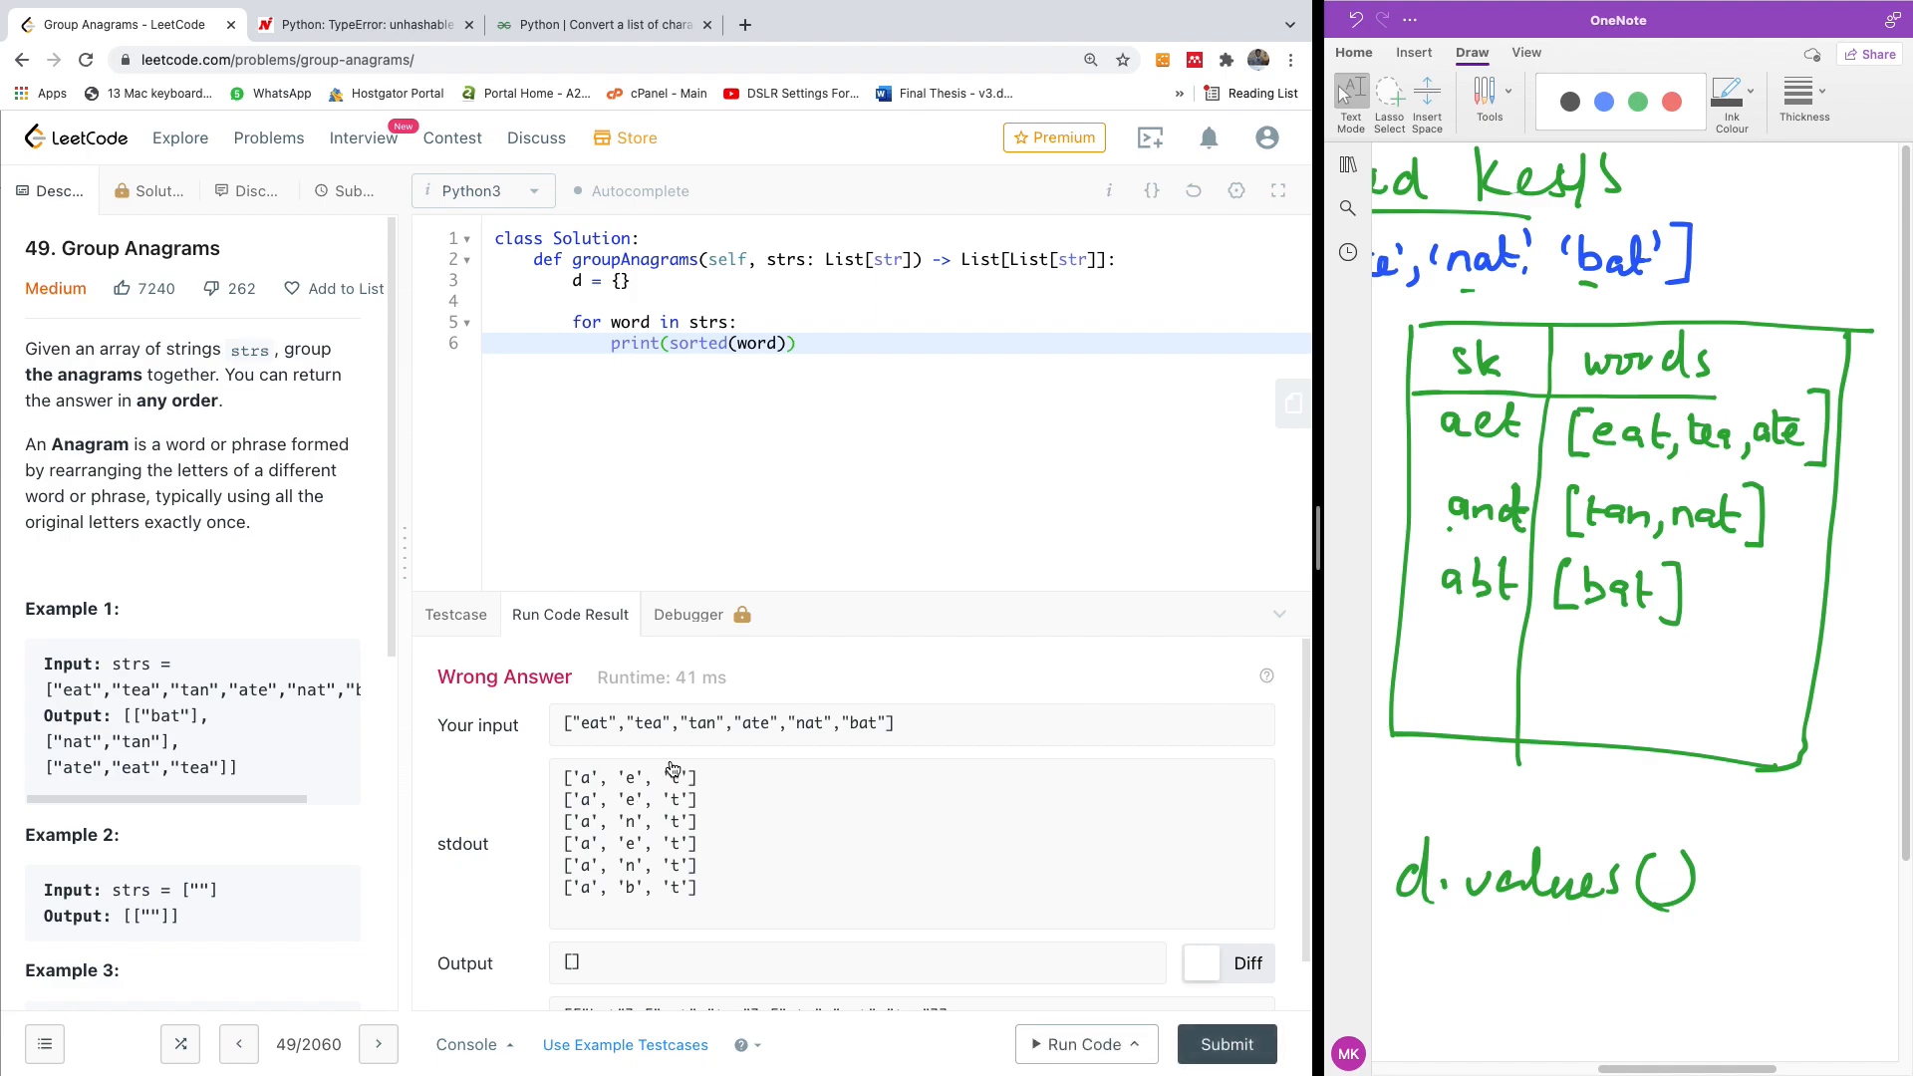
mouse_move(584, 789)
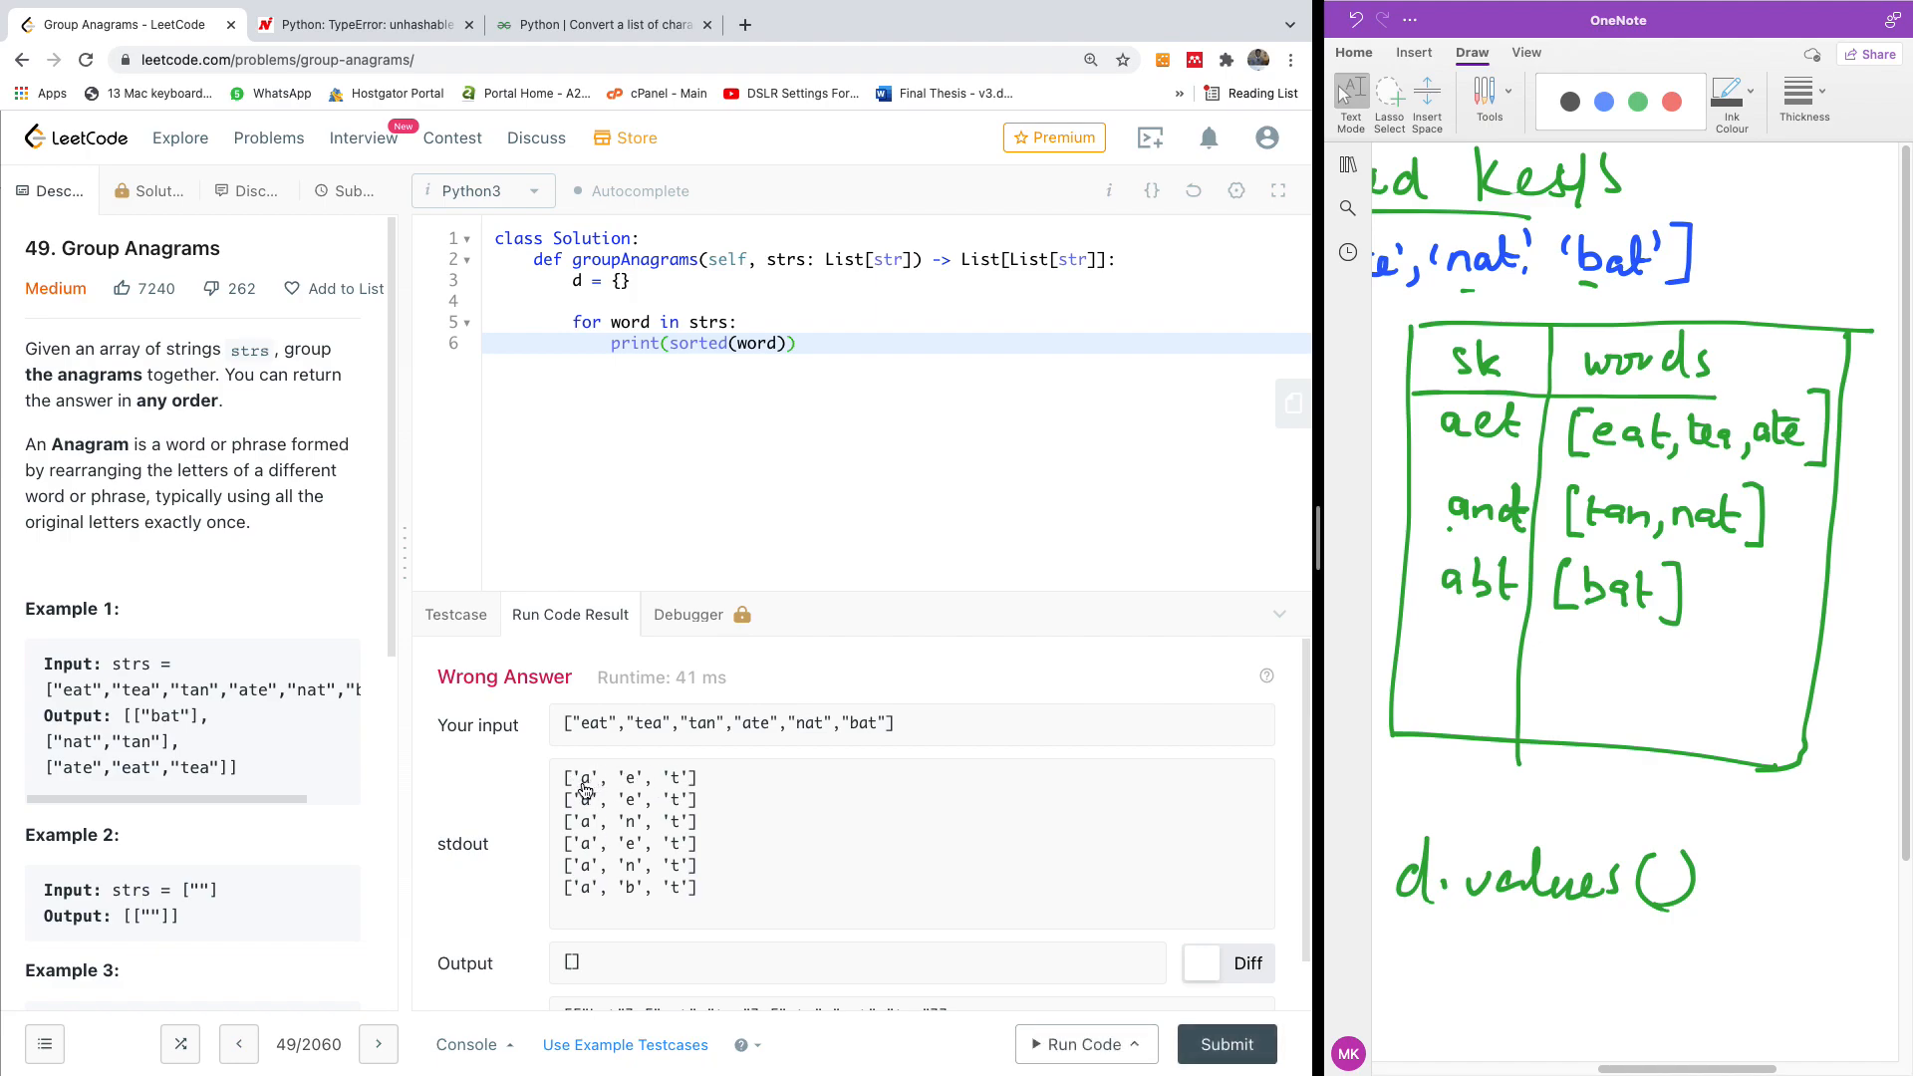
mouse_move(562, 618)
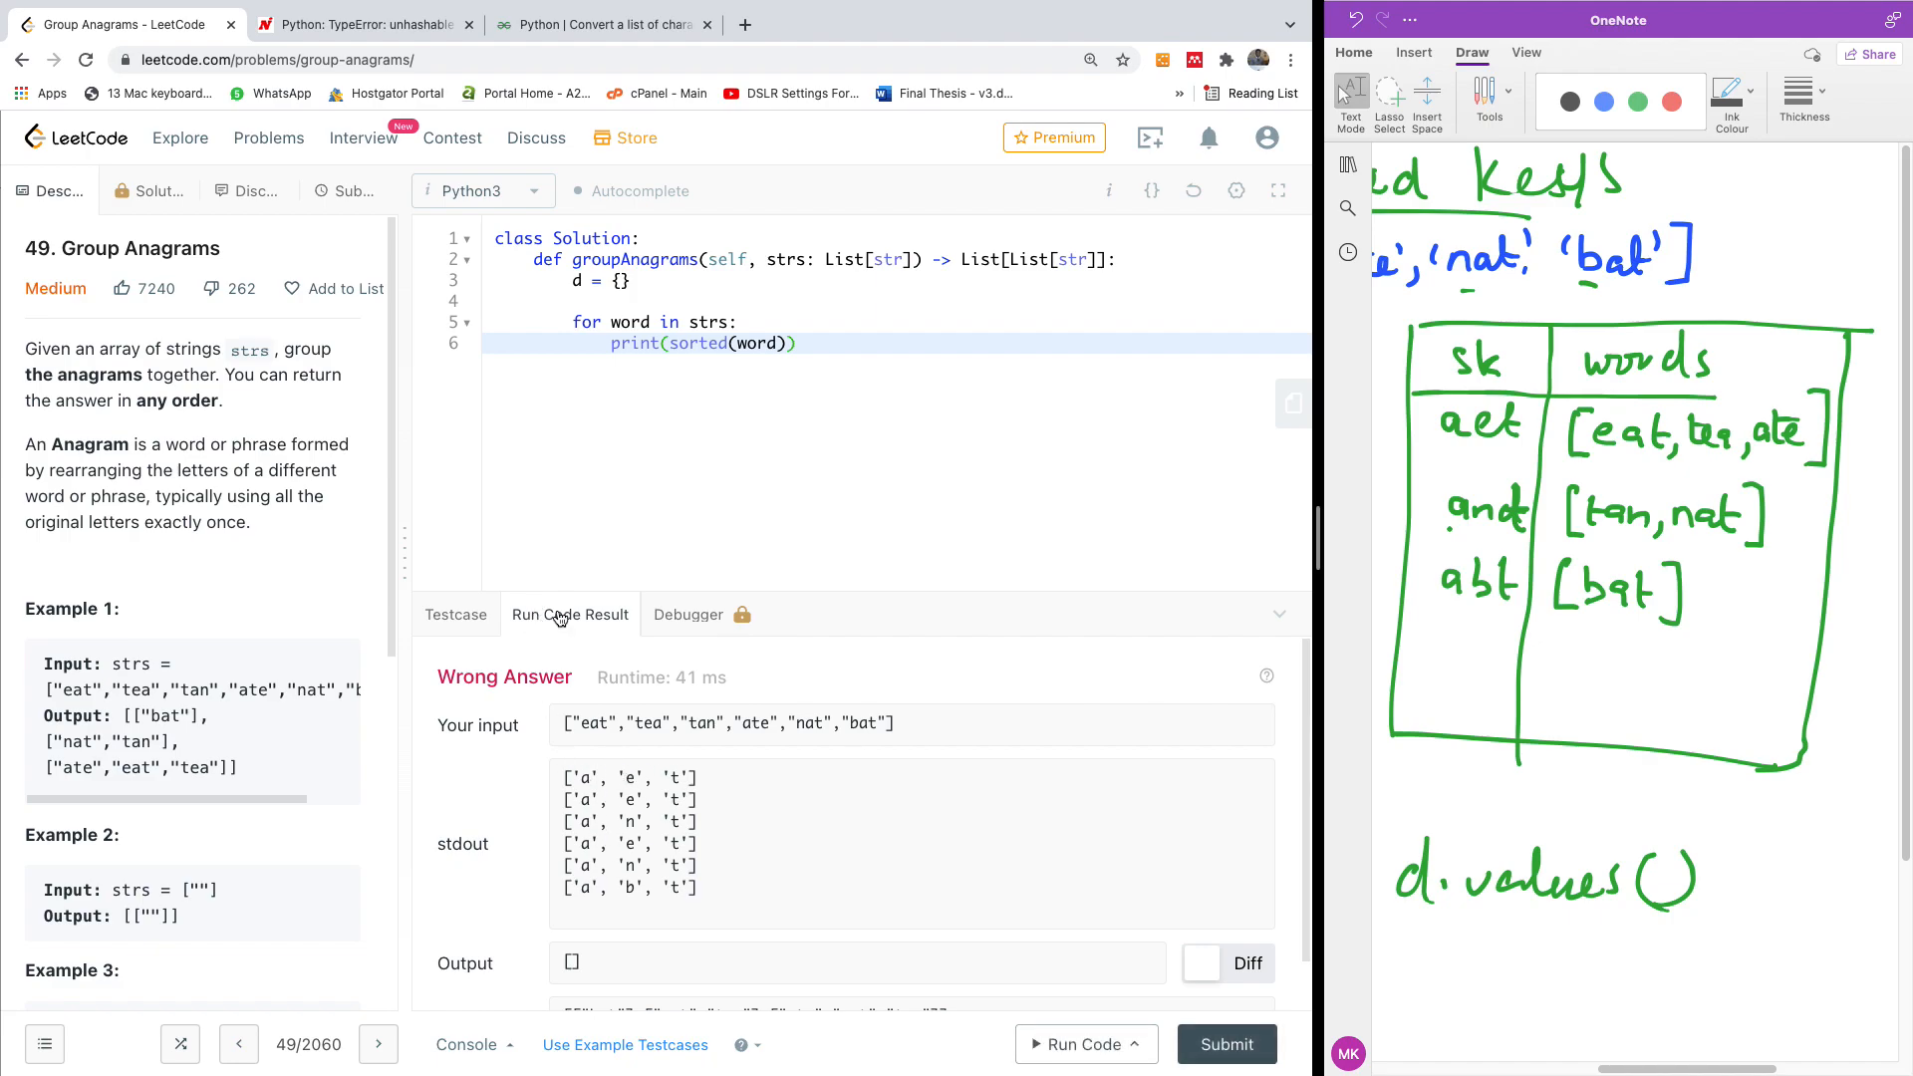
mouse_move(684, 411)
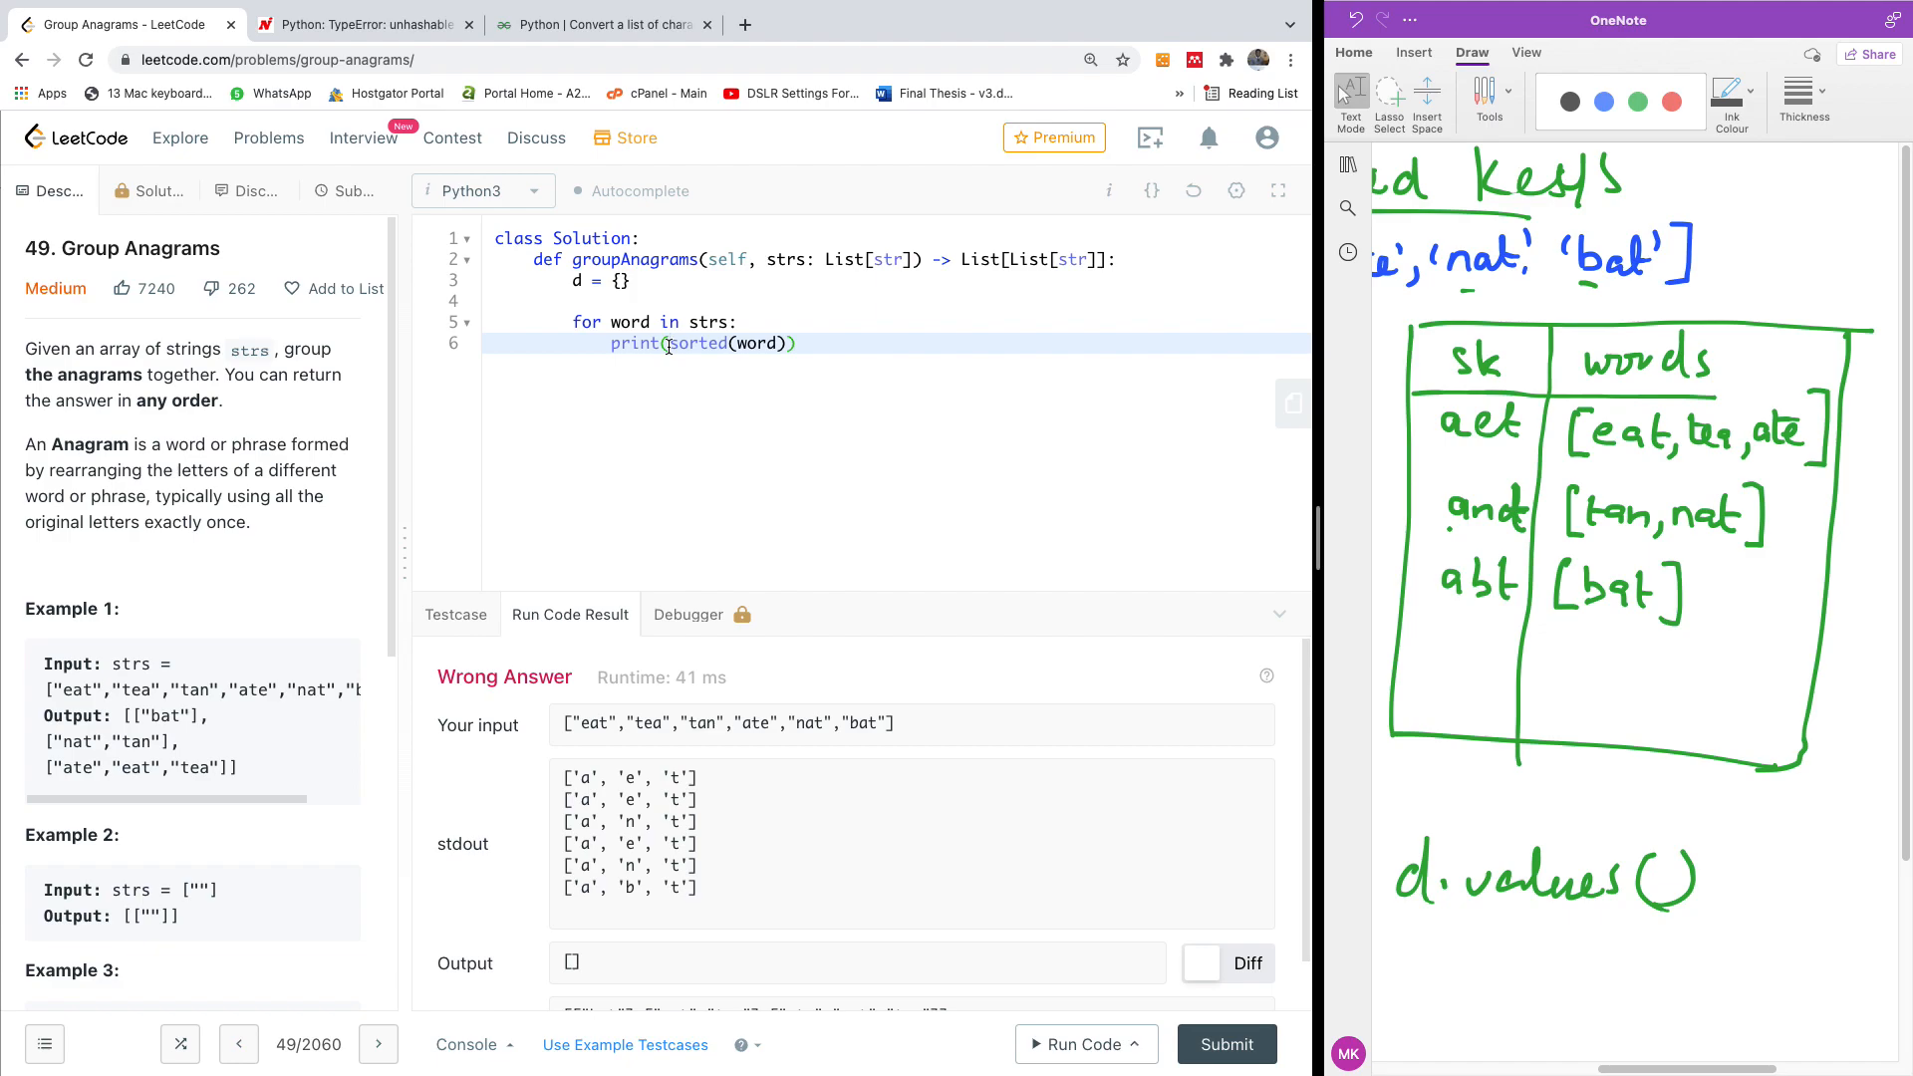
Replace the print with sk = "".join(sorted(word)) as the group key.
type("\"\".join")
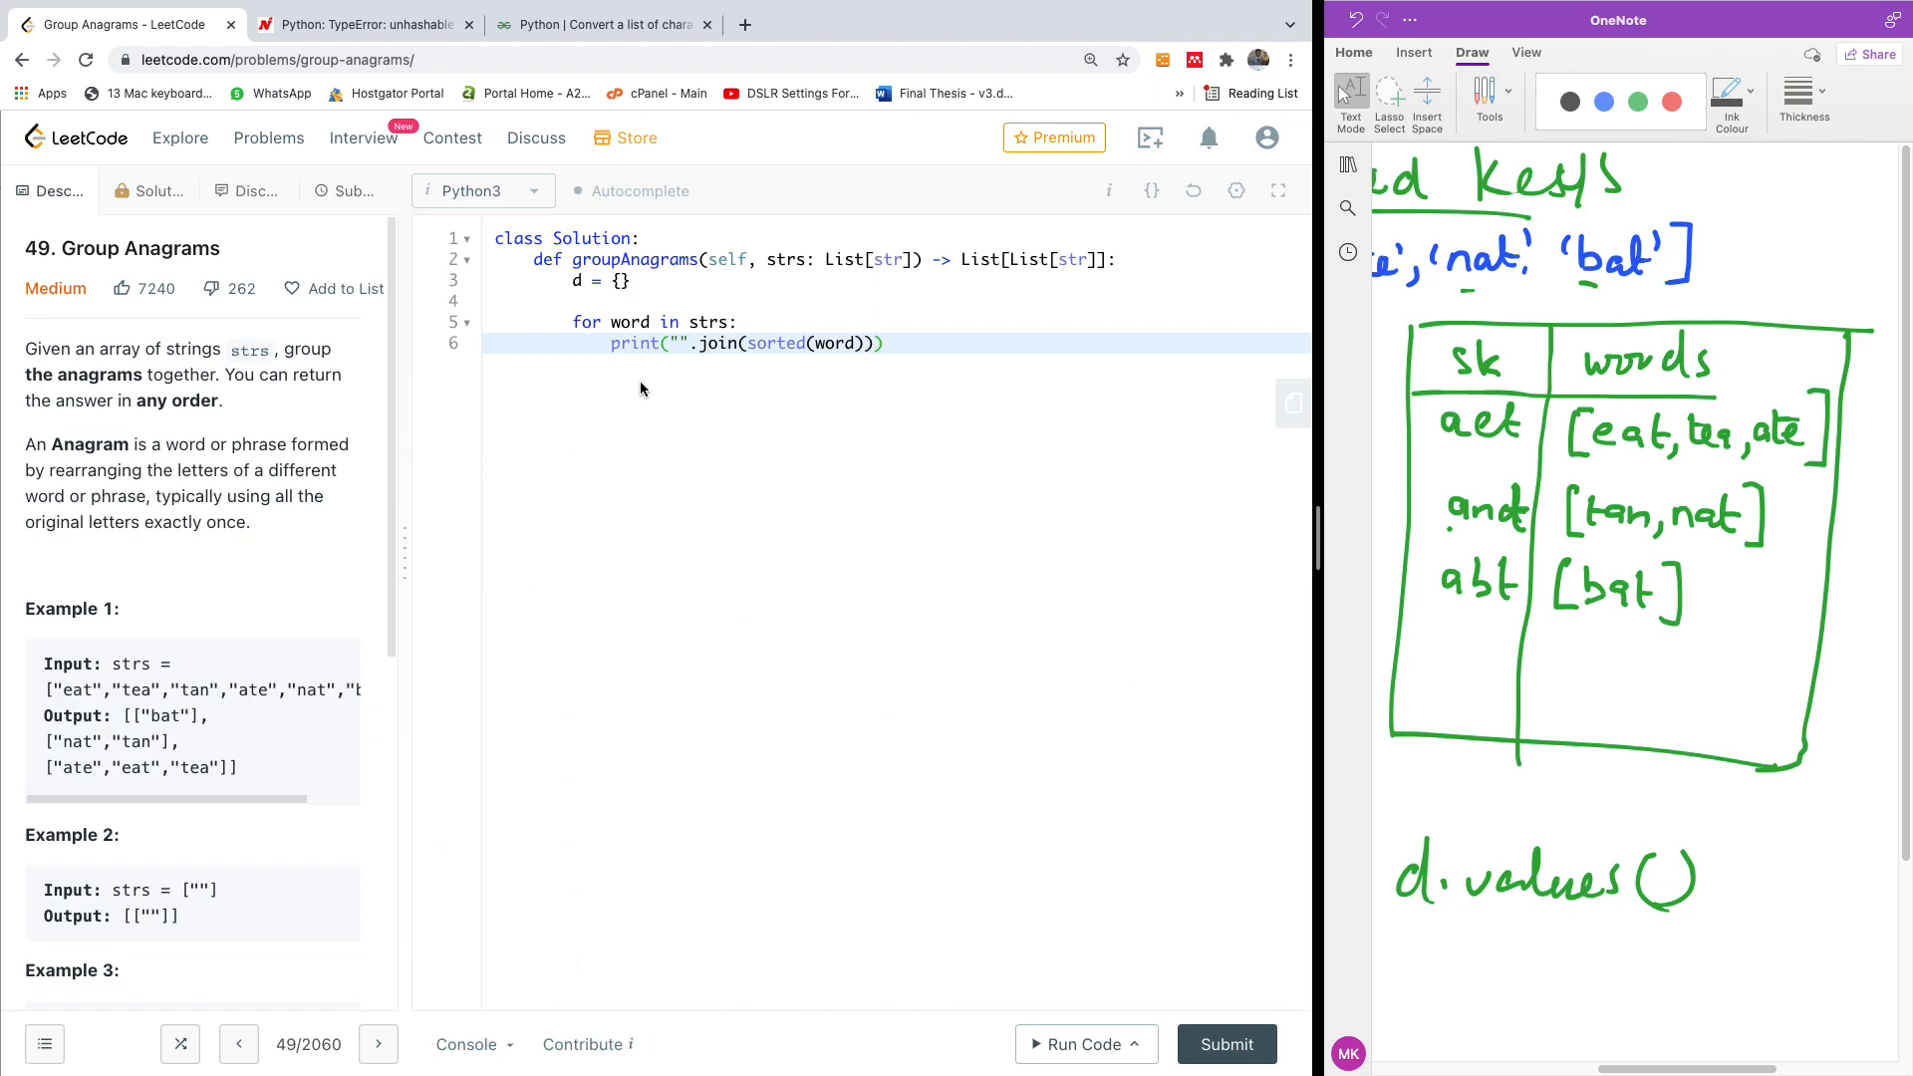
left_click(609, 343)
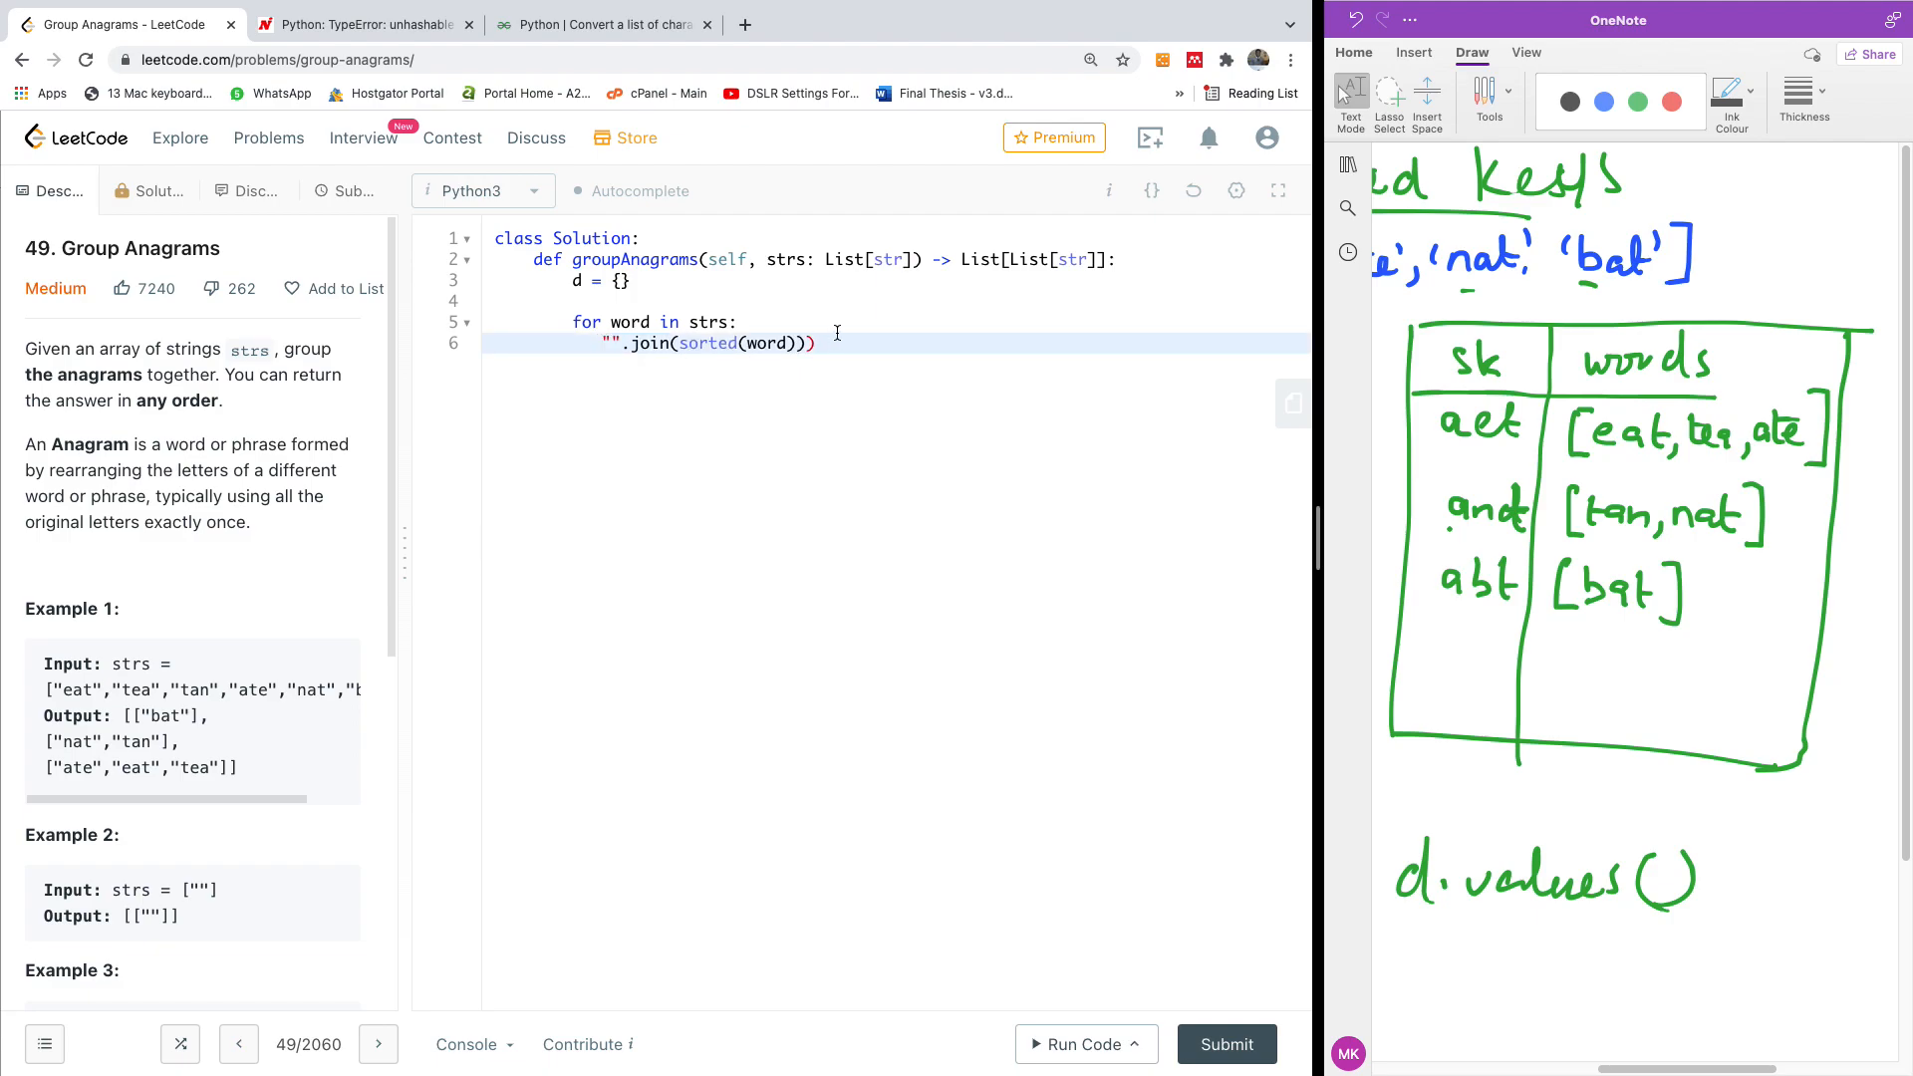
key("Backspace")
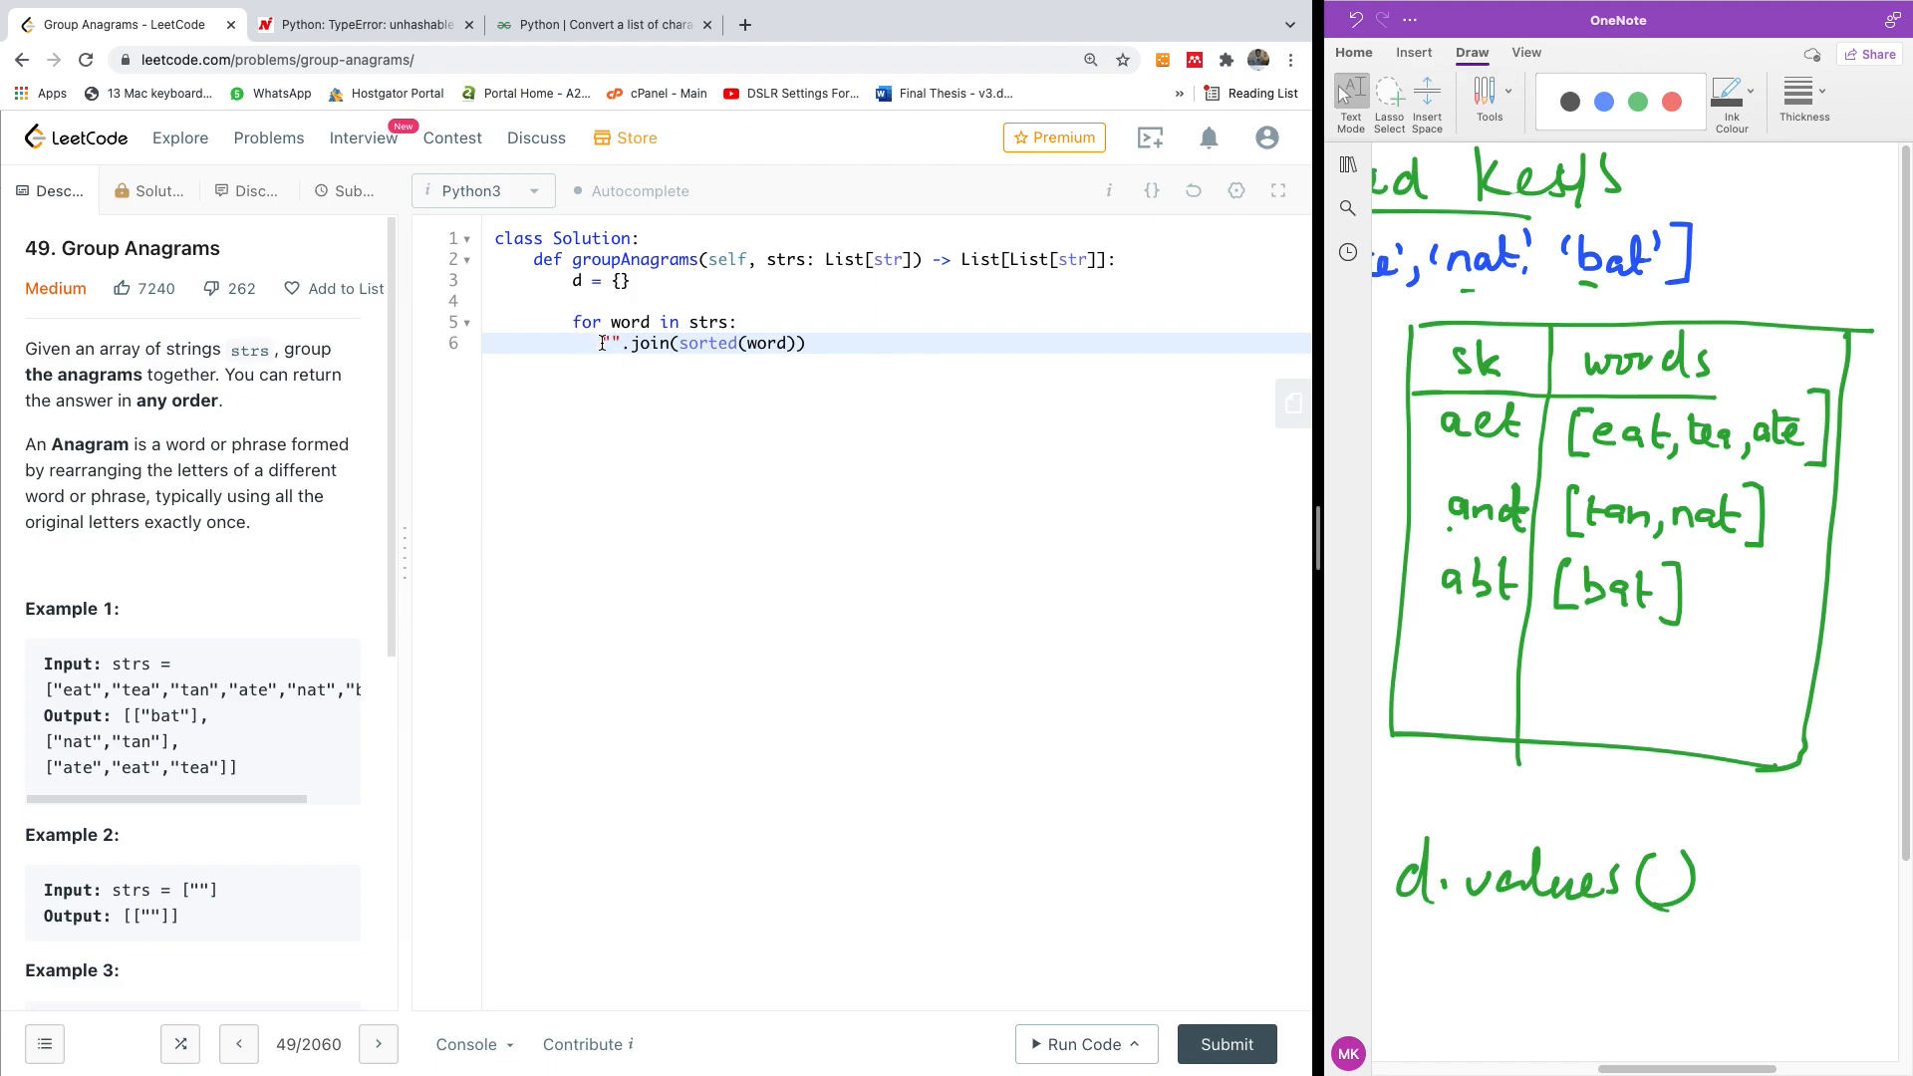
type("sk =")
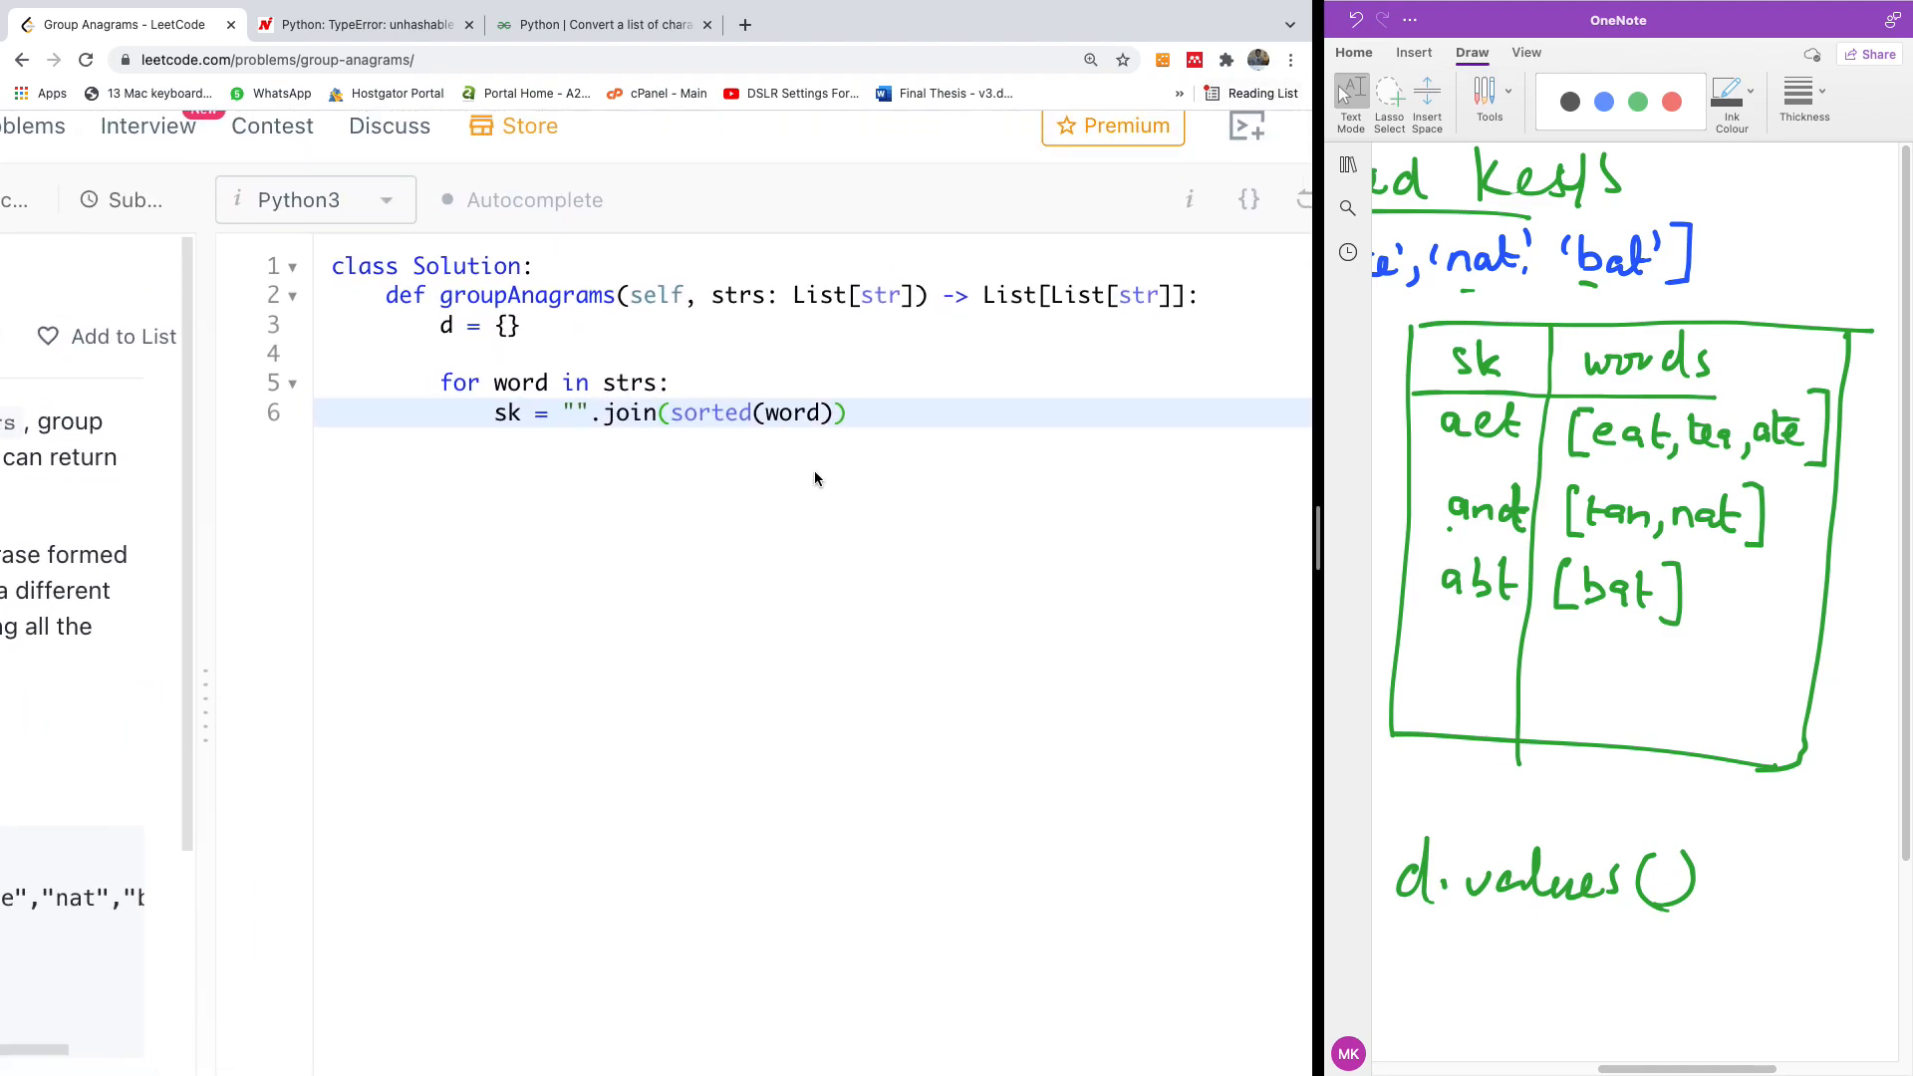
left_click(669, 383)
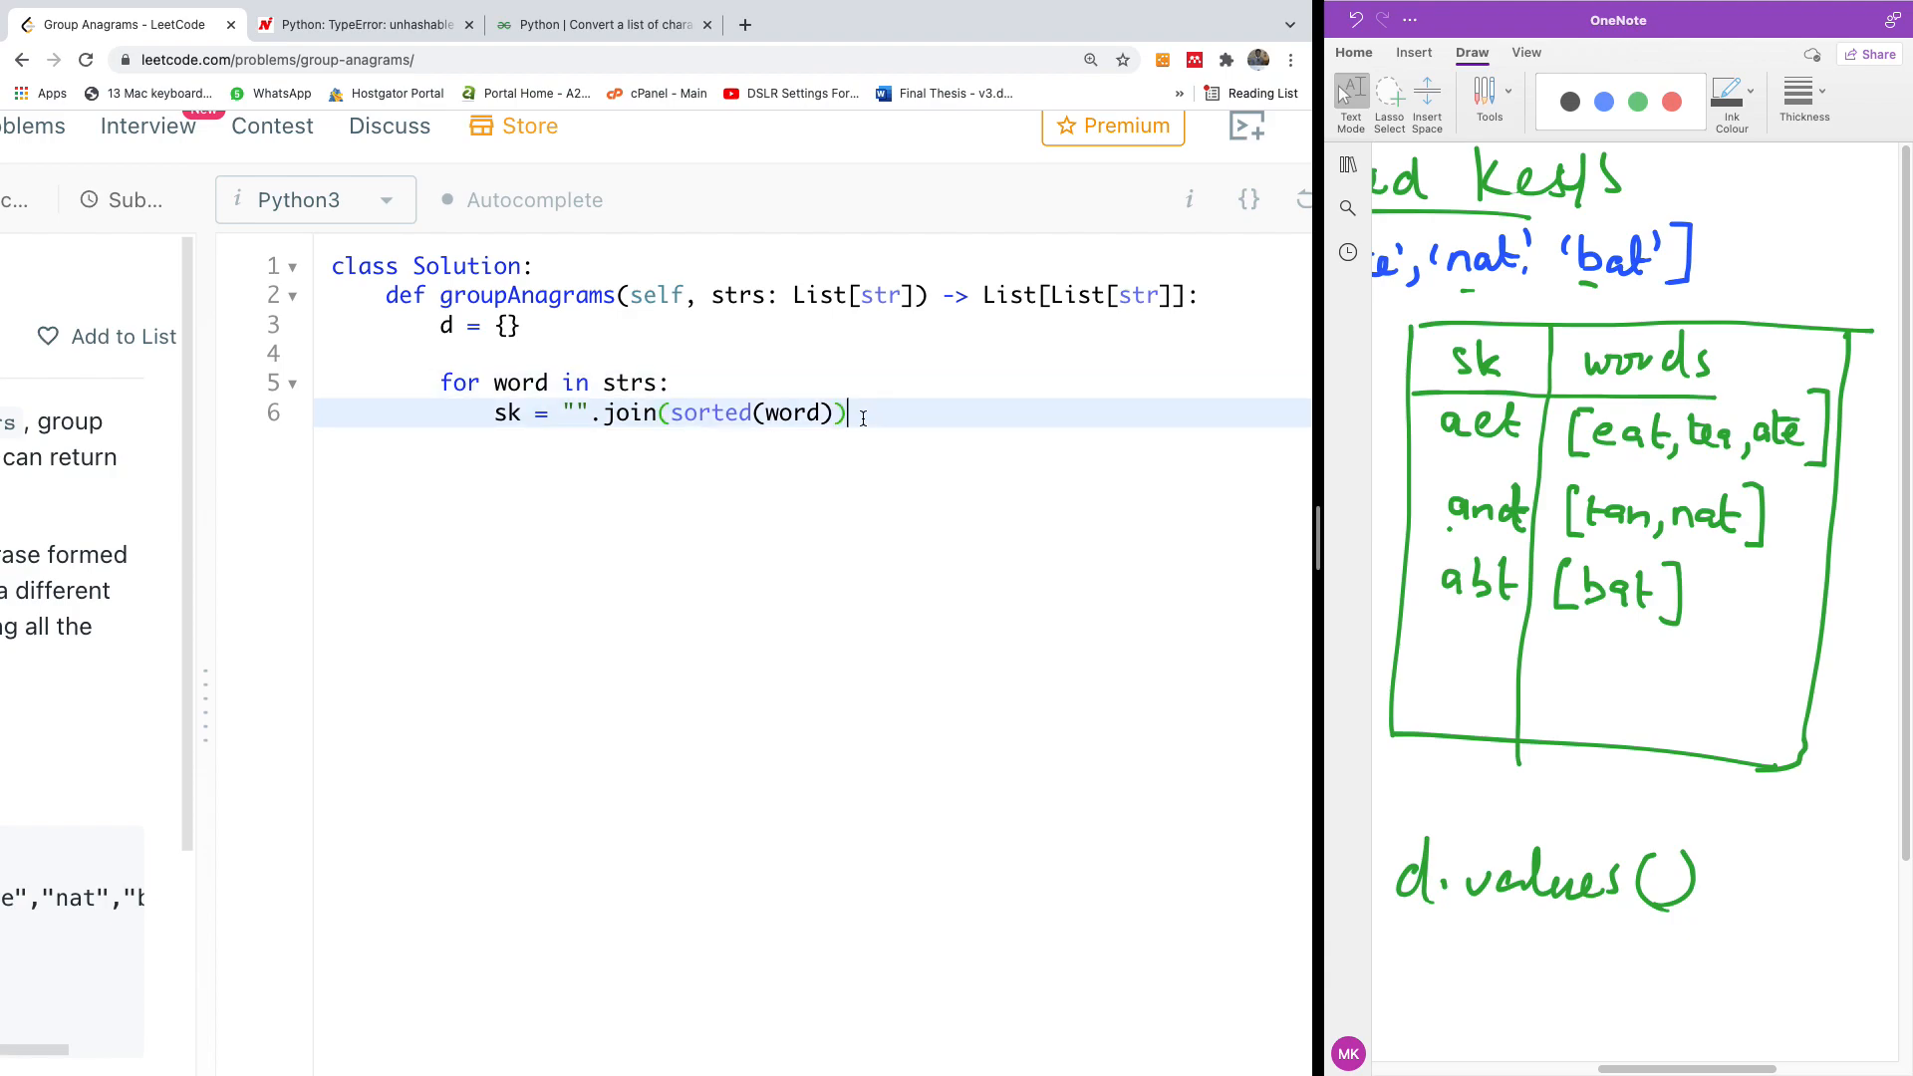
key("Enter")
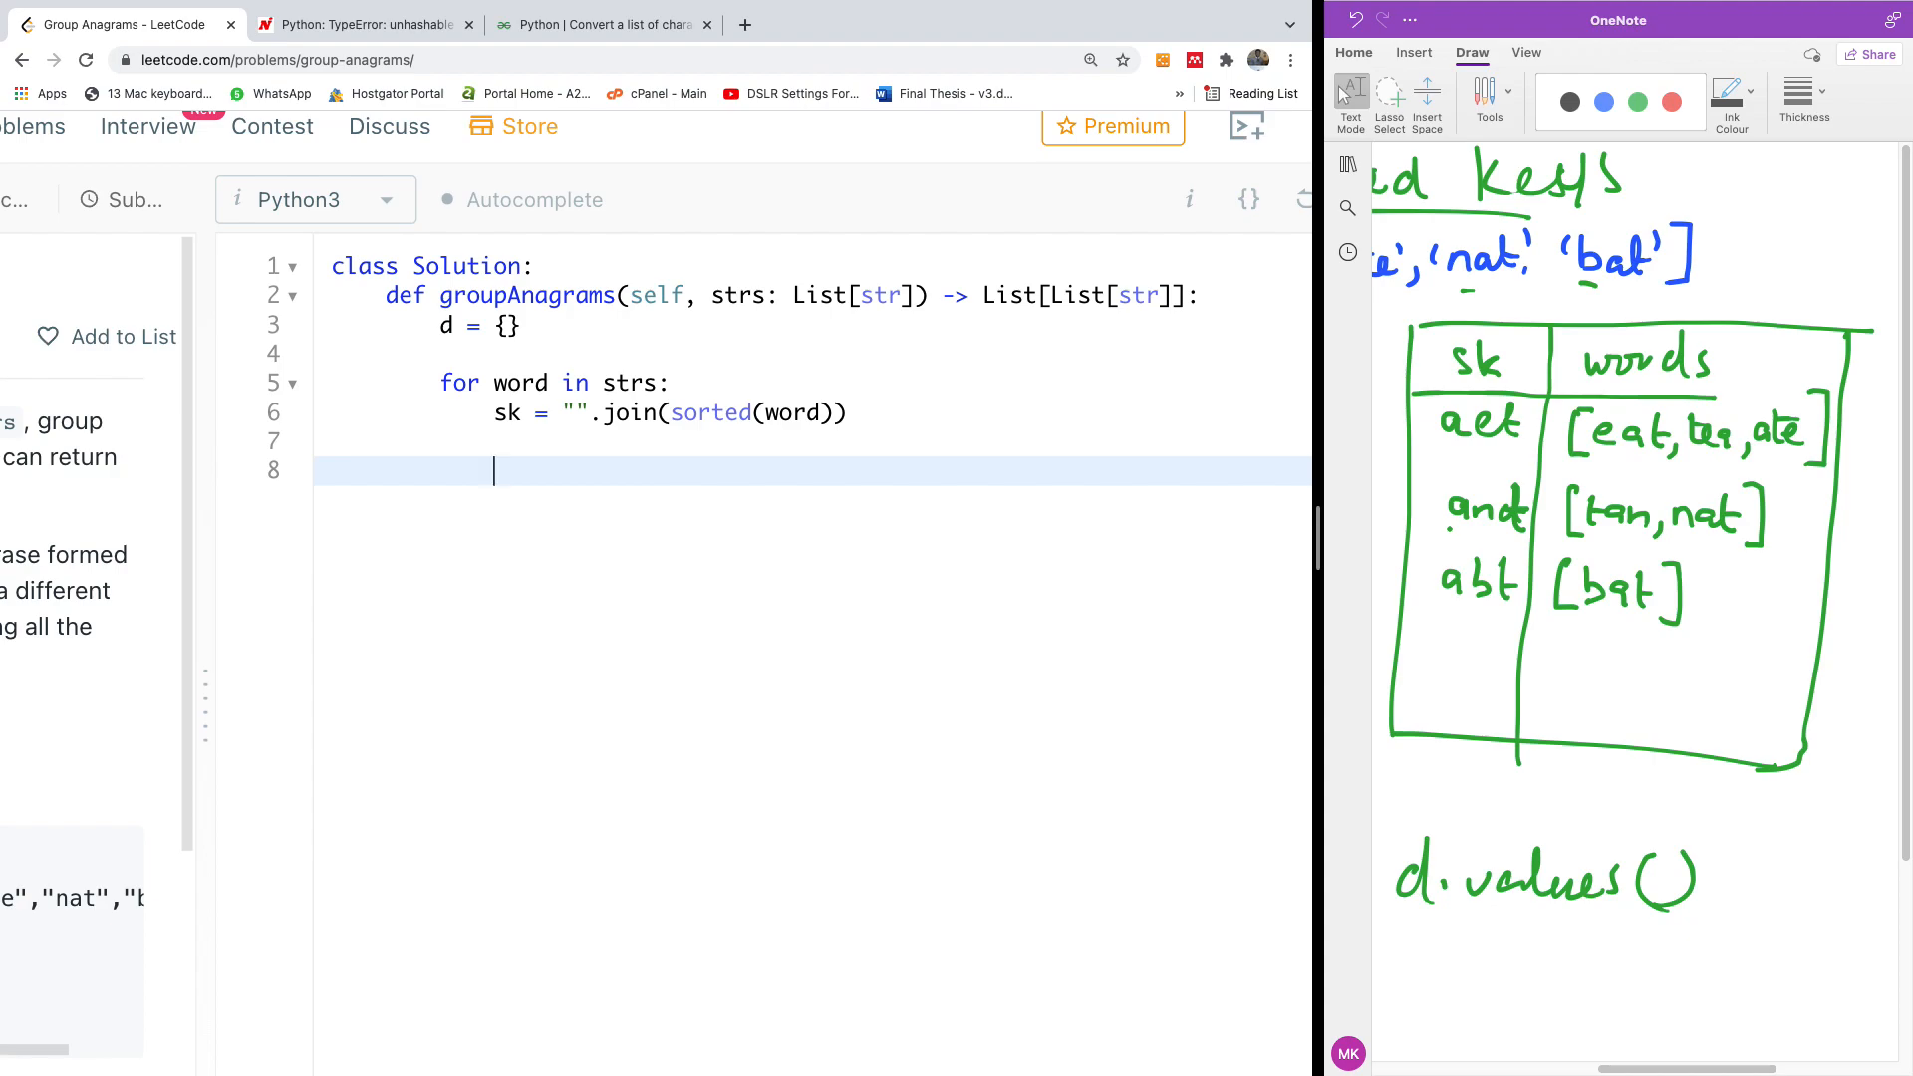
Add 'if sk in d:' with d[sk].append(word) beneath it.
type("if sk in d:")
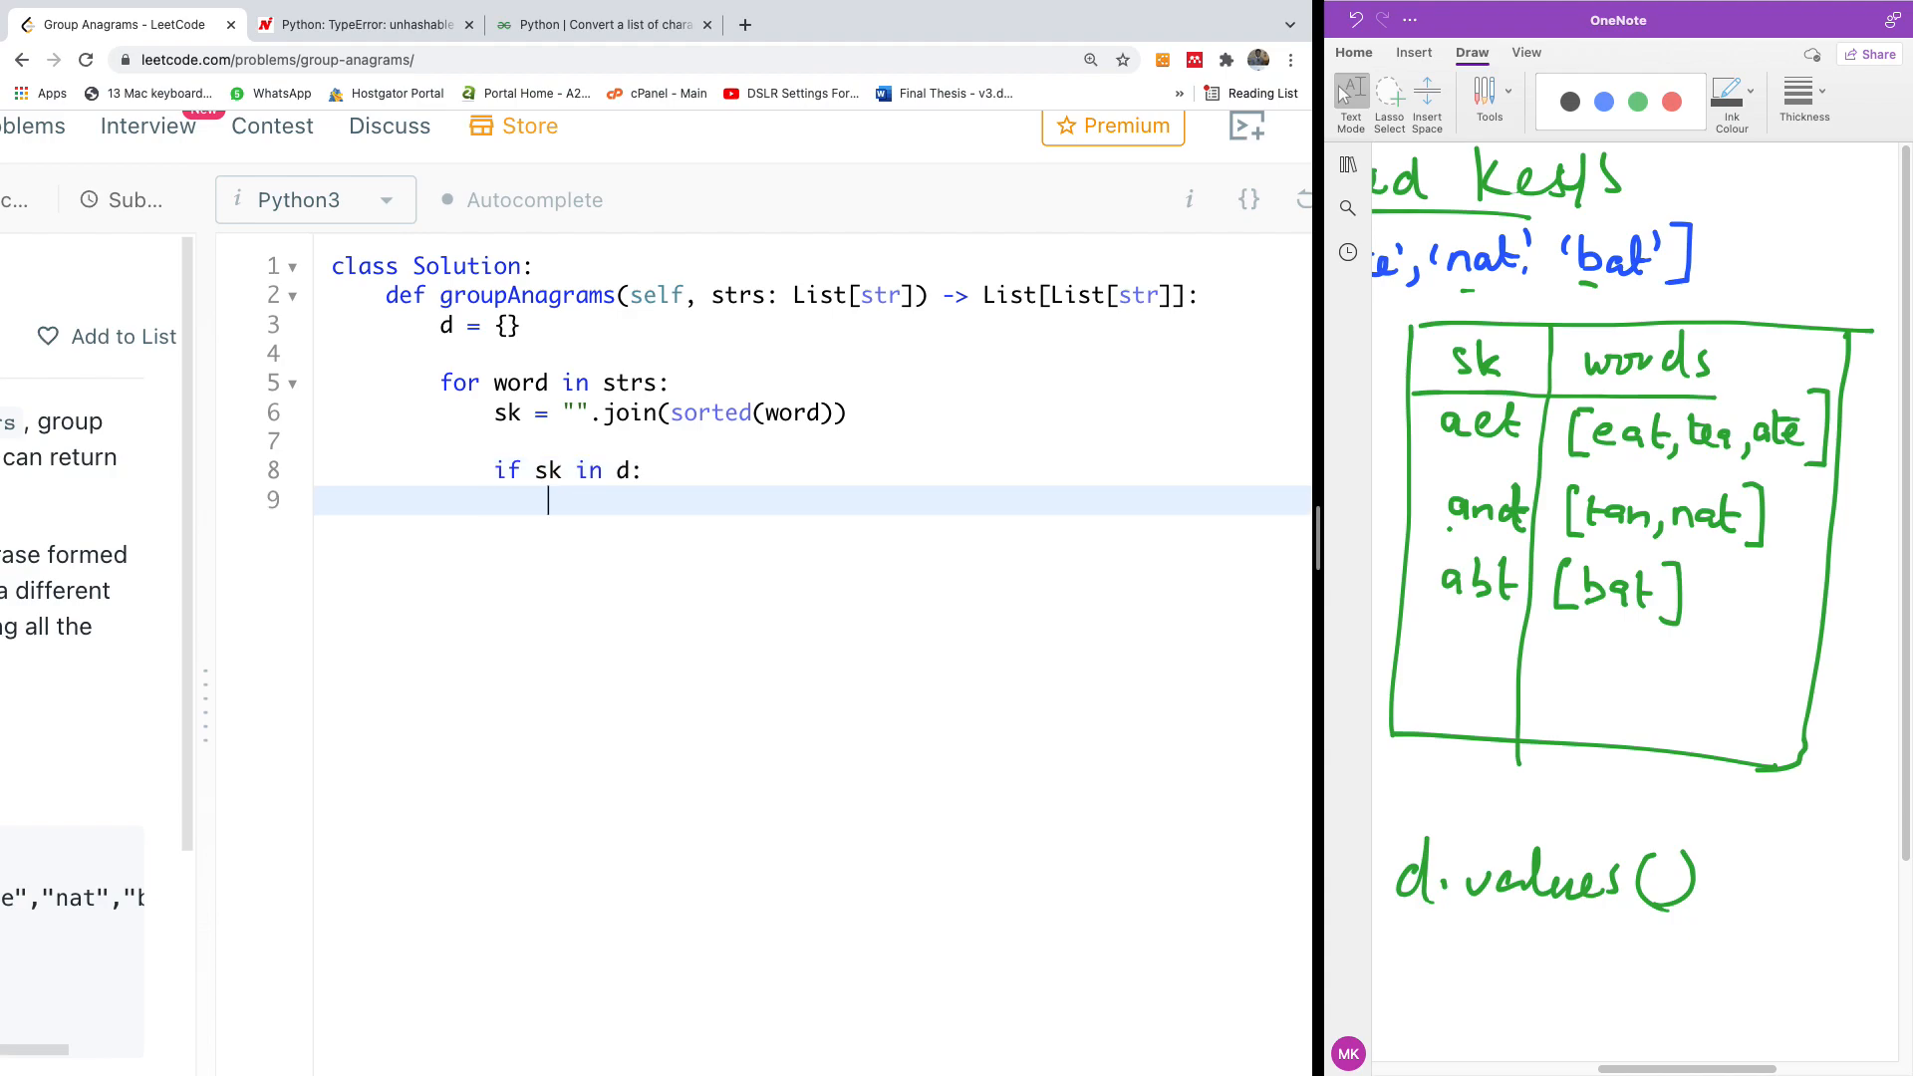
type("sk")
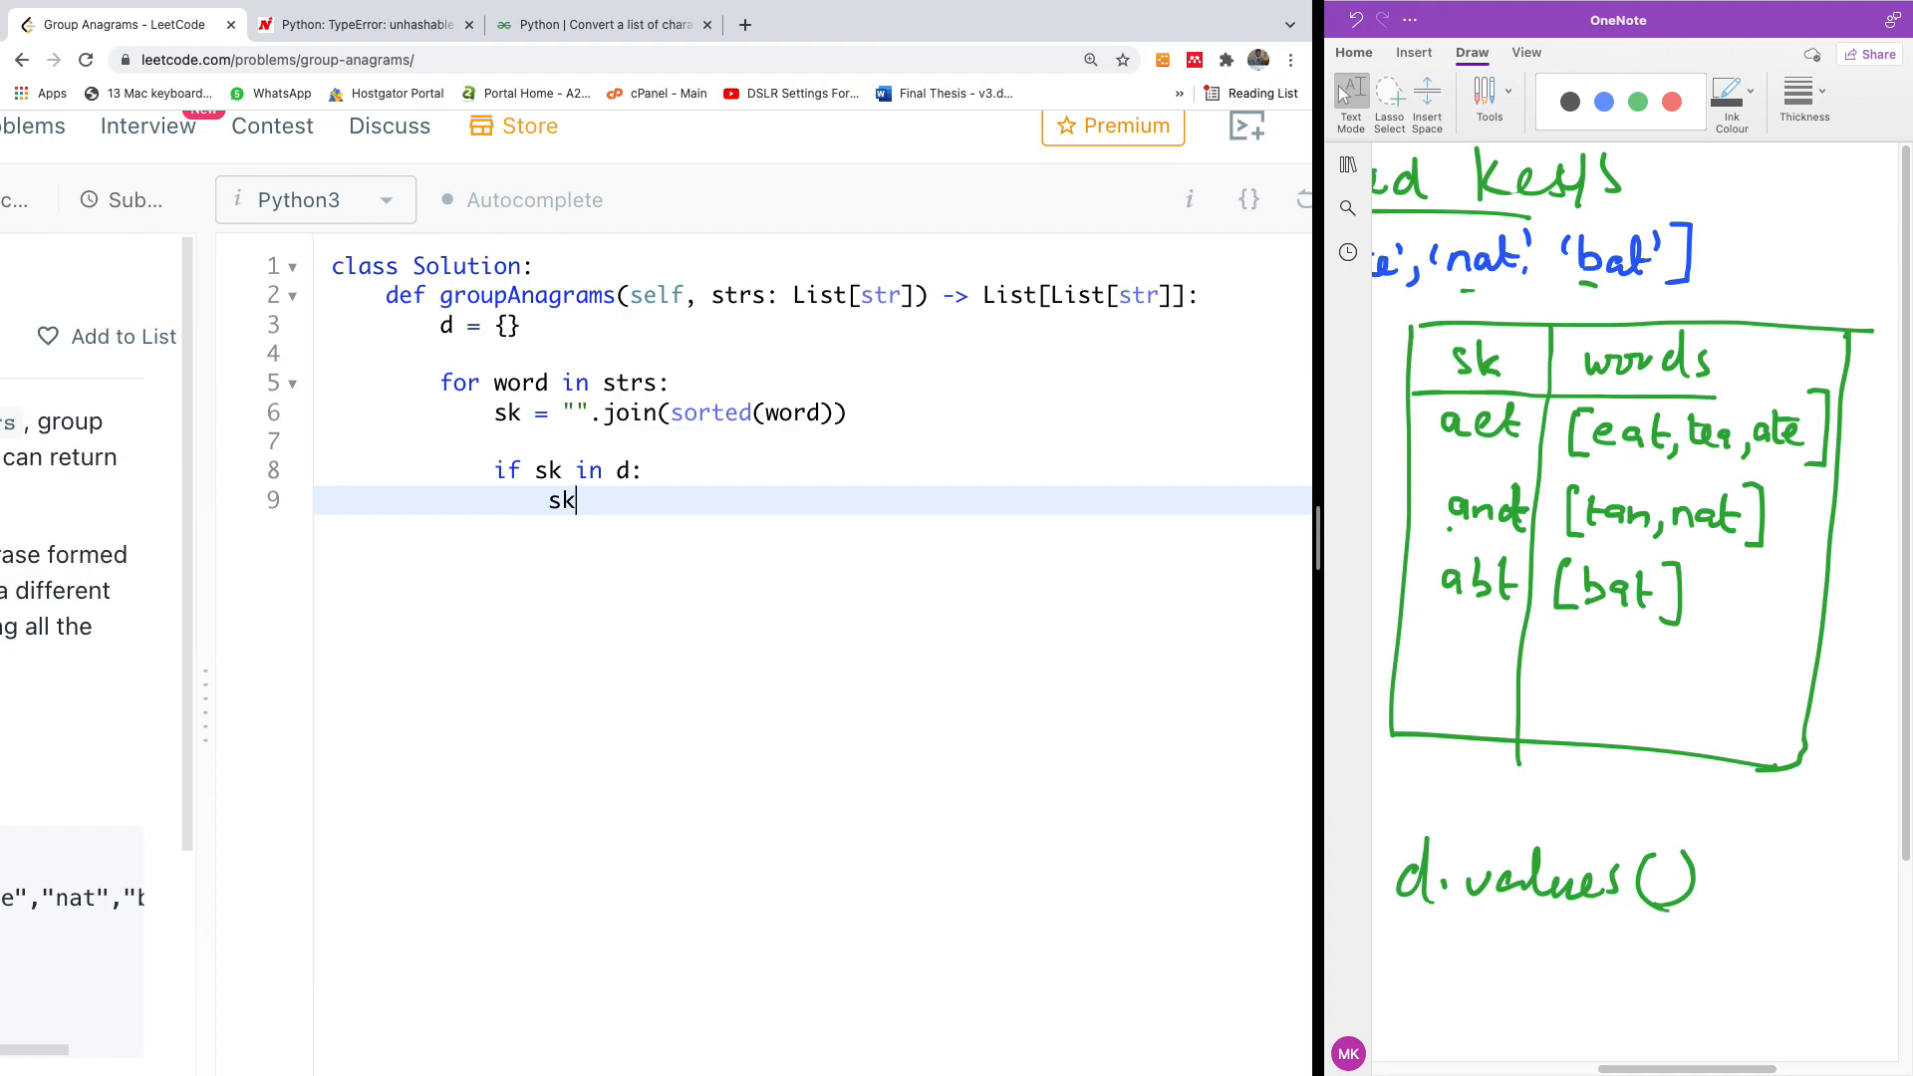
type("d")
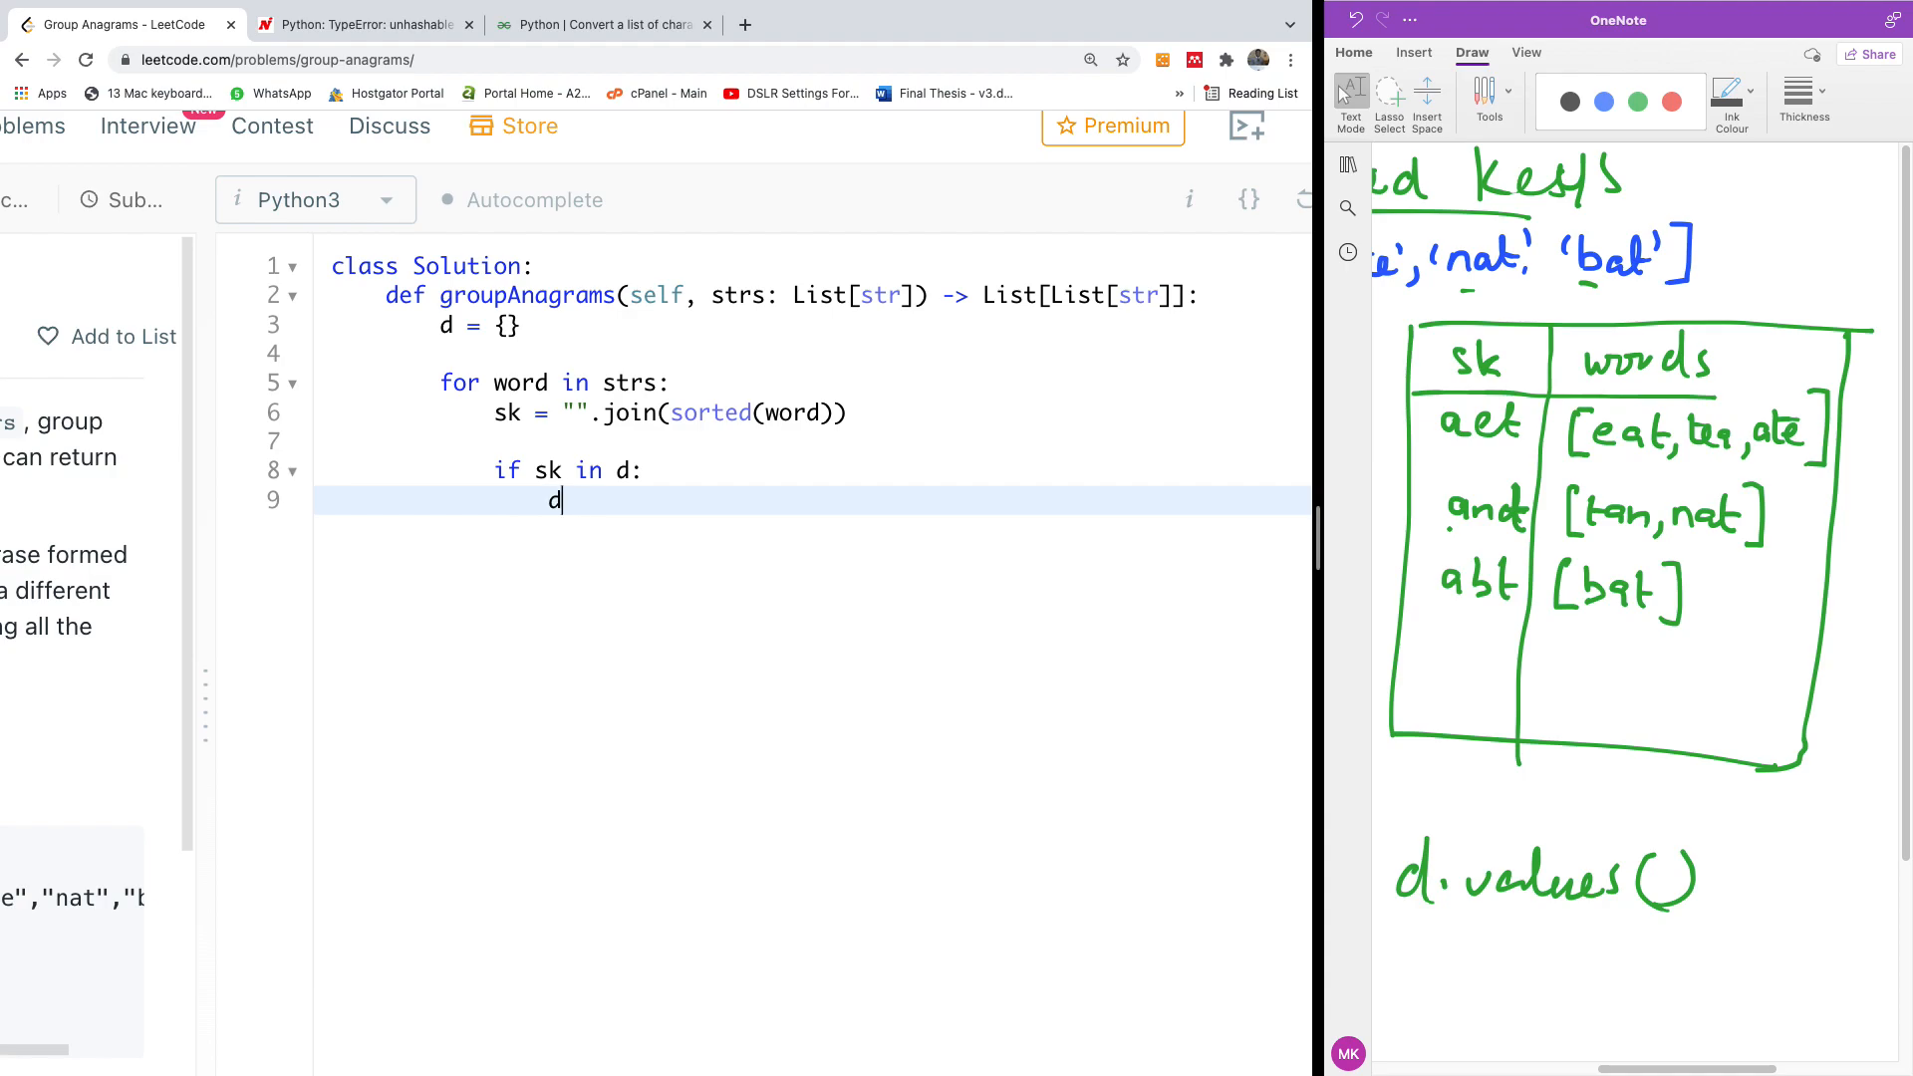
type("[s")
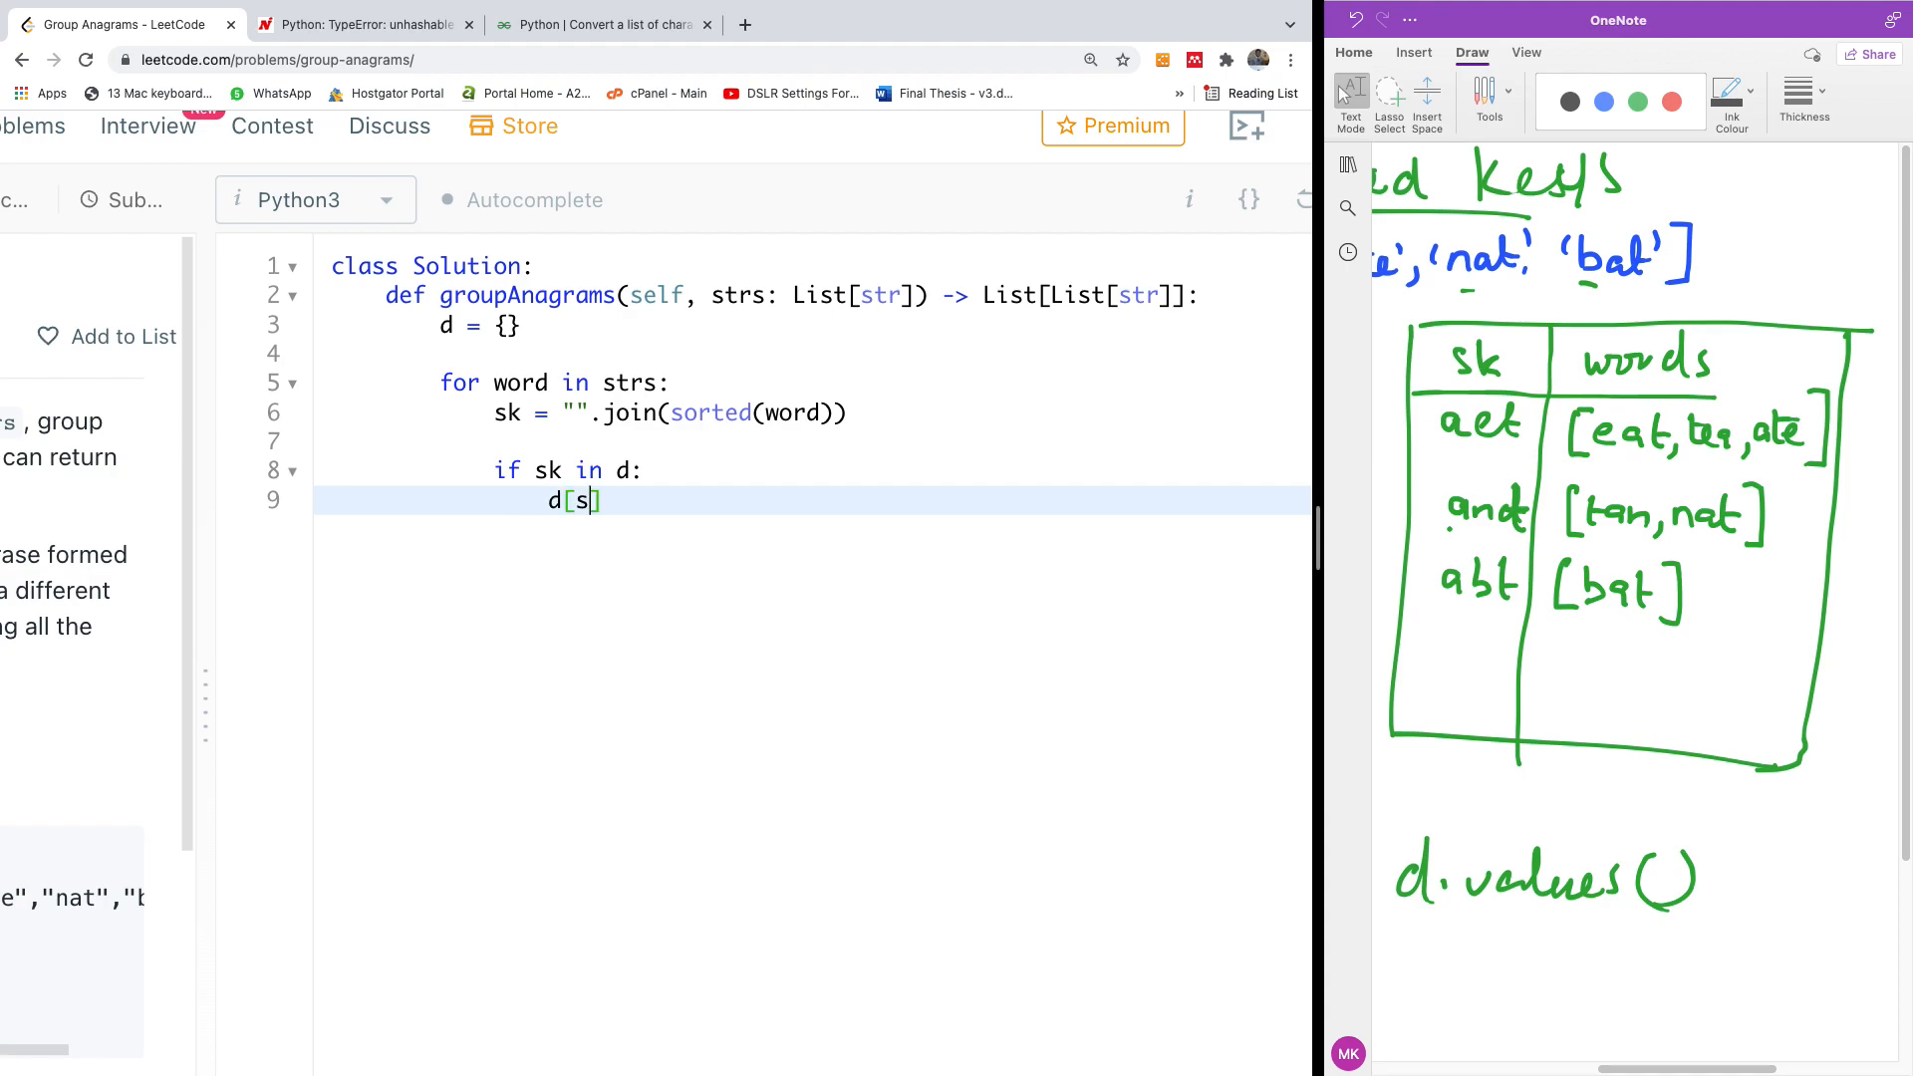
type("k].app")
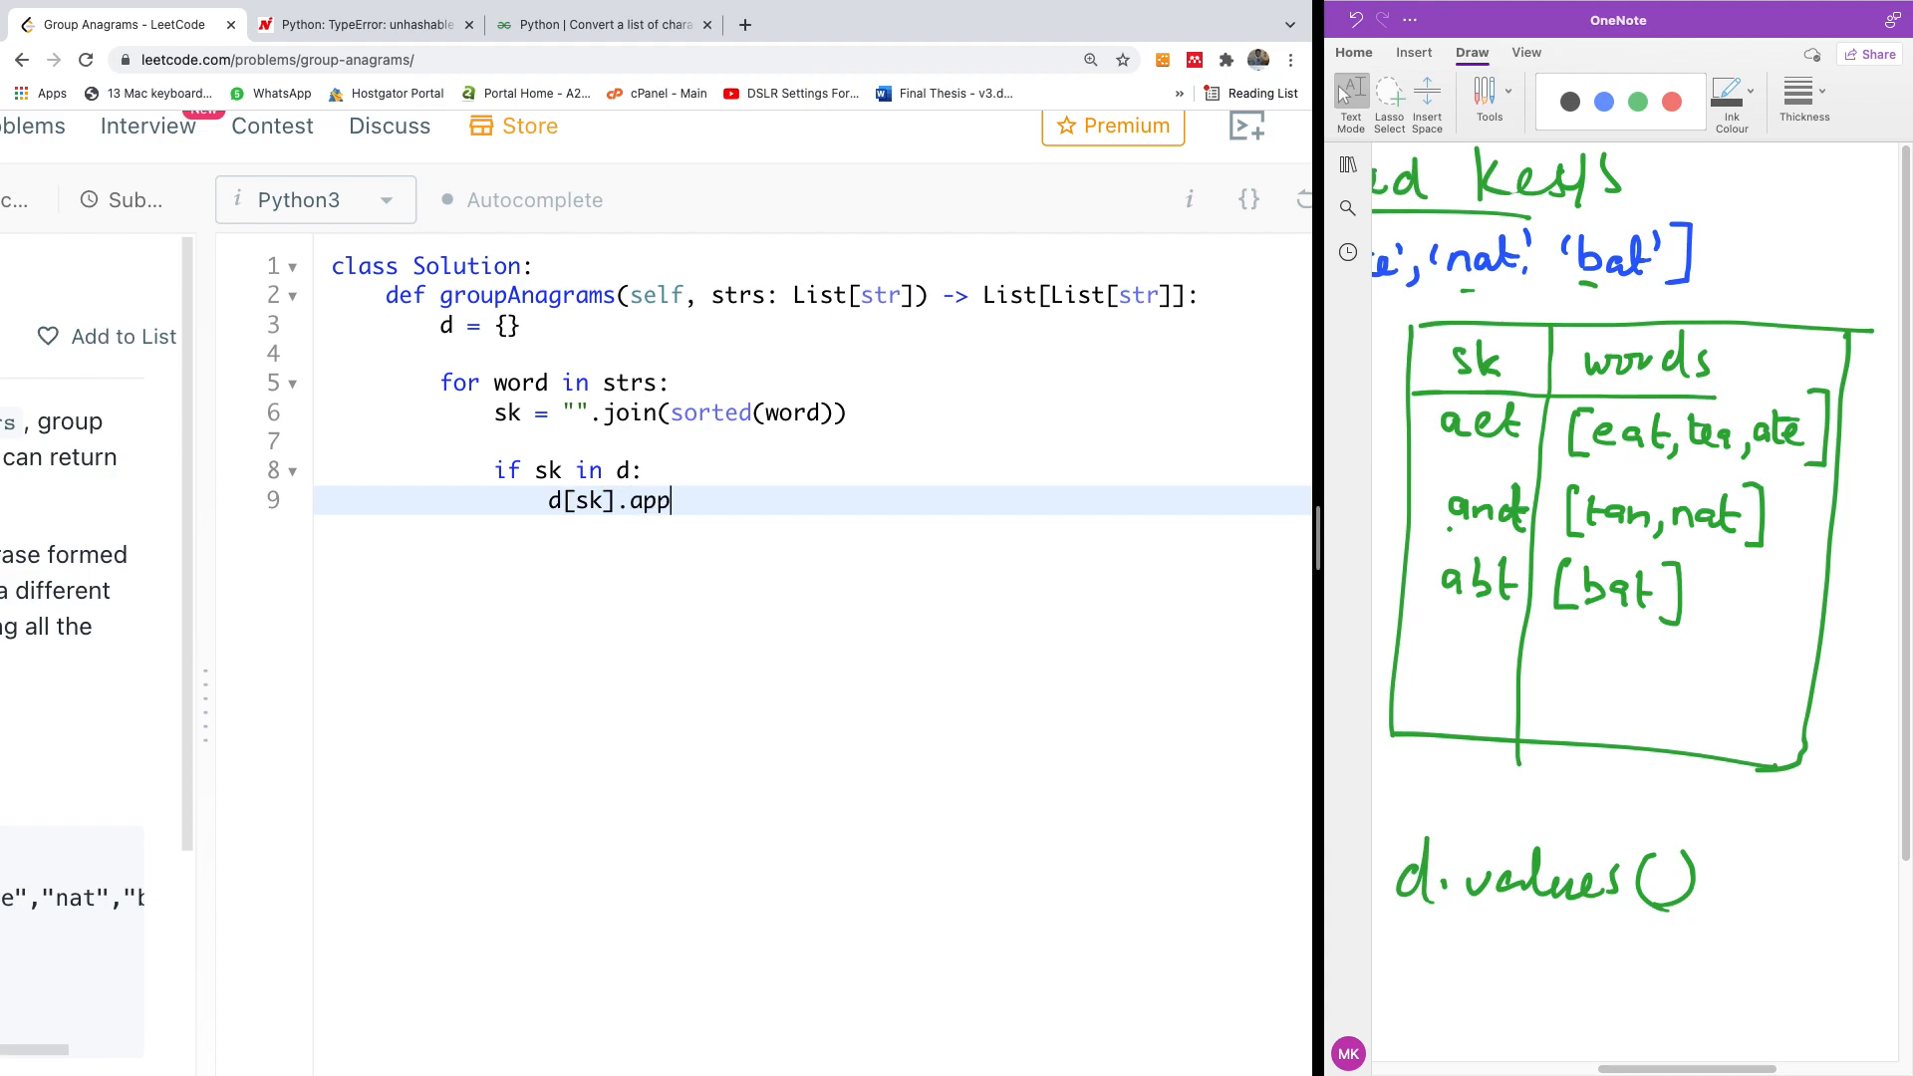
type("end(s")
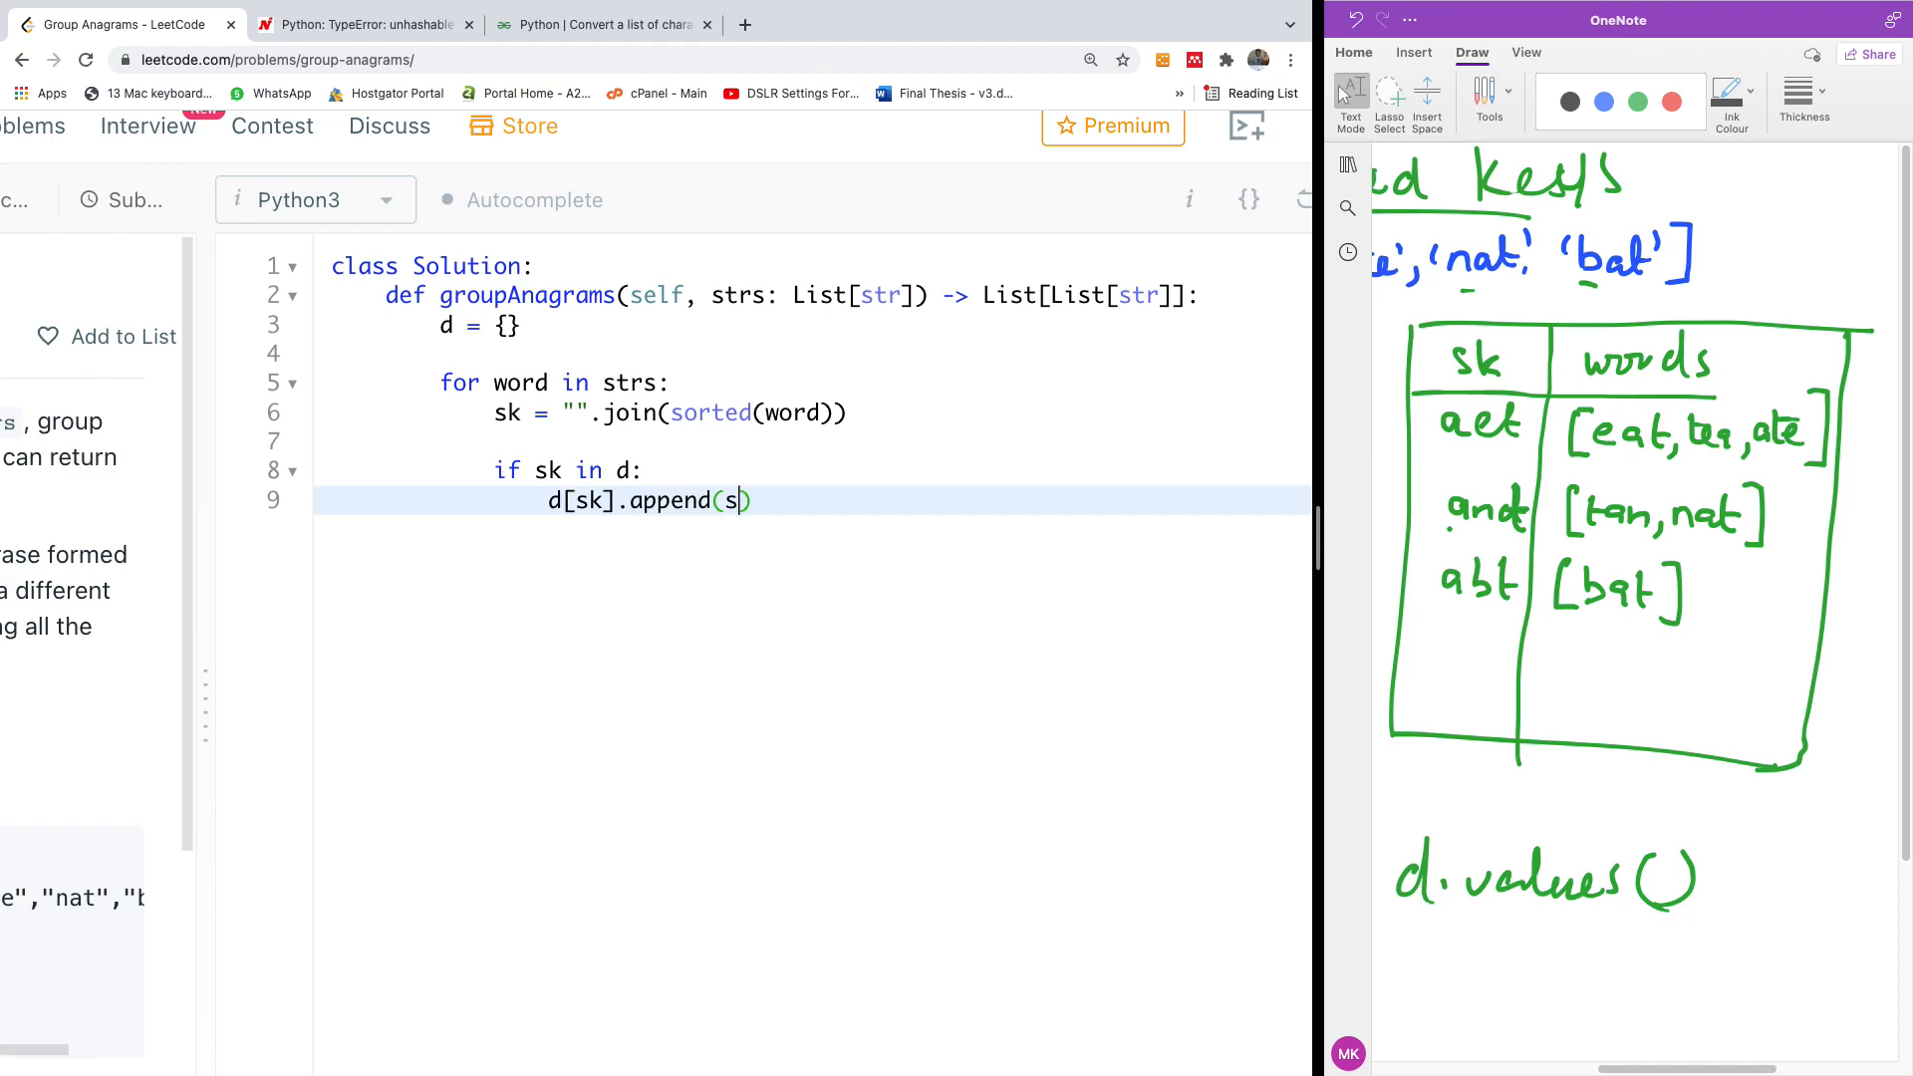
key("Backspace")
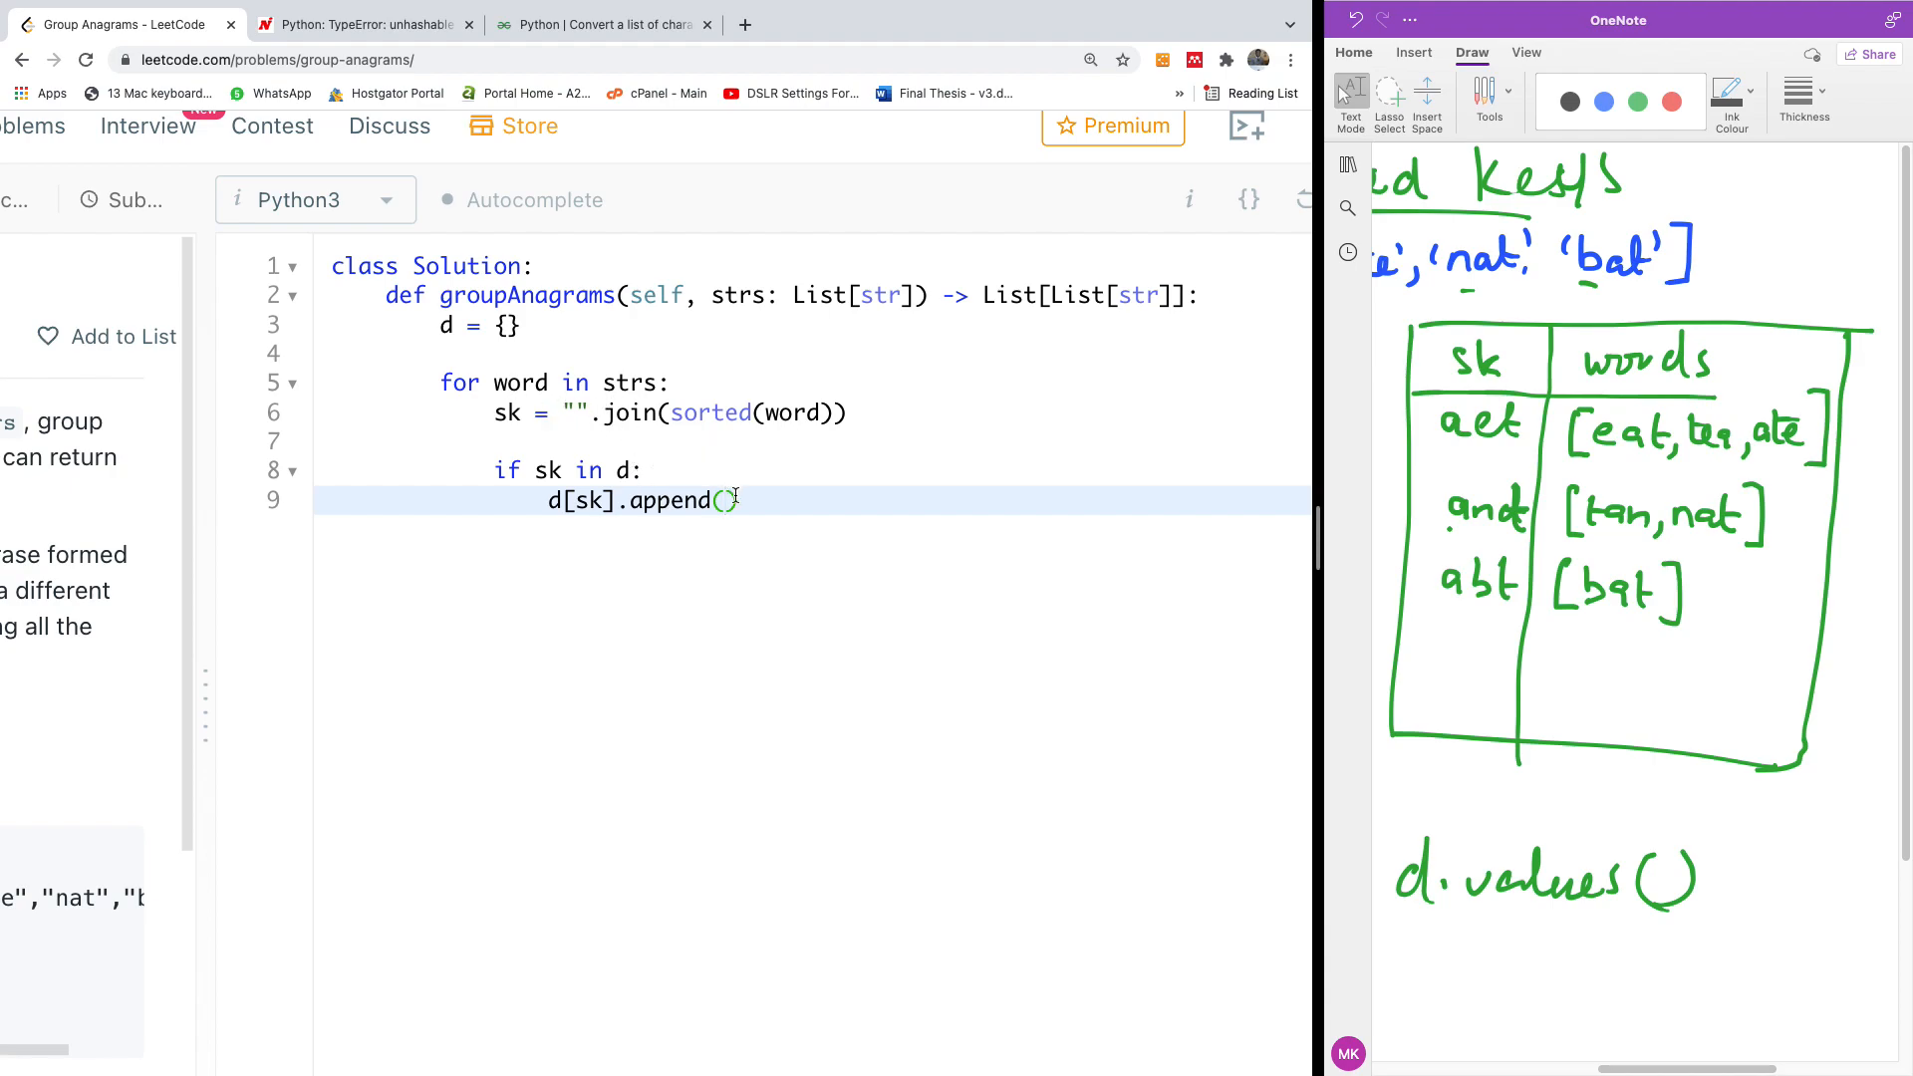
type("word")
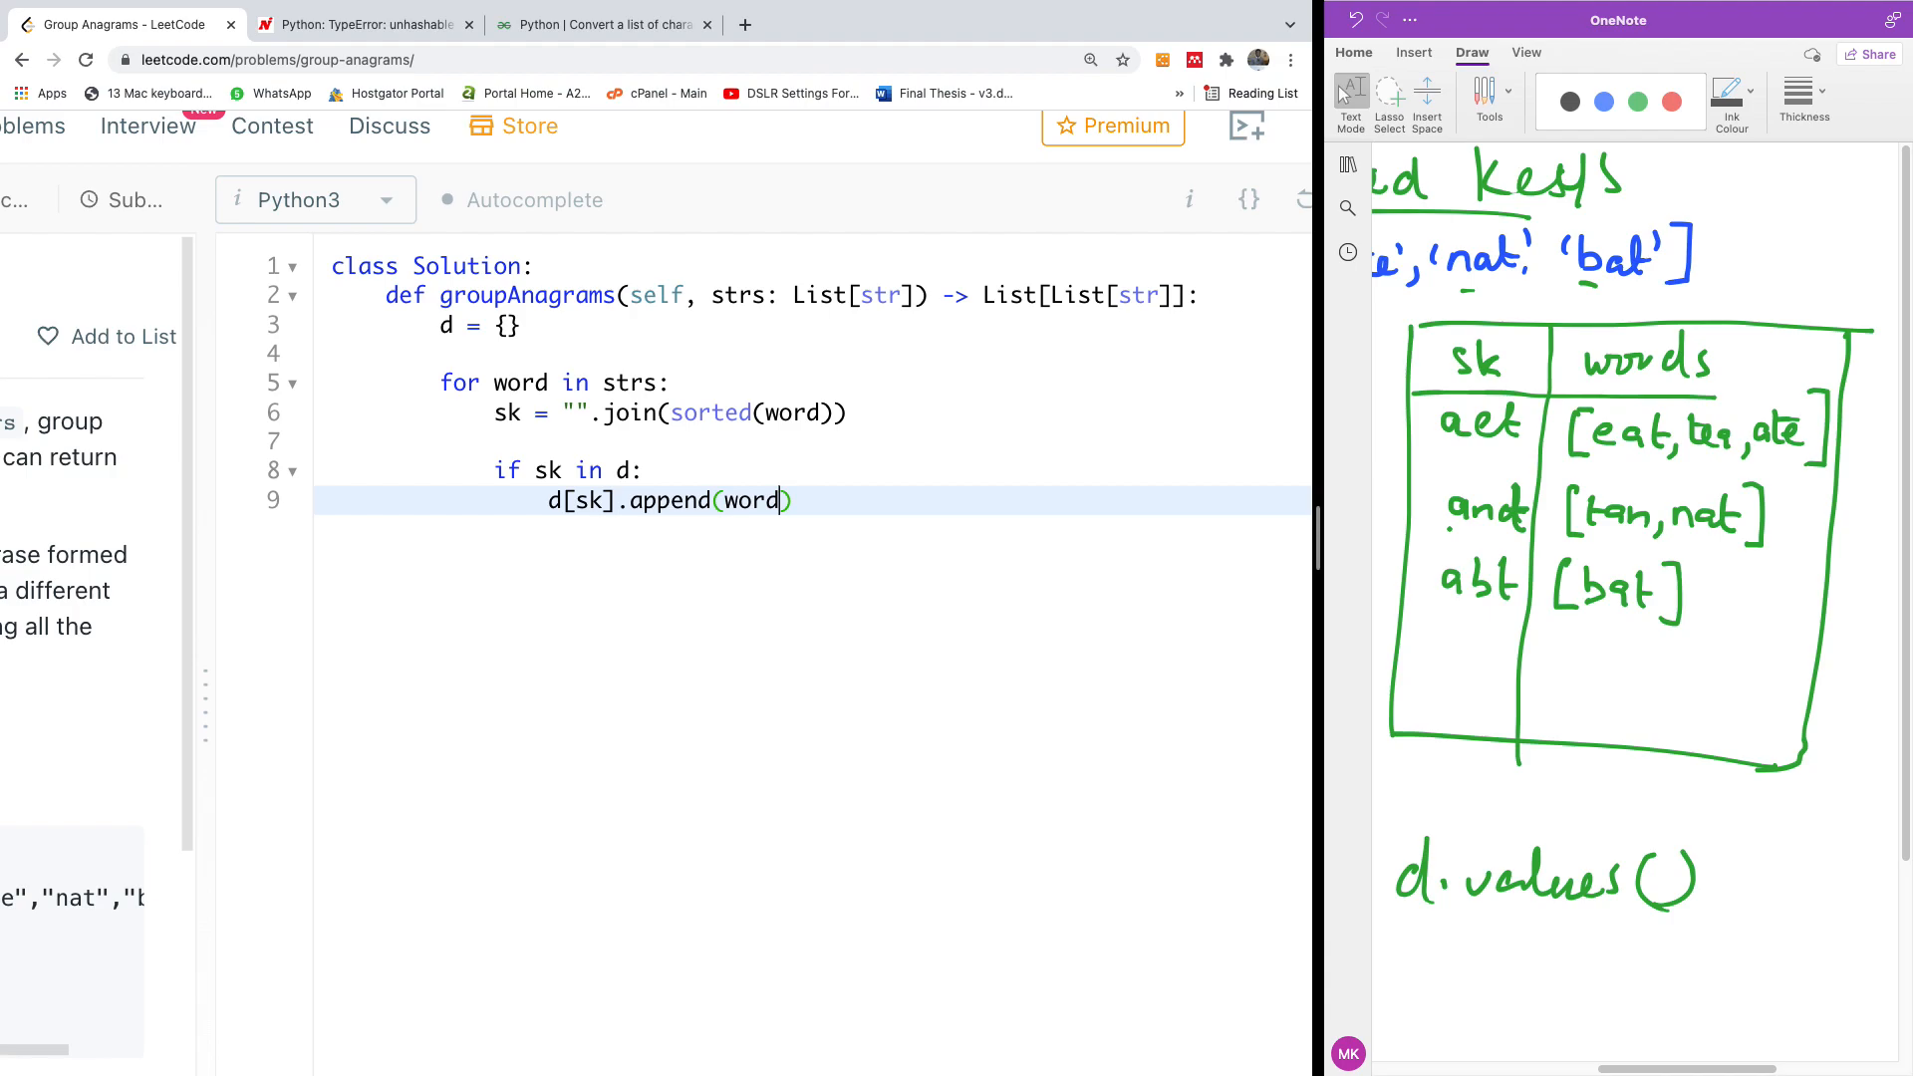
mouse_move(721, 572)
type("esl")
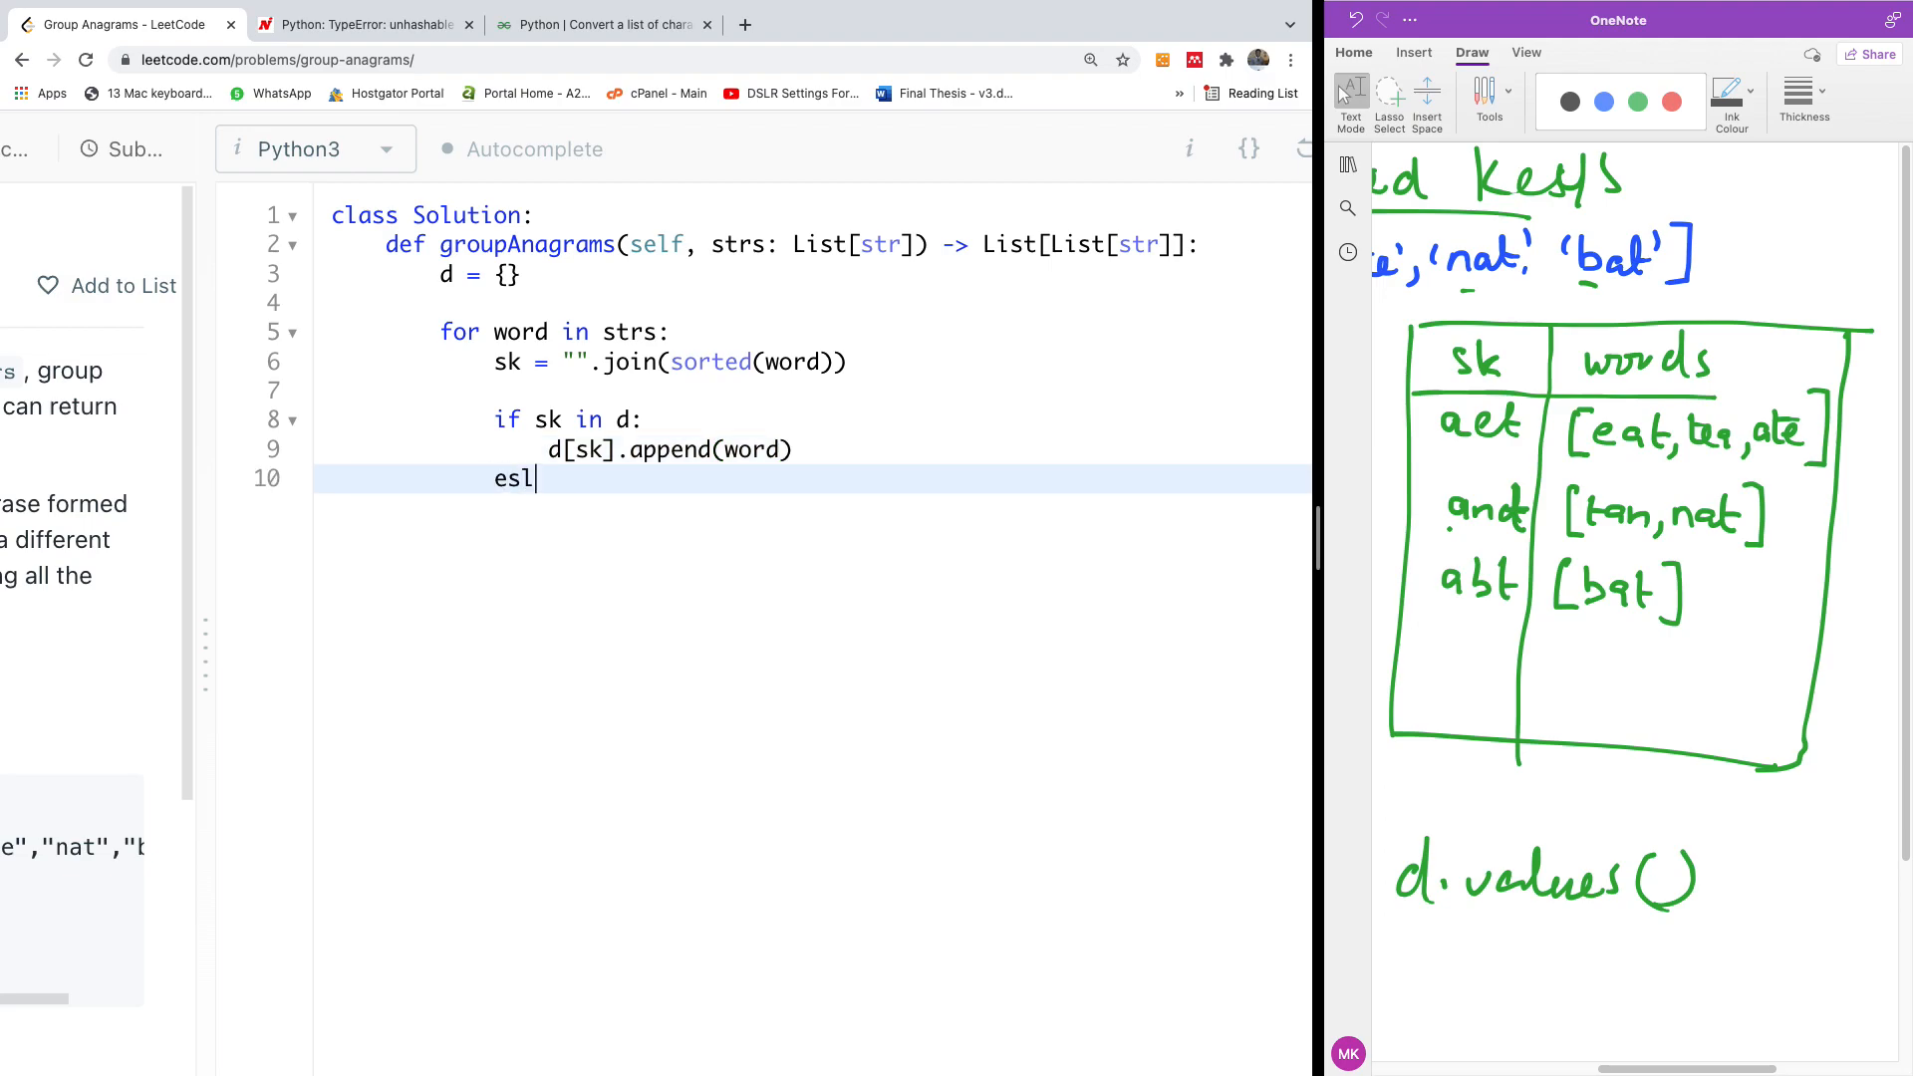
Add 'else:' with d[sk] = [word] to start a new group for unseen keys.
key("Backspace")
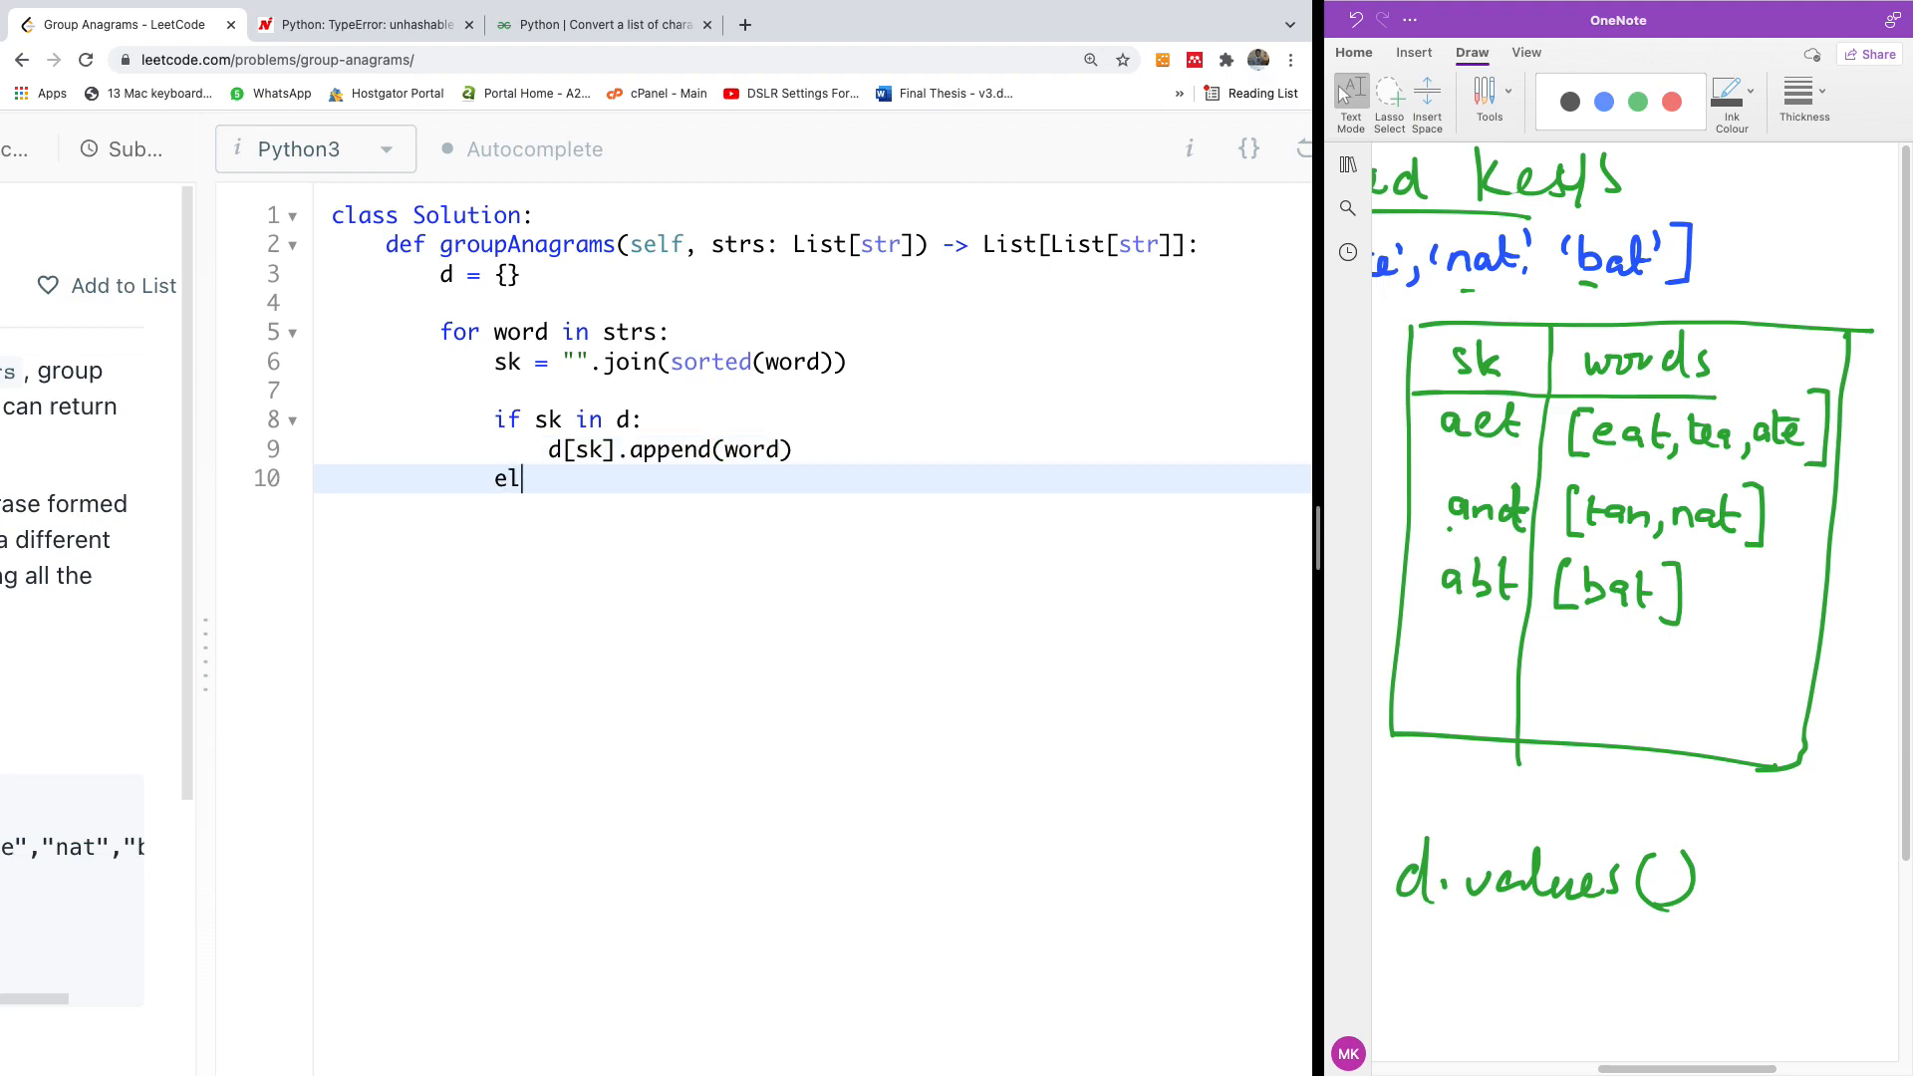
type("se:")
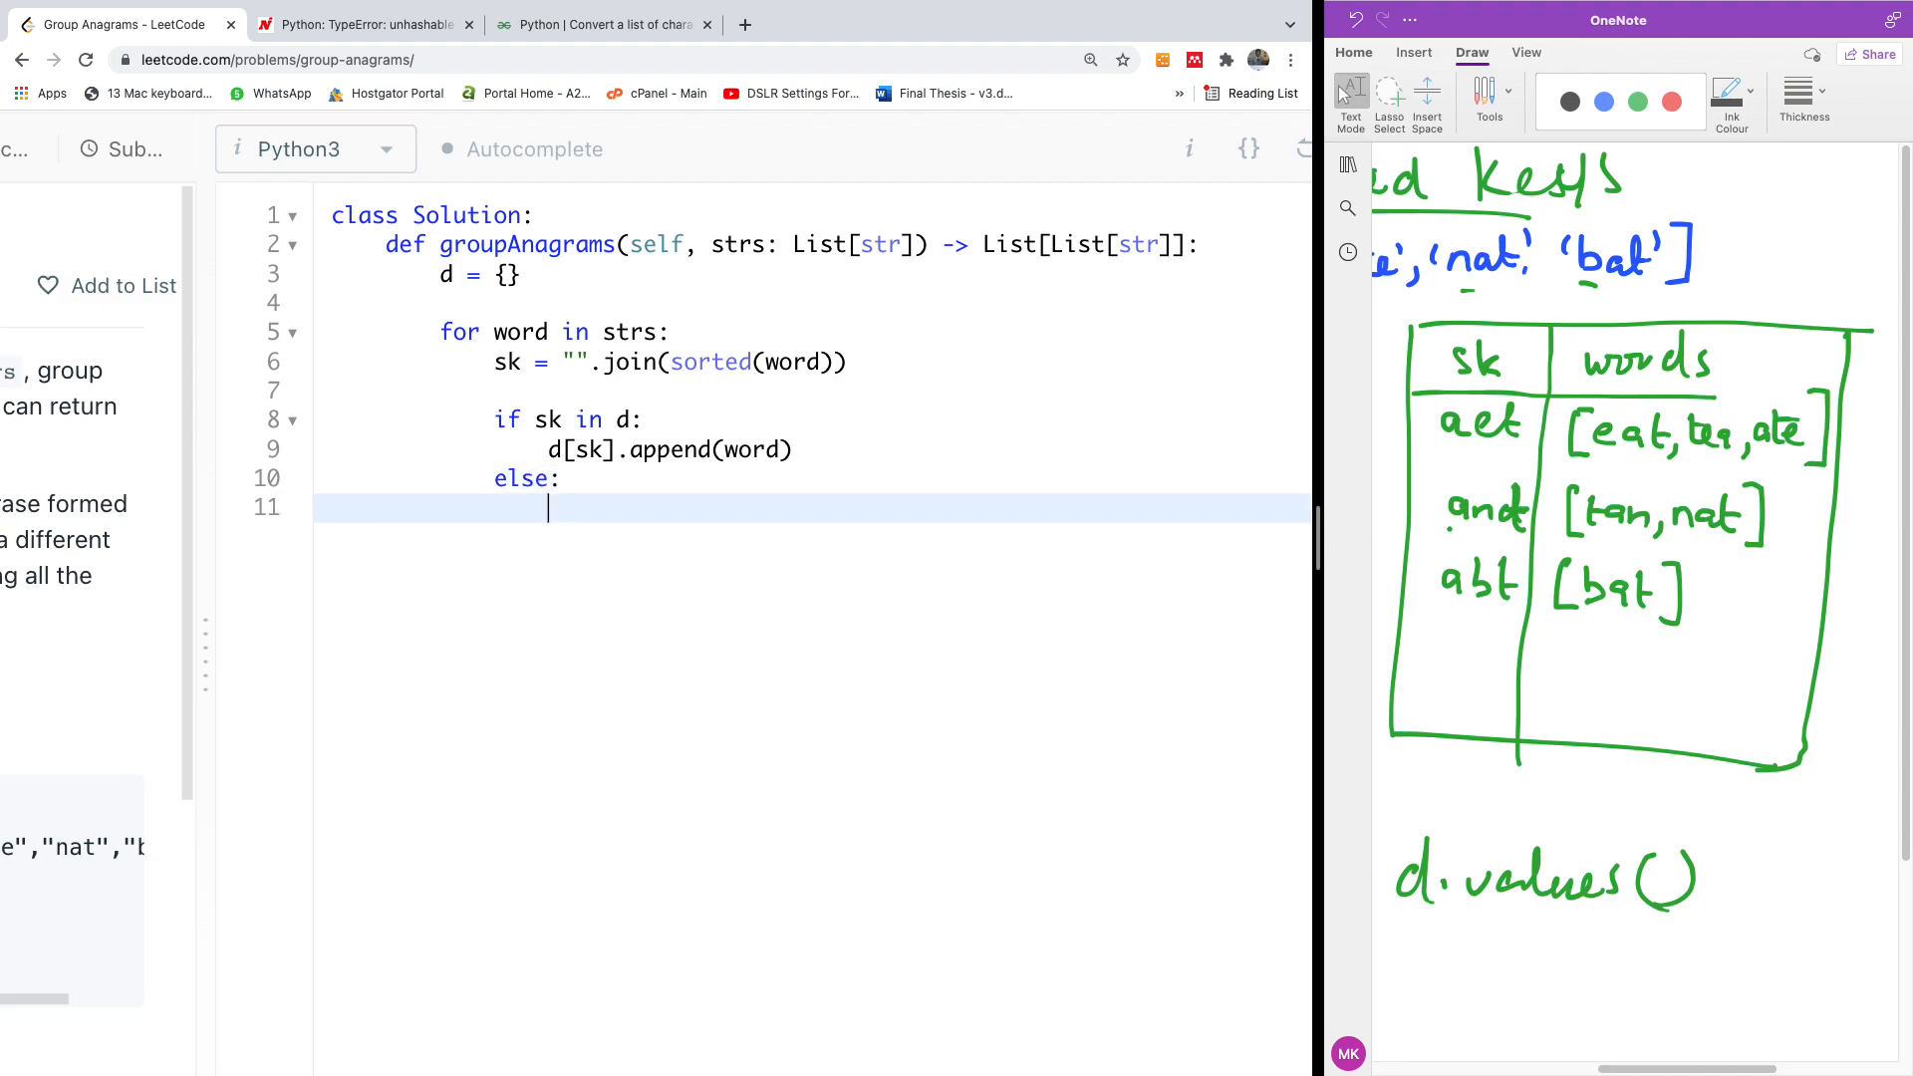
type("d")
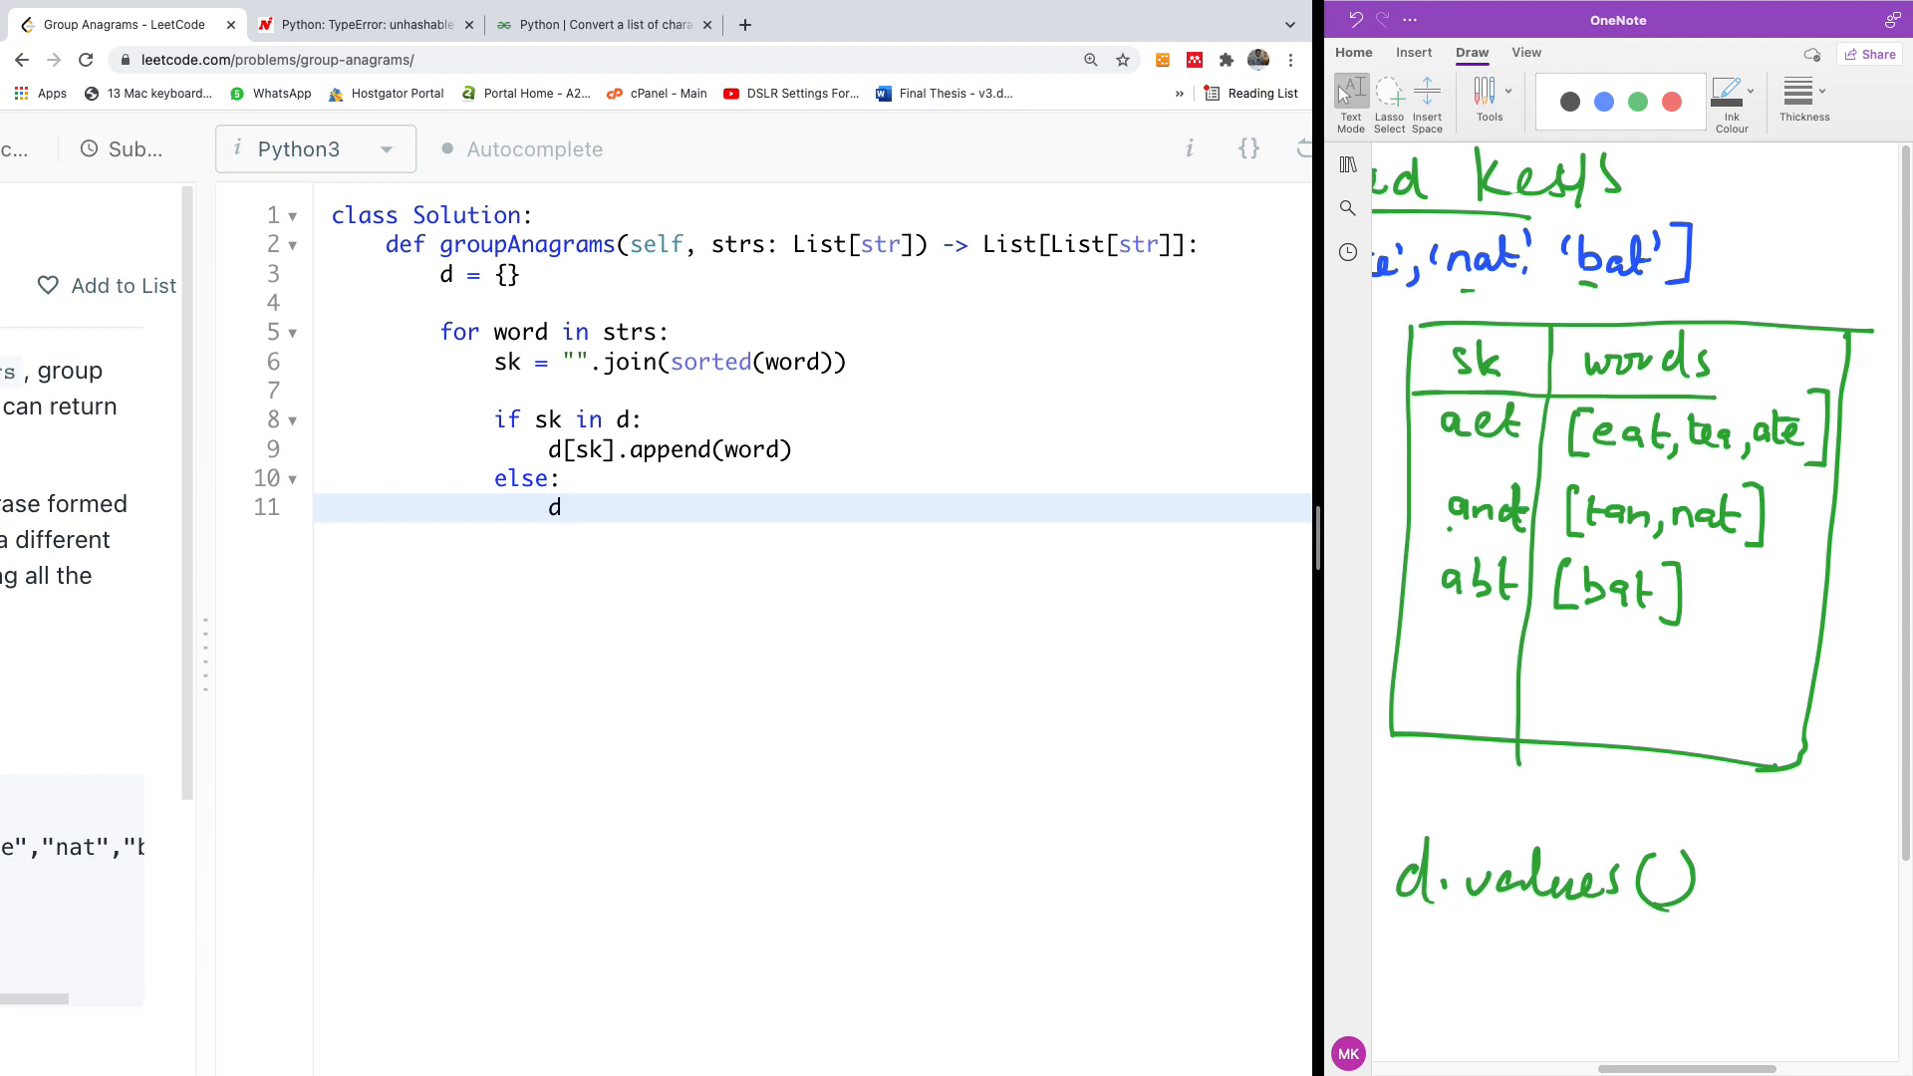
type("[sk] =")
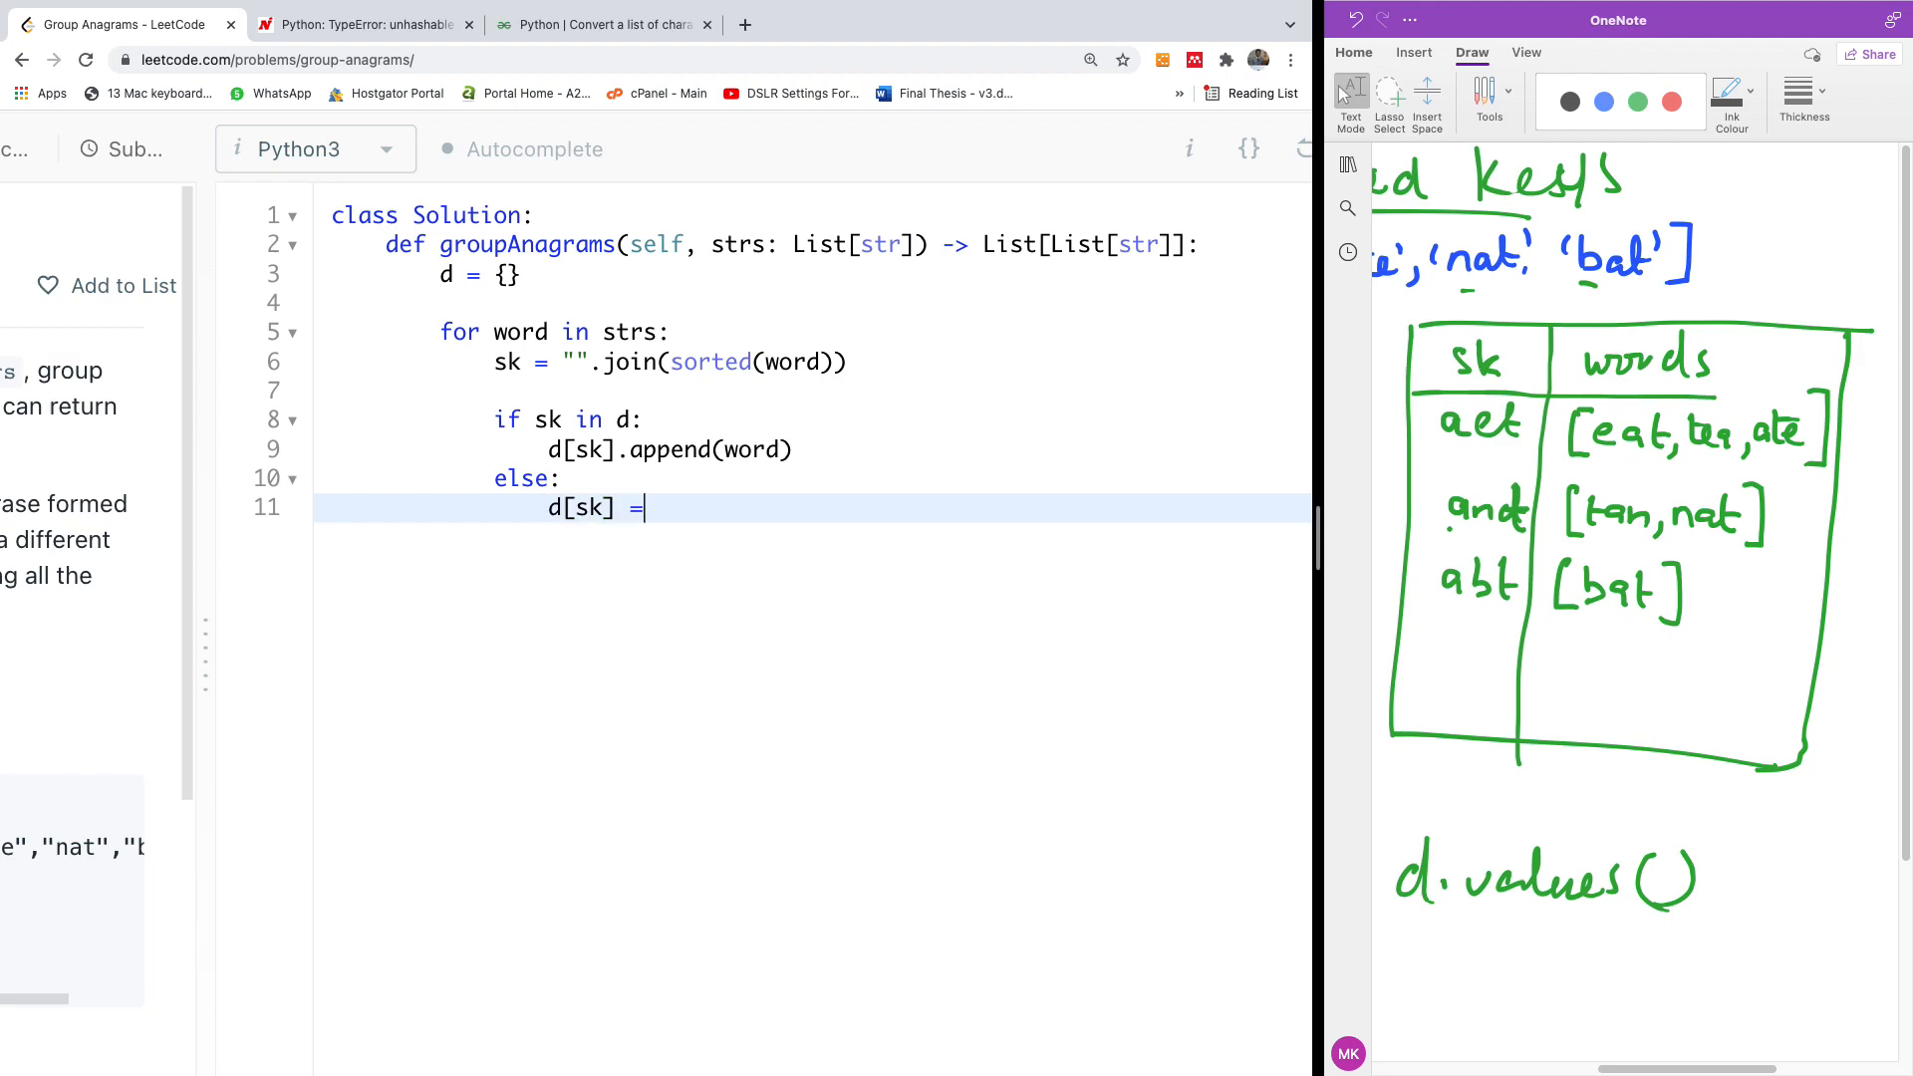
type("[]")
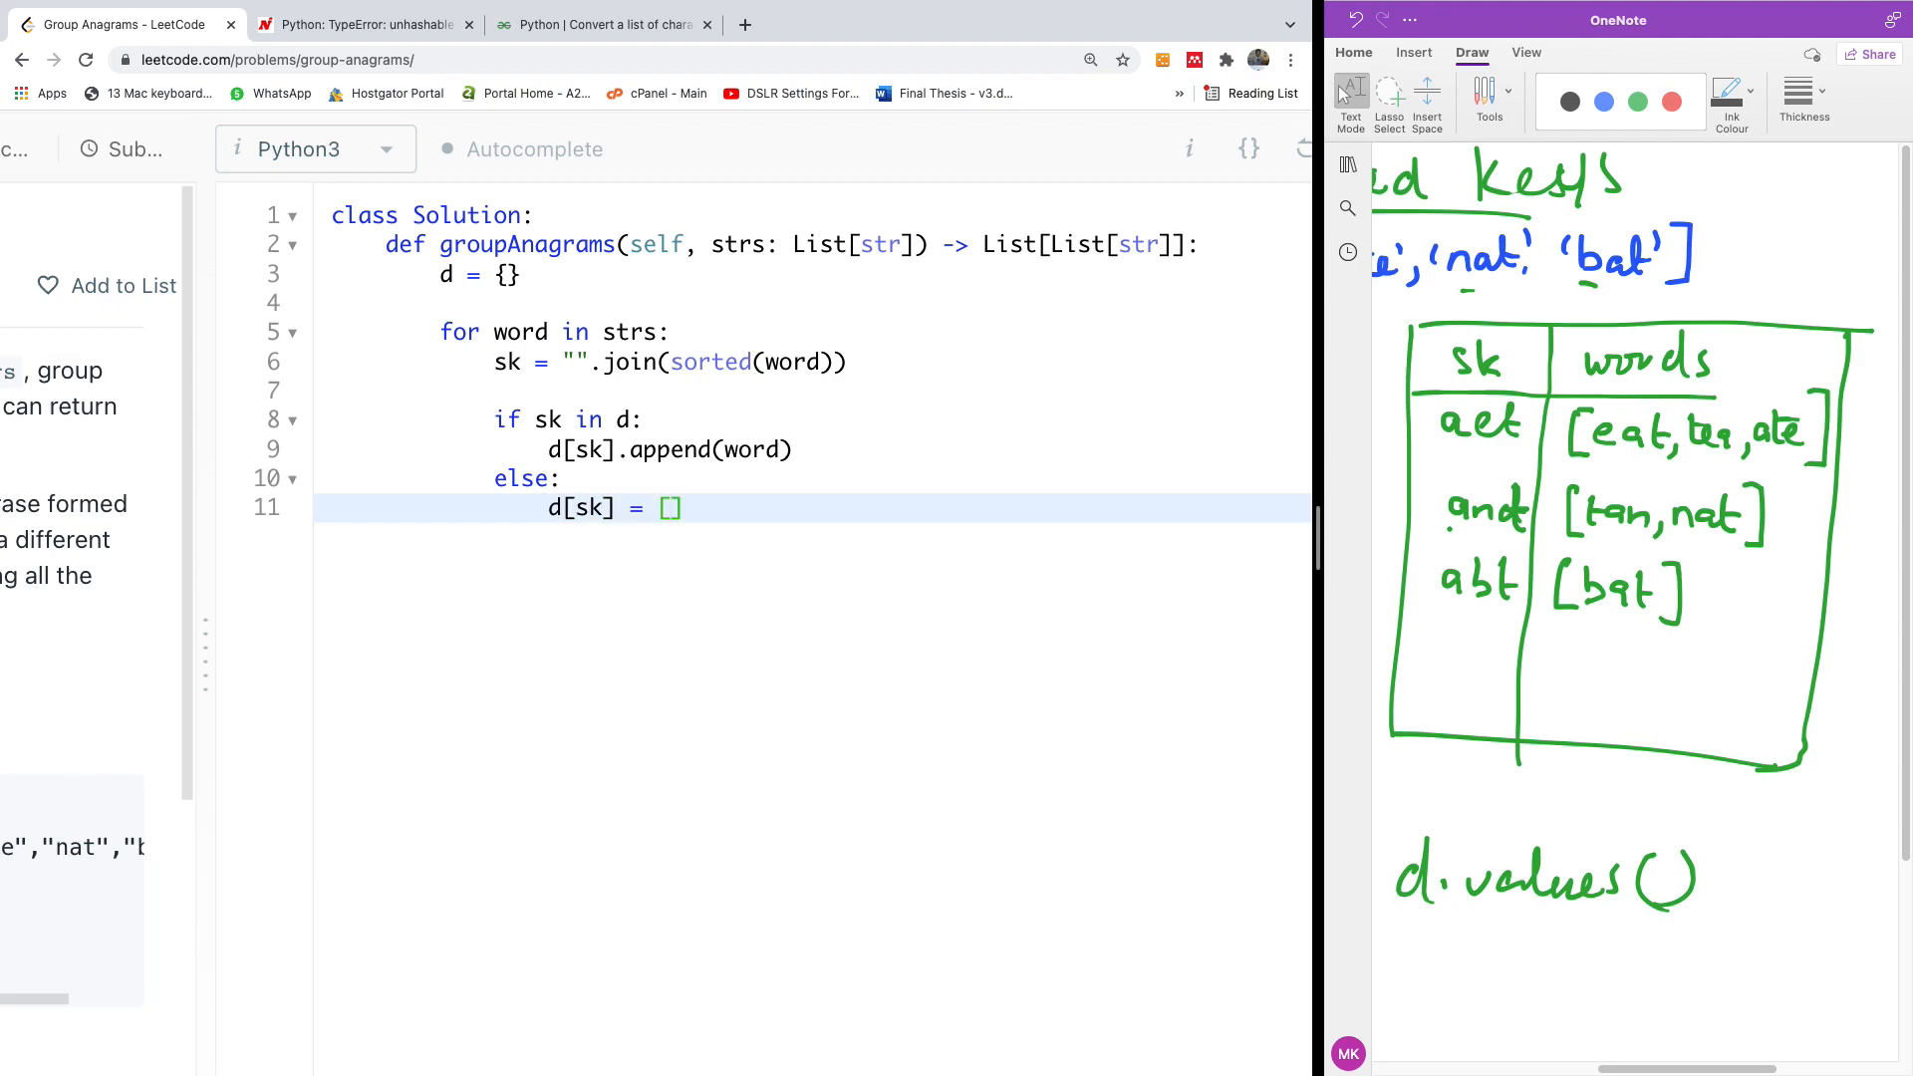
type("w")
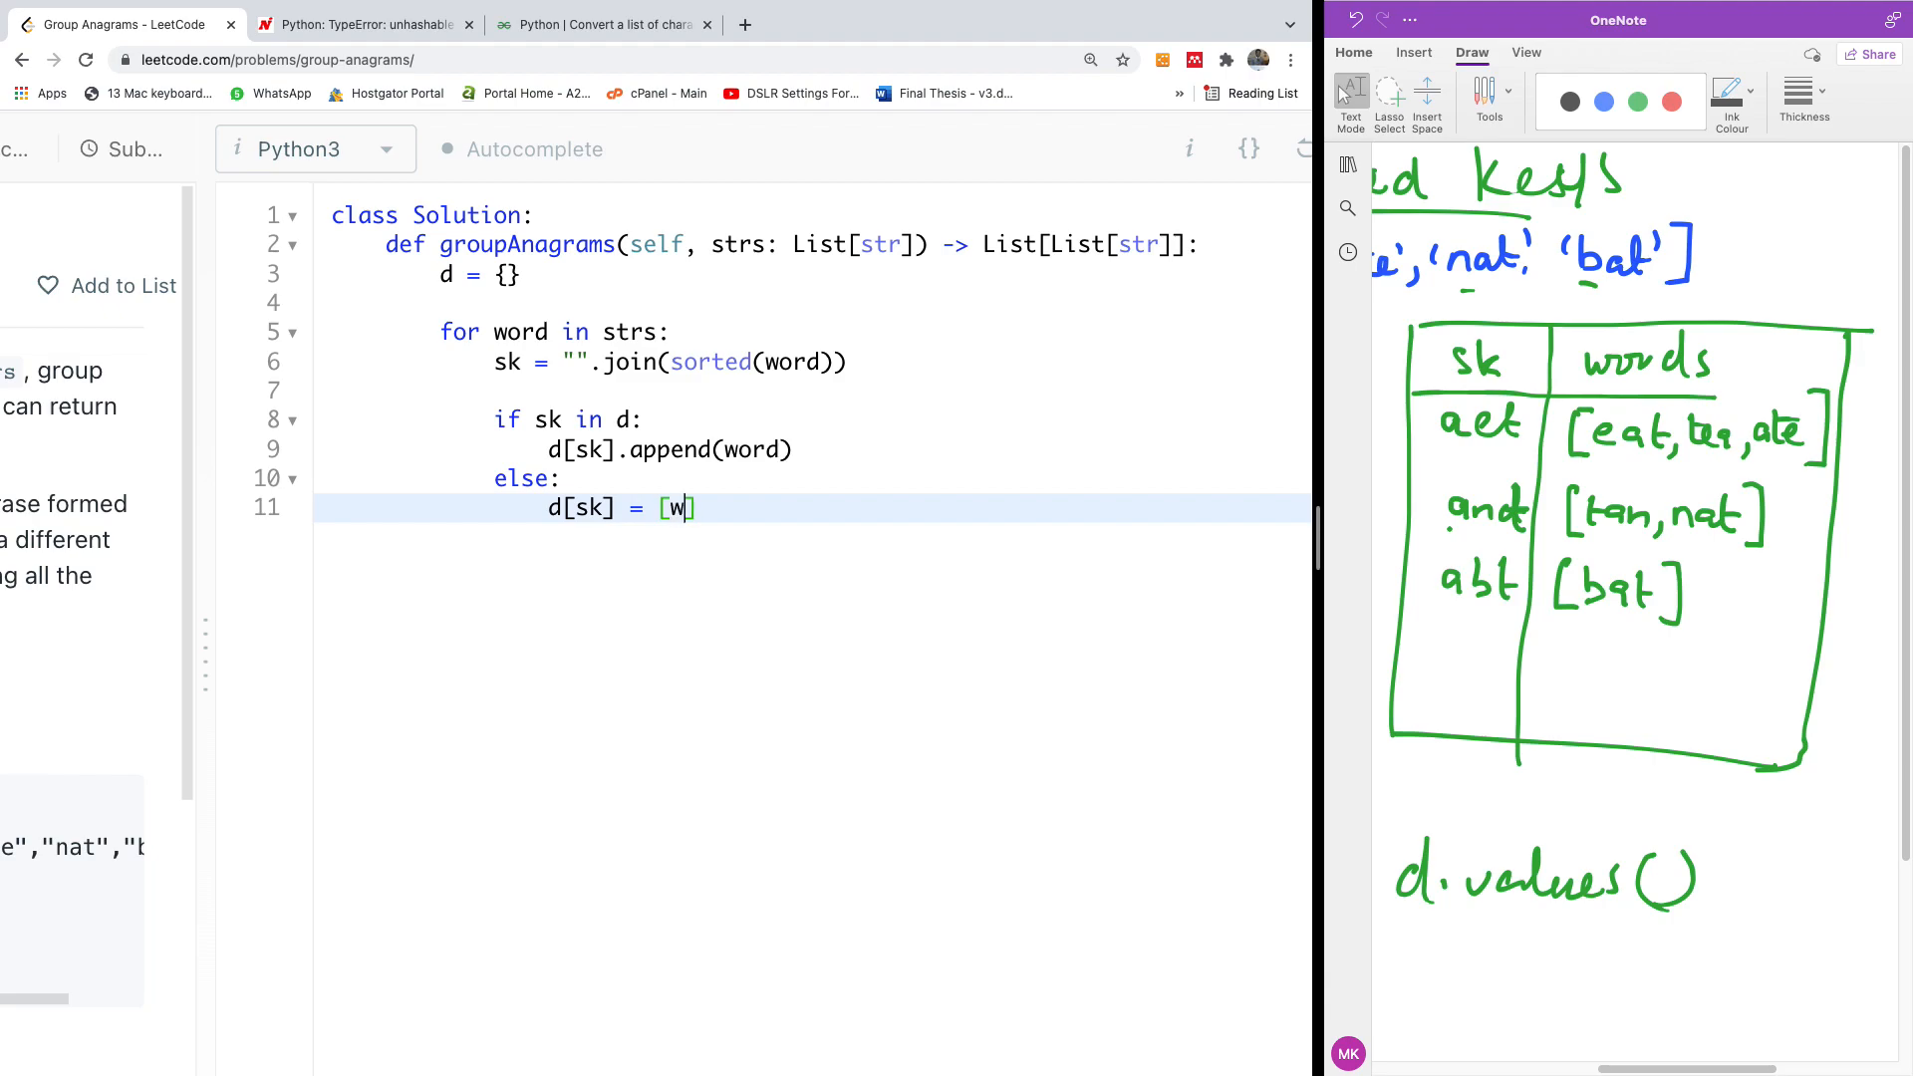
type("ord")
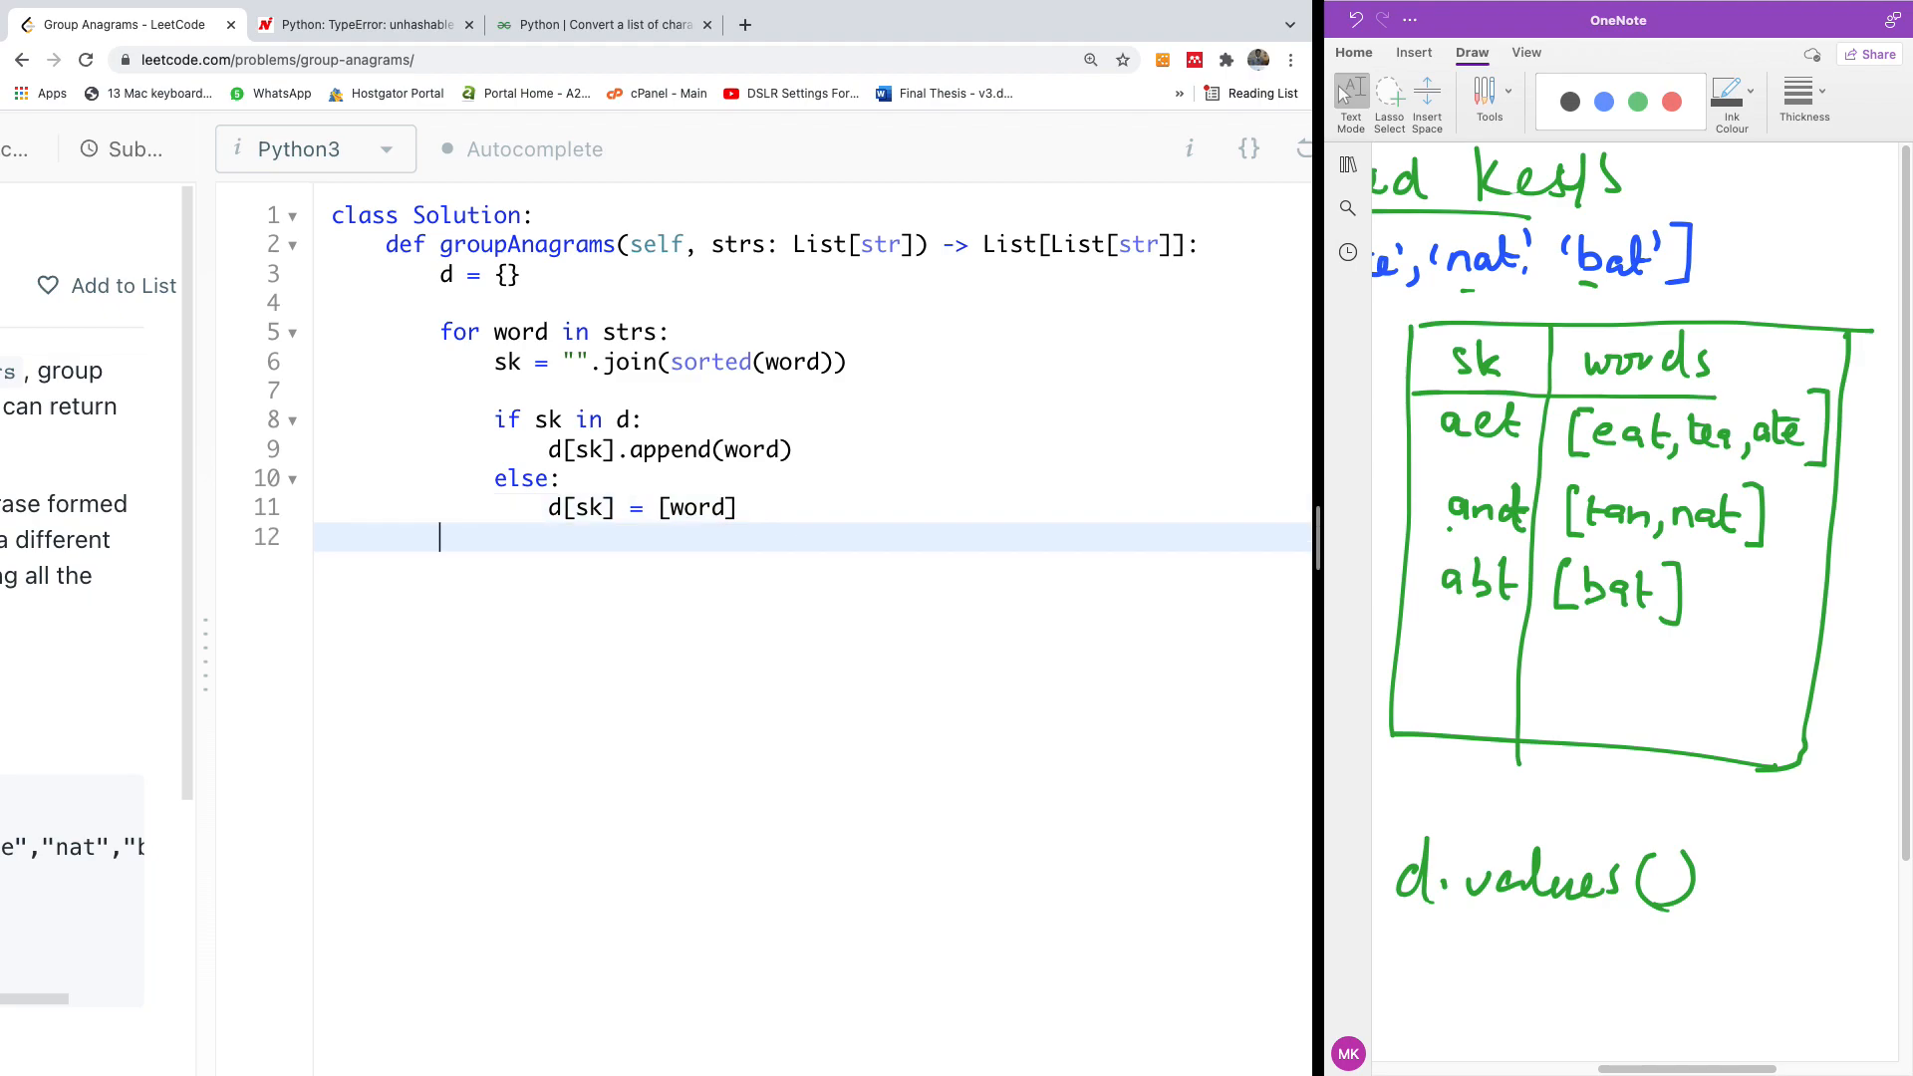
Return d.values() after the loop as the grouped answer.
type("return")
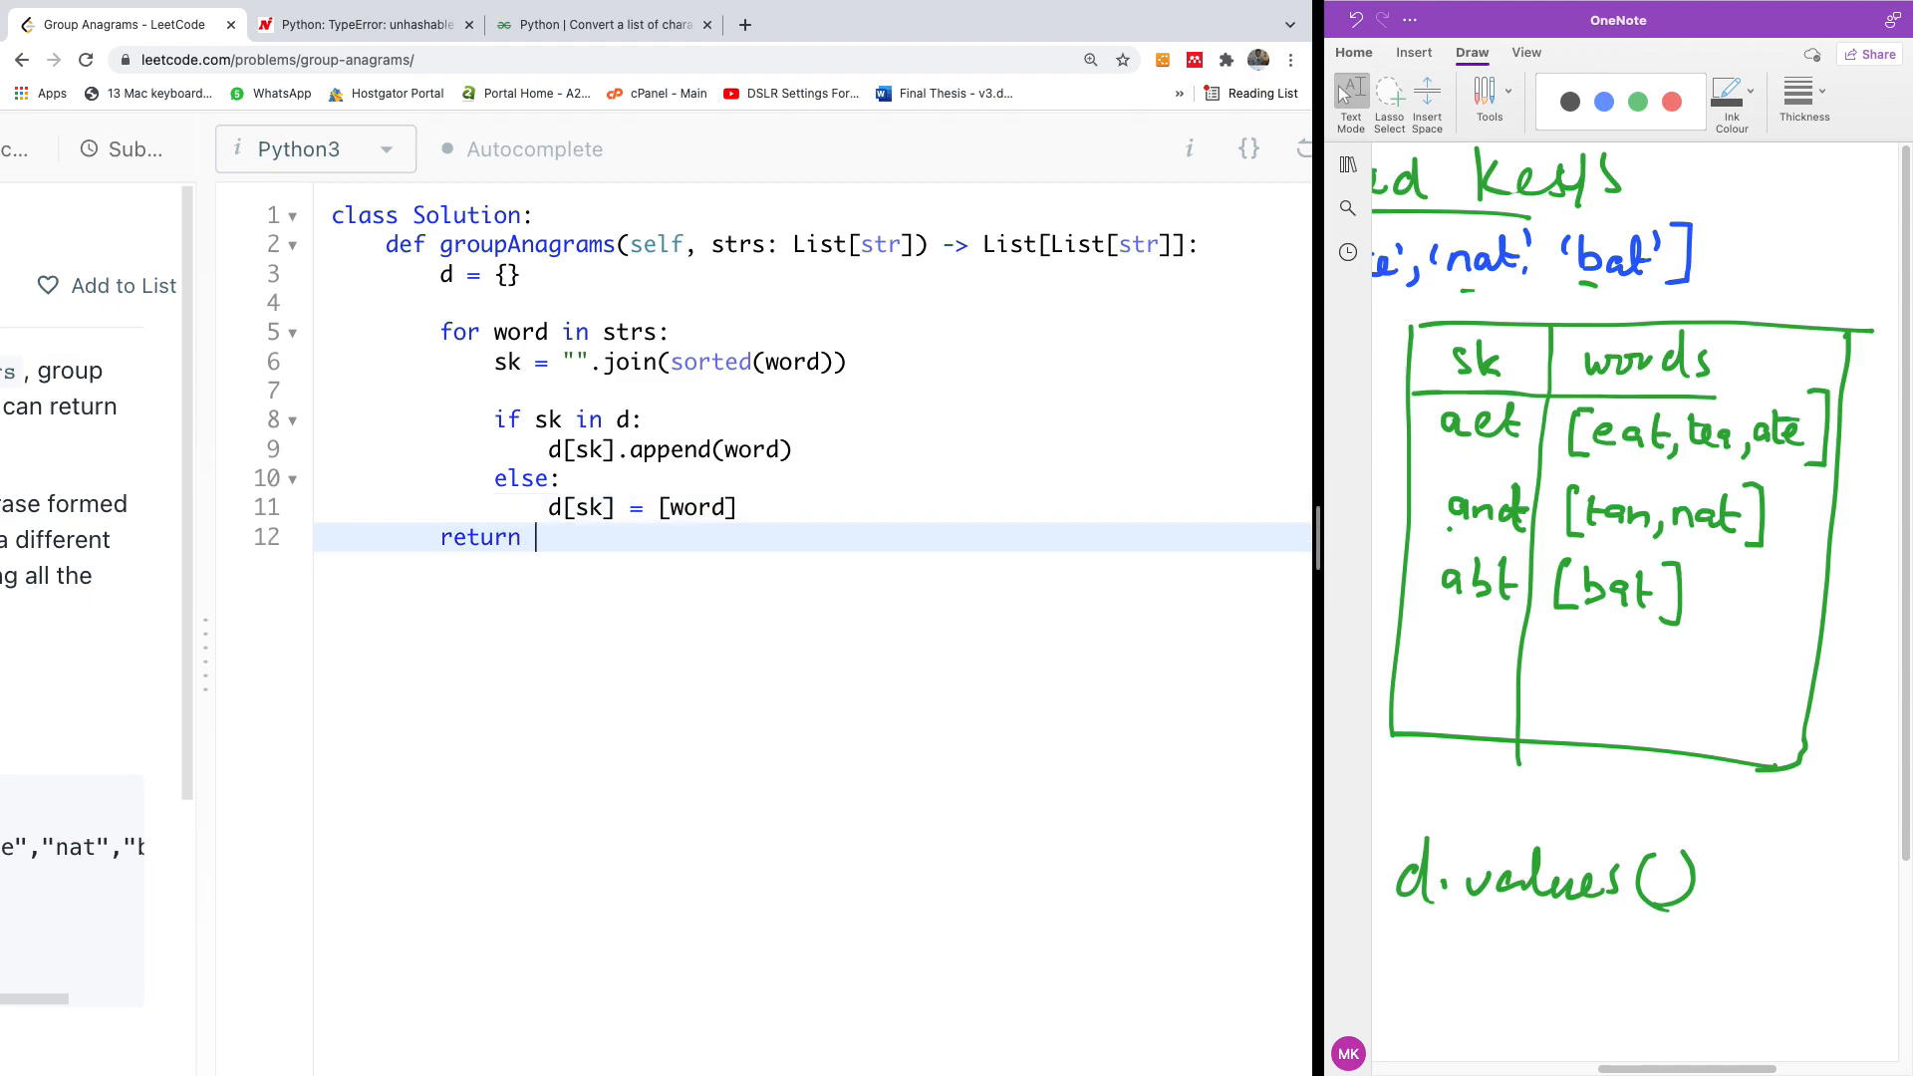
type("d.val")
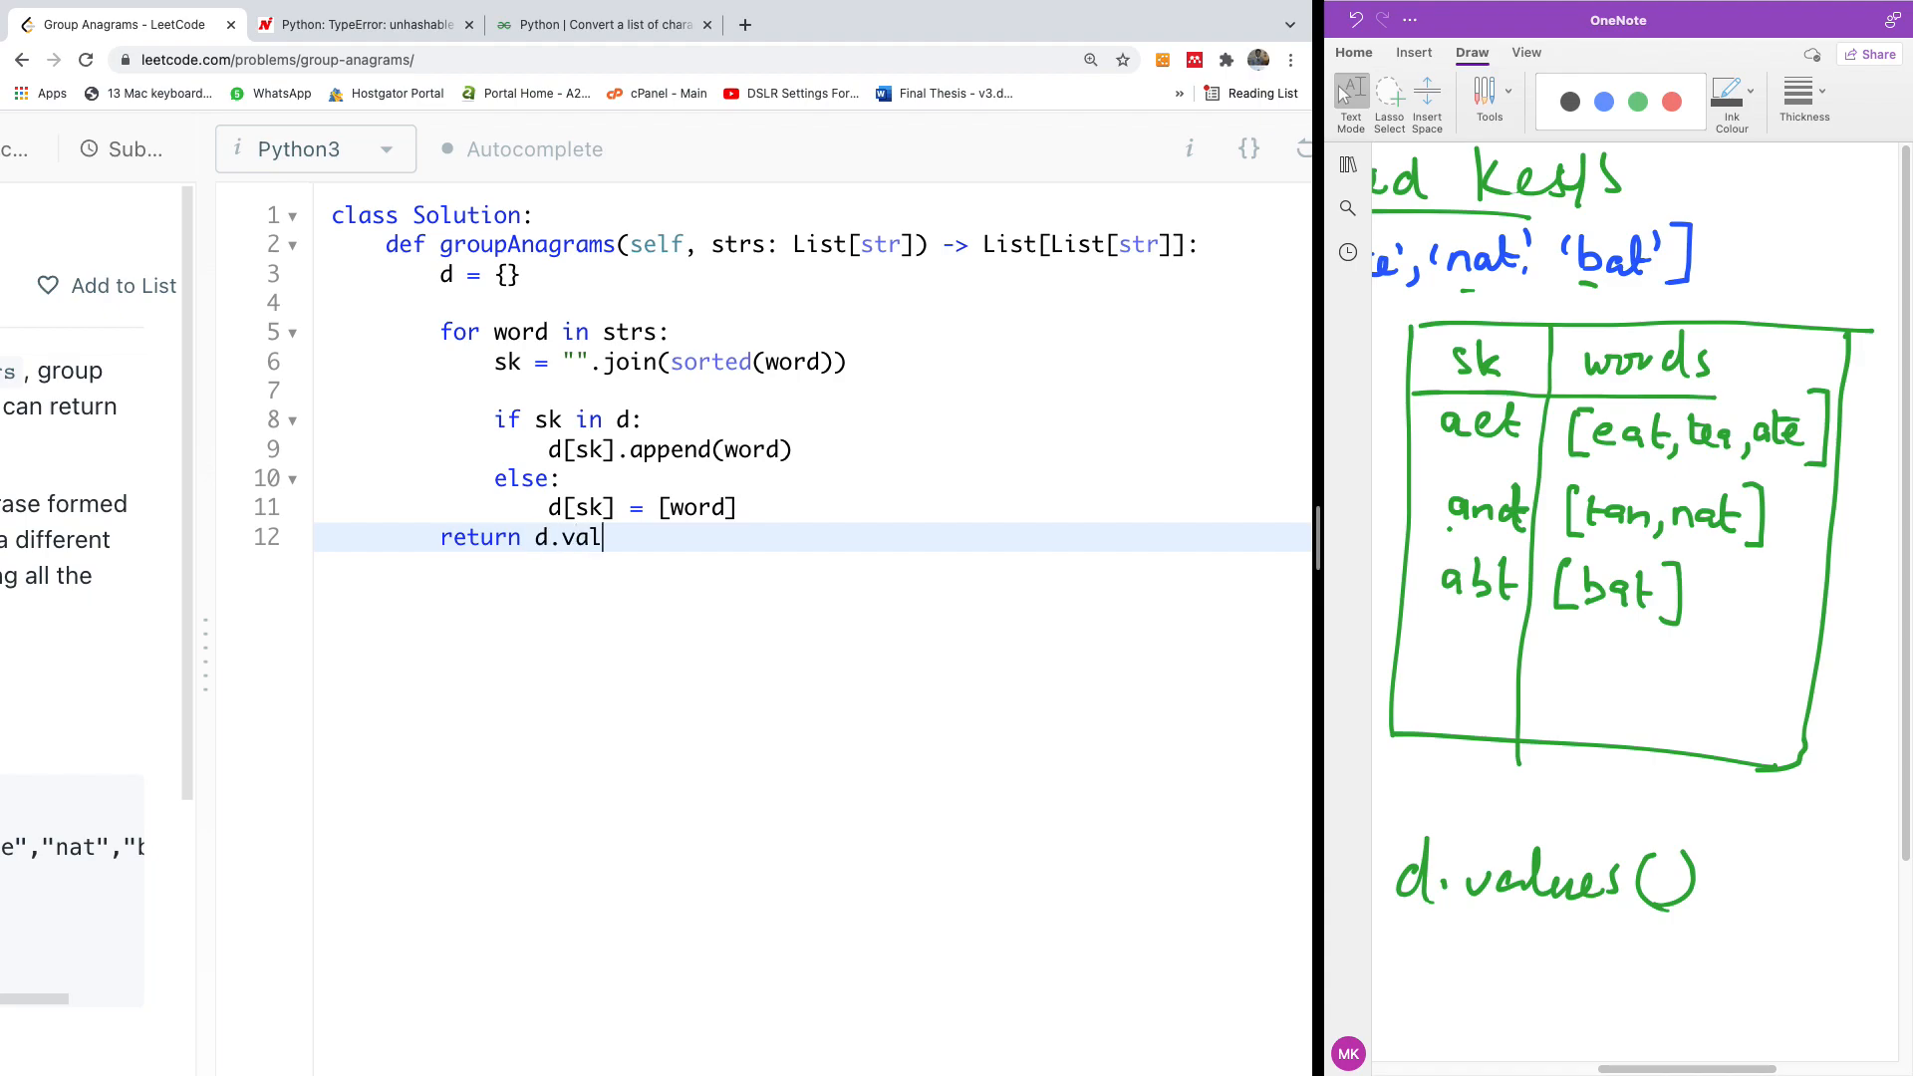
type("ues()")
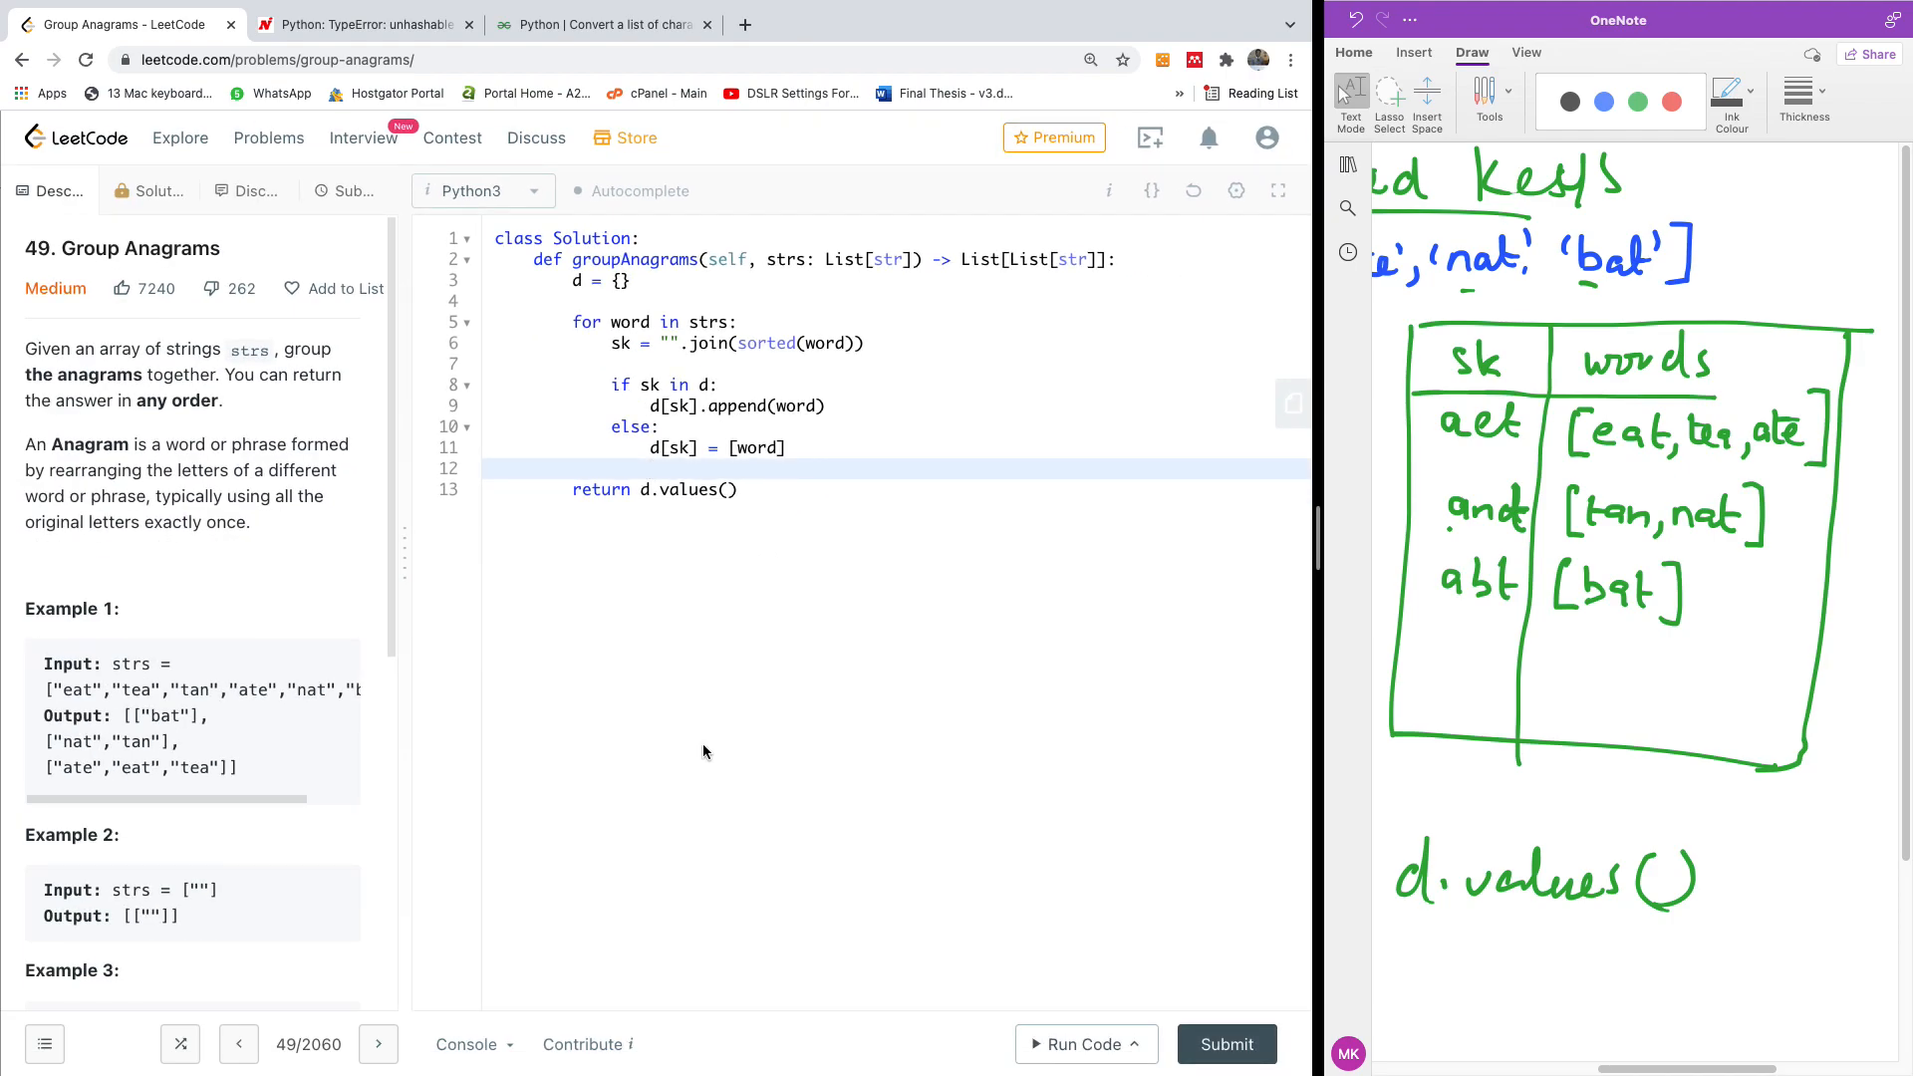
Run the finished solution on the example input and get Accepted grouped output.
left_click(1077, 1044)
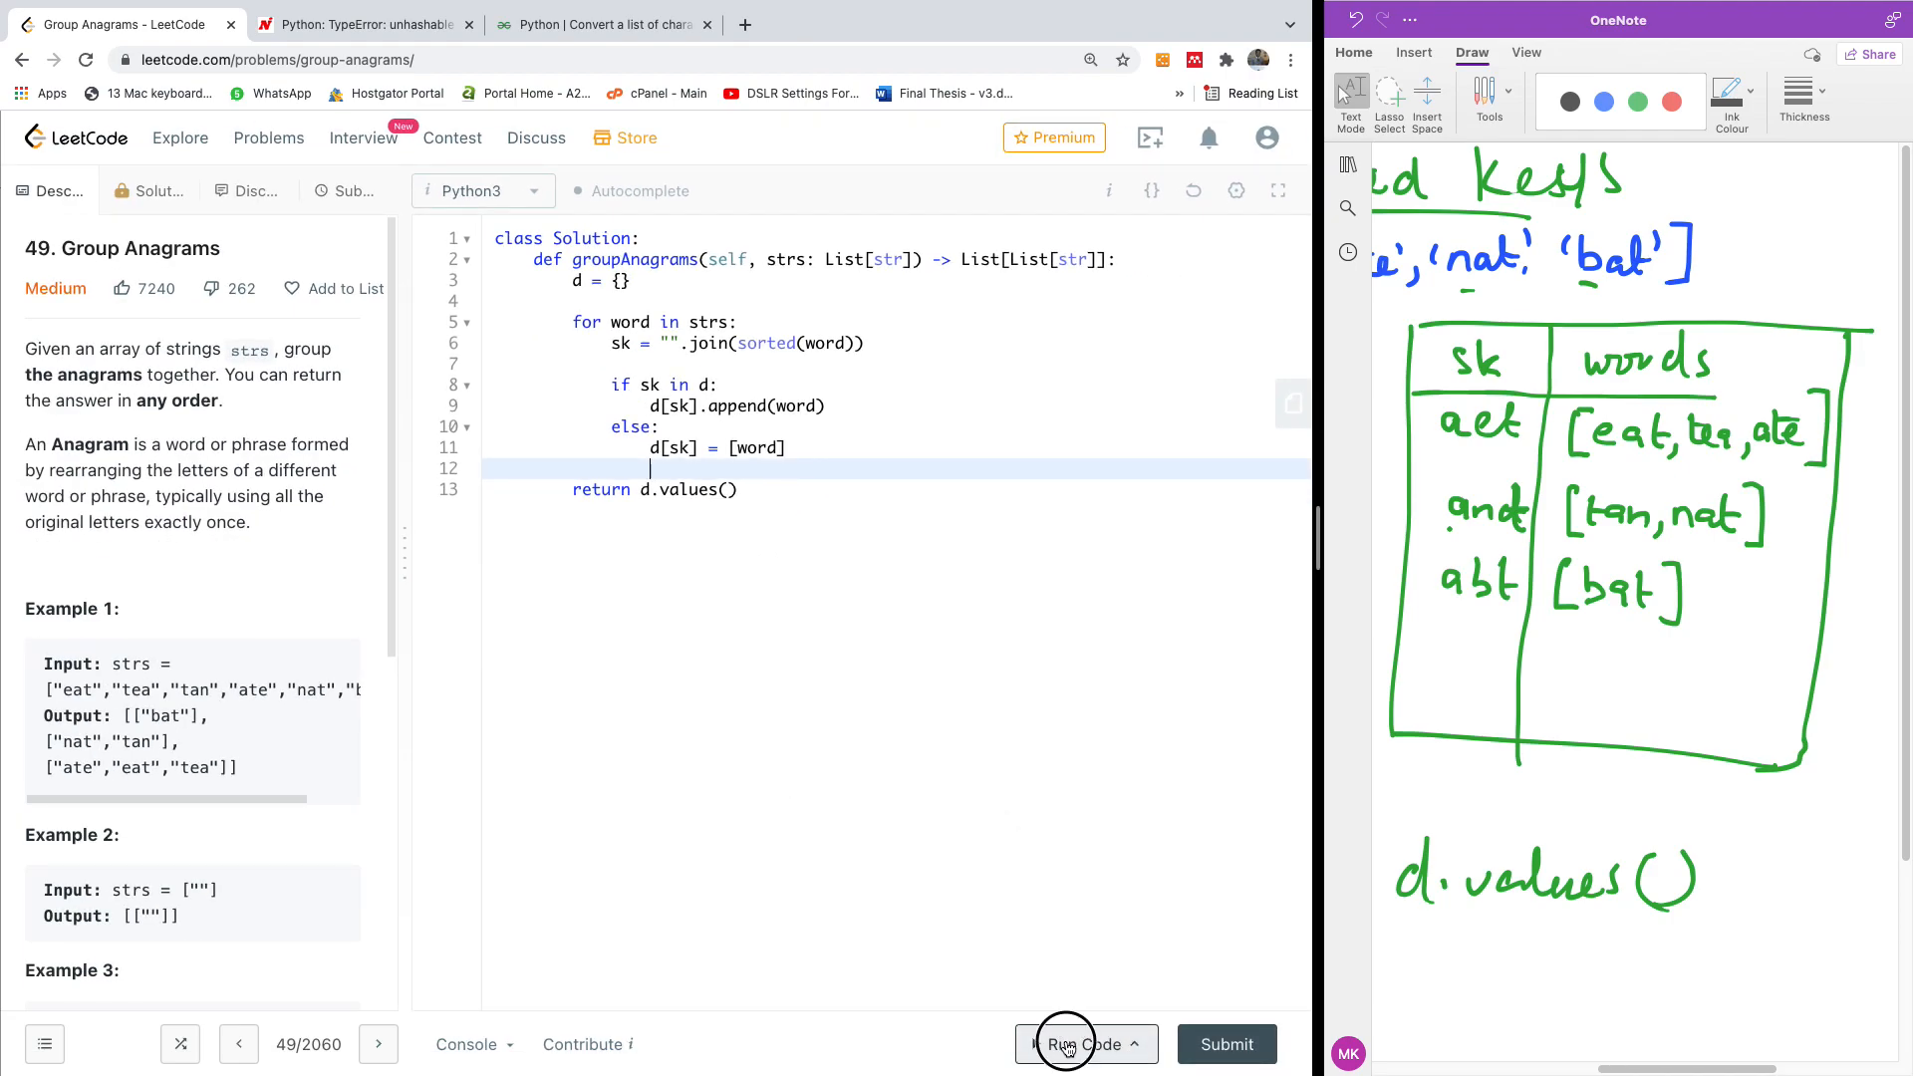
left_click(1078, 1042)
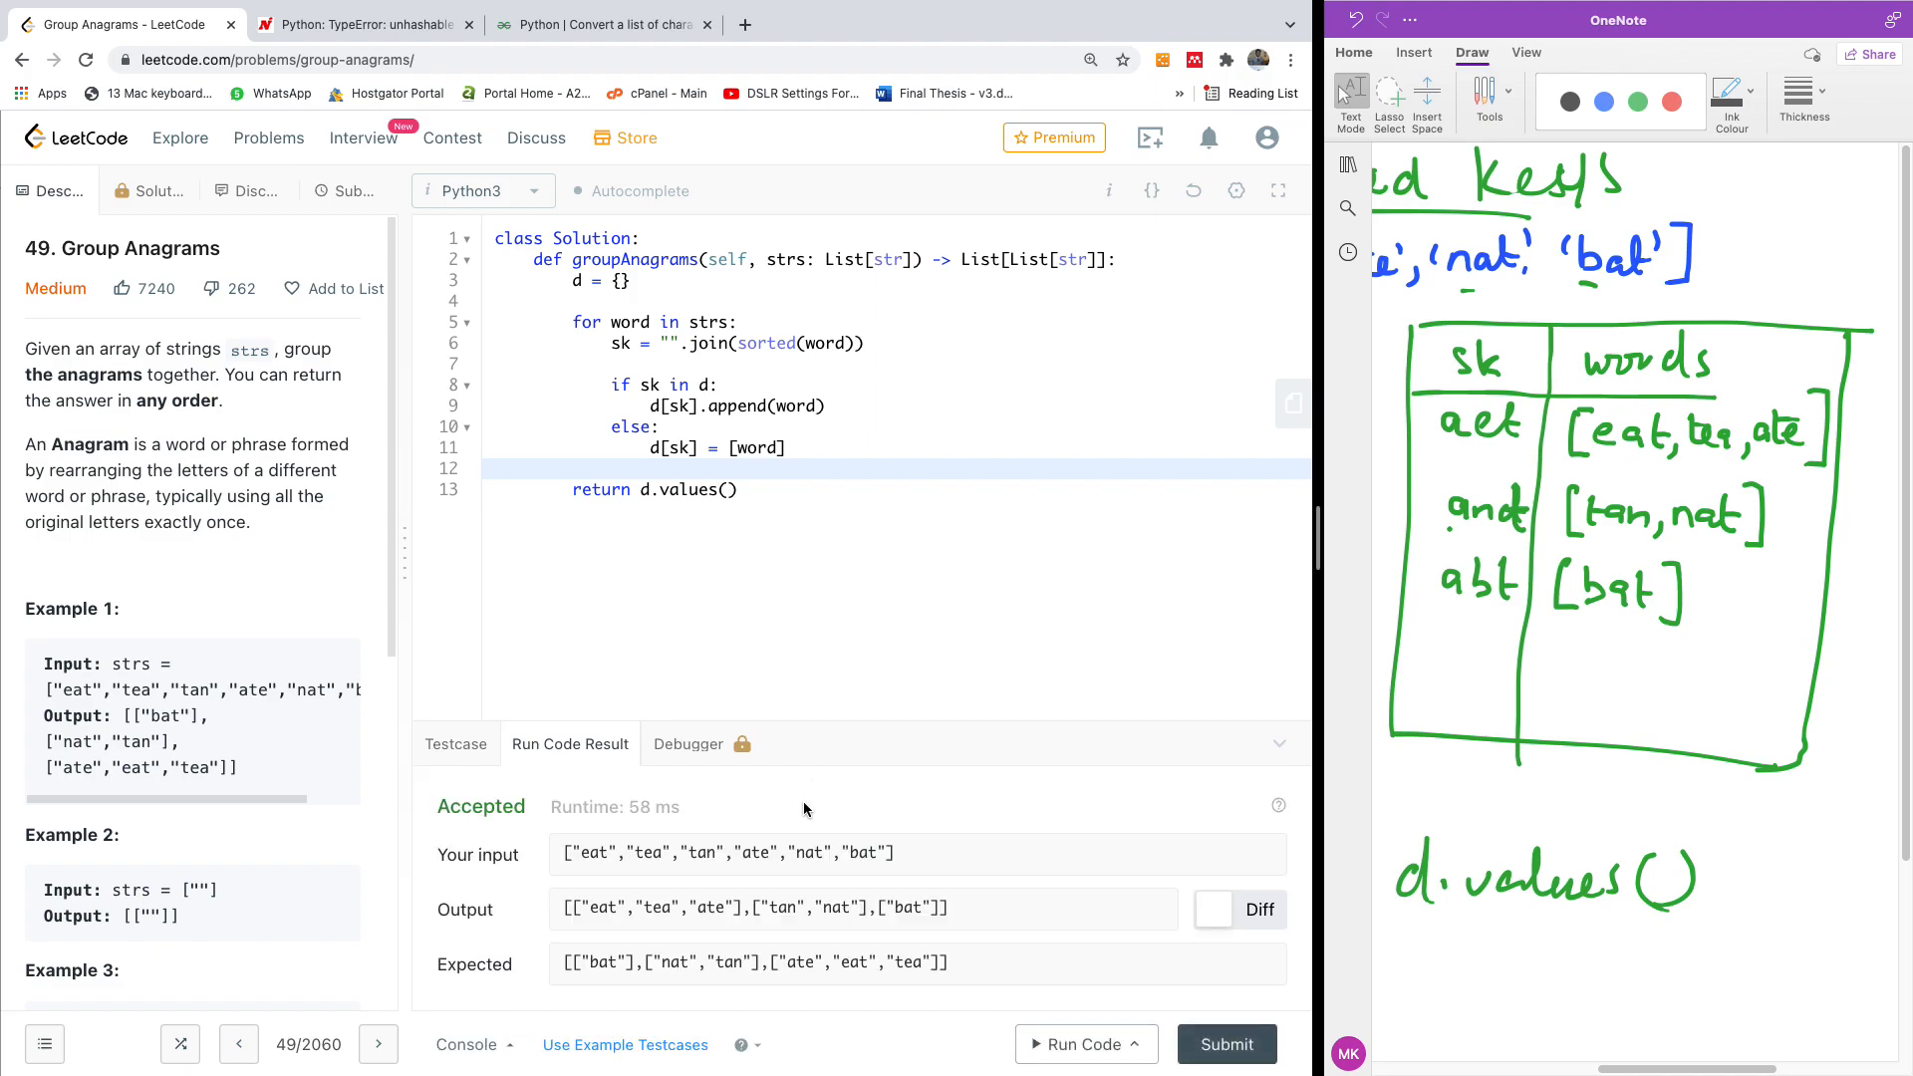
mouse_move(724, 1026)
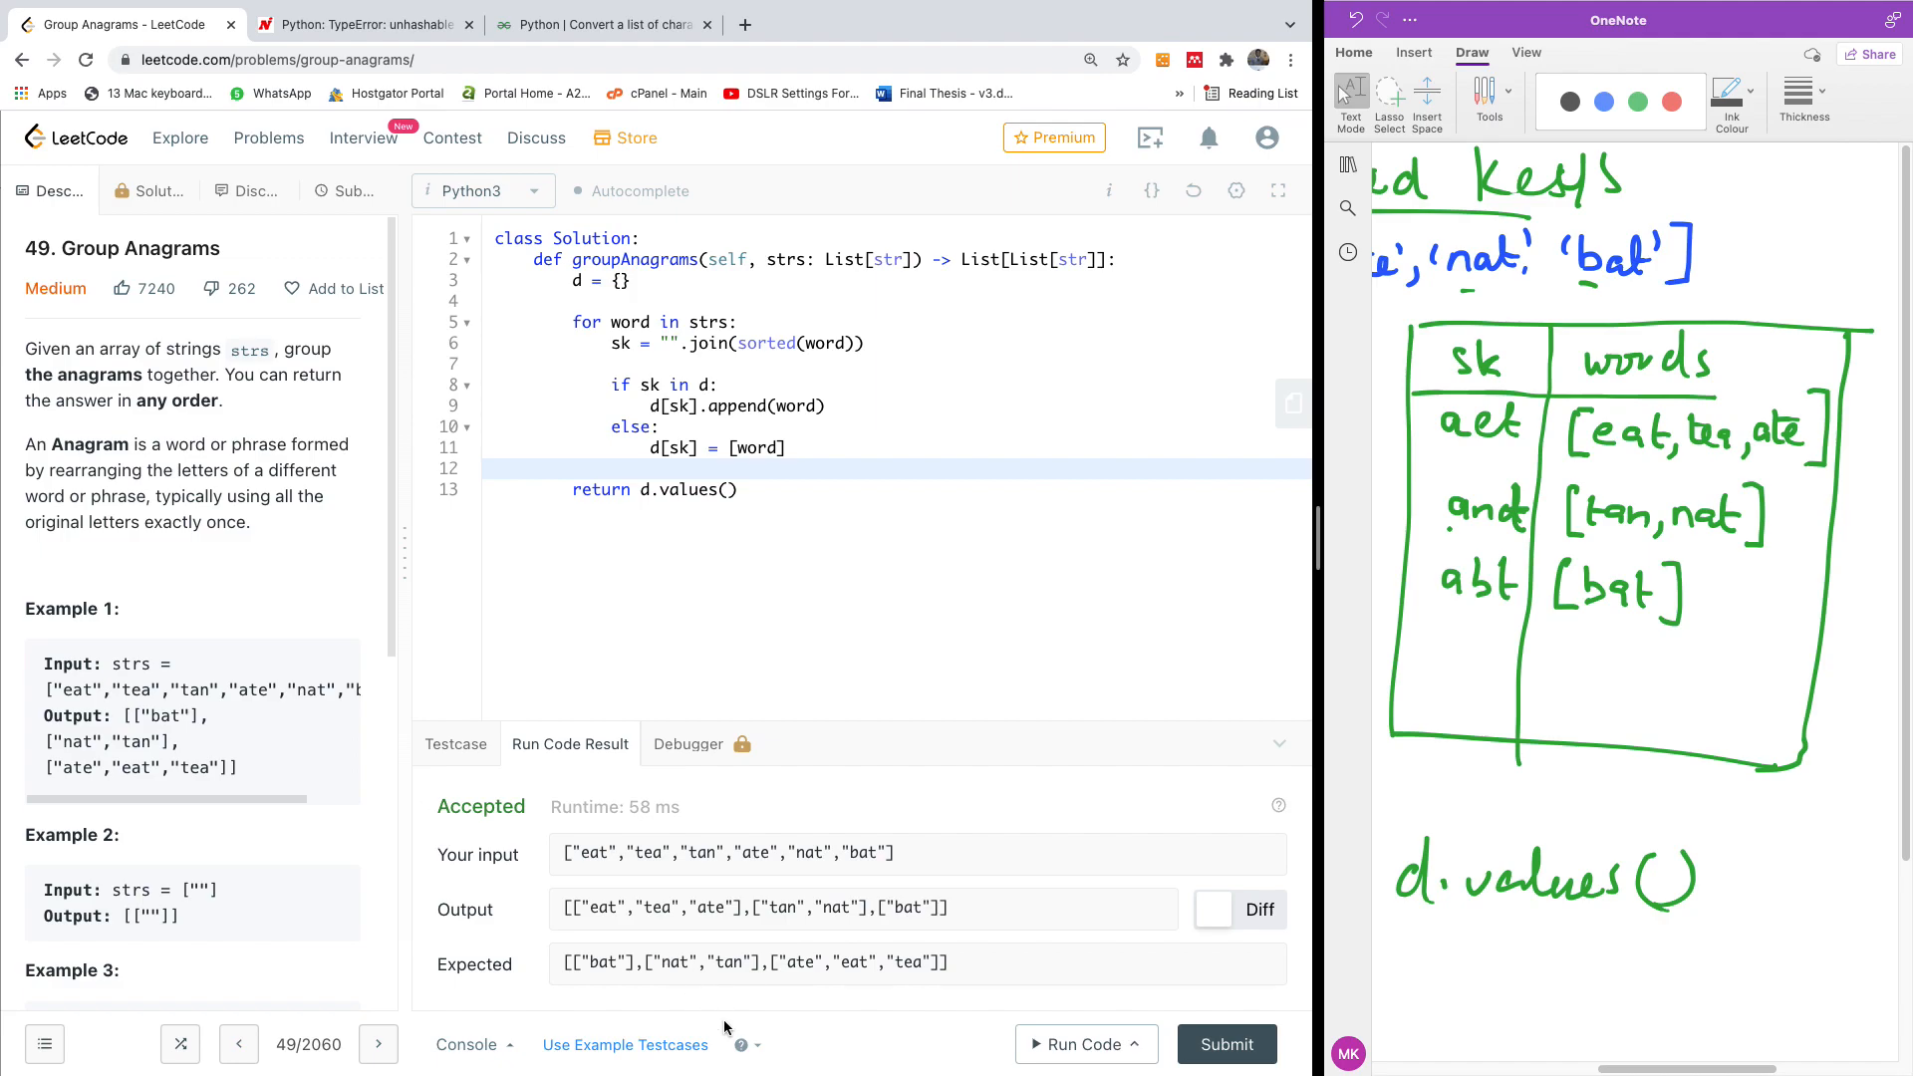
mouse_move(1225, 1044)
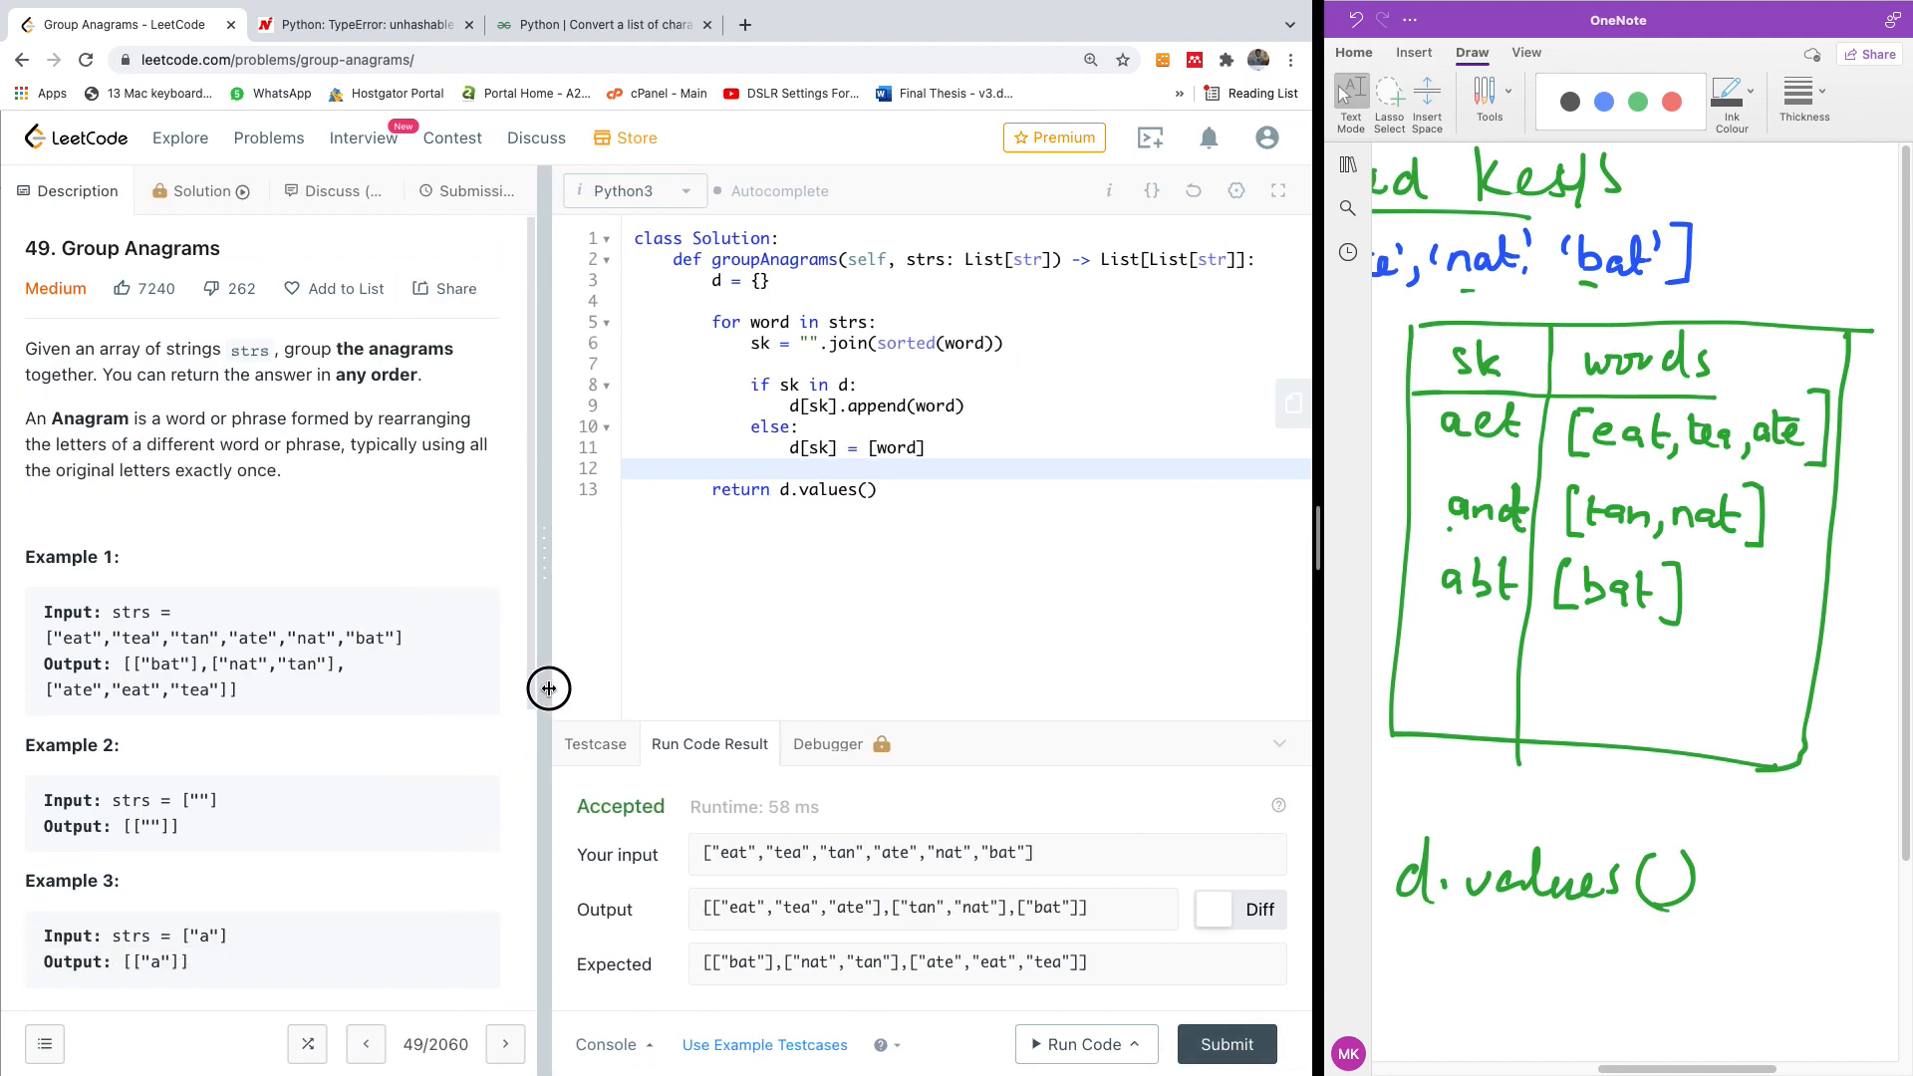
Submit the solution, getting Success at 84 ms, beating 99.39% of Python3.
left_click(1226, 1042)
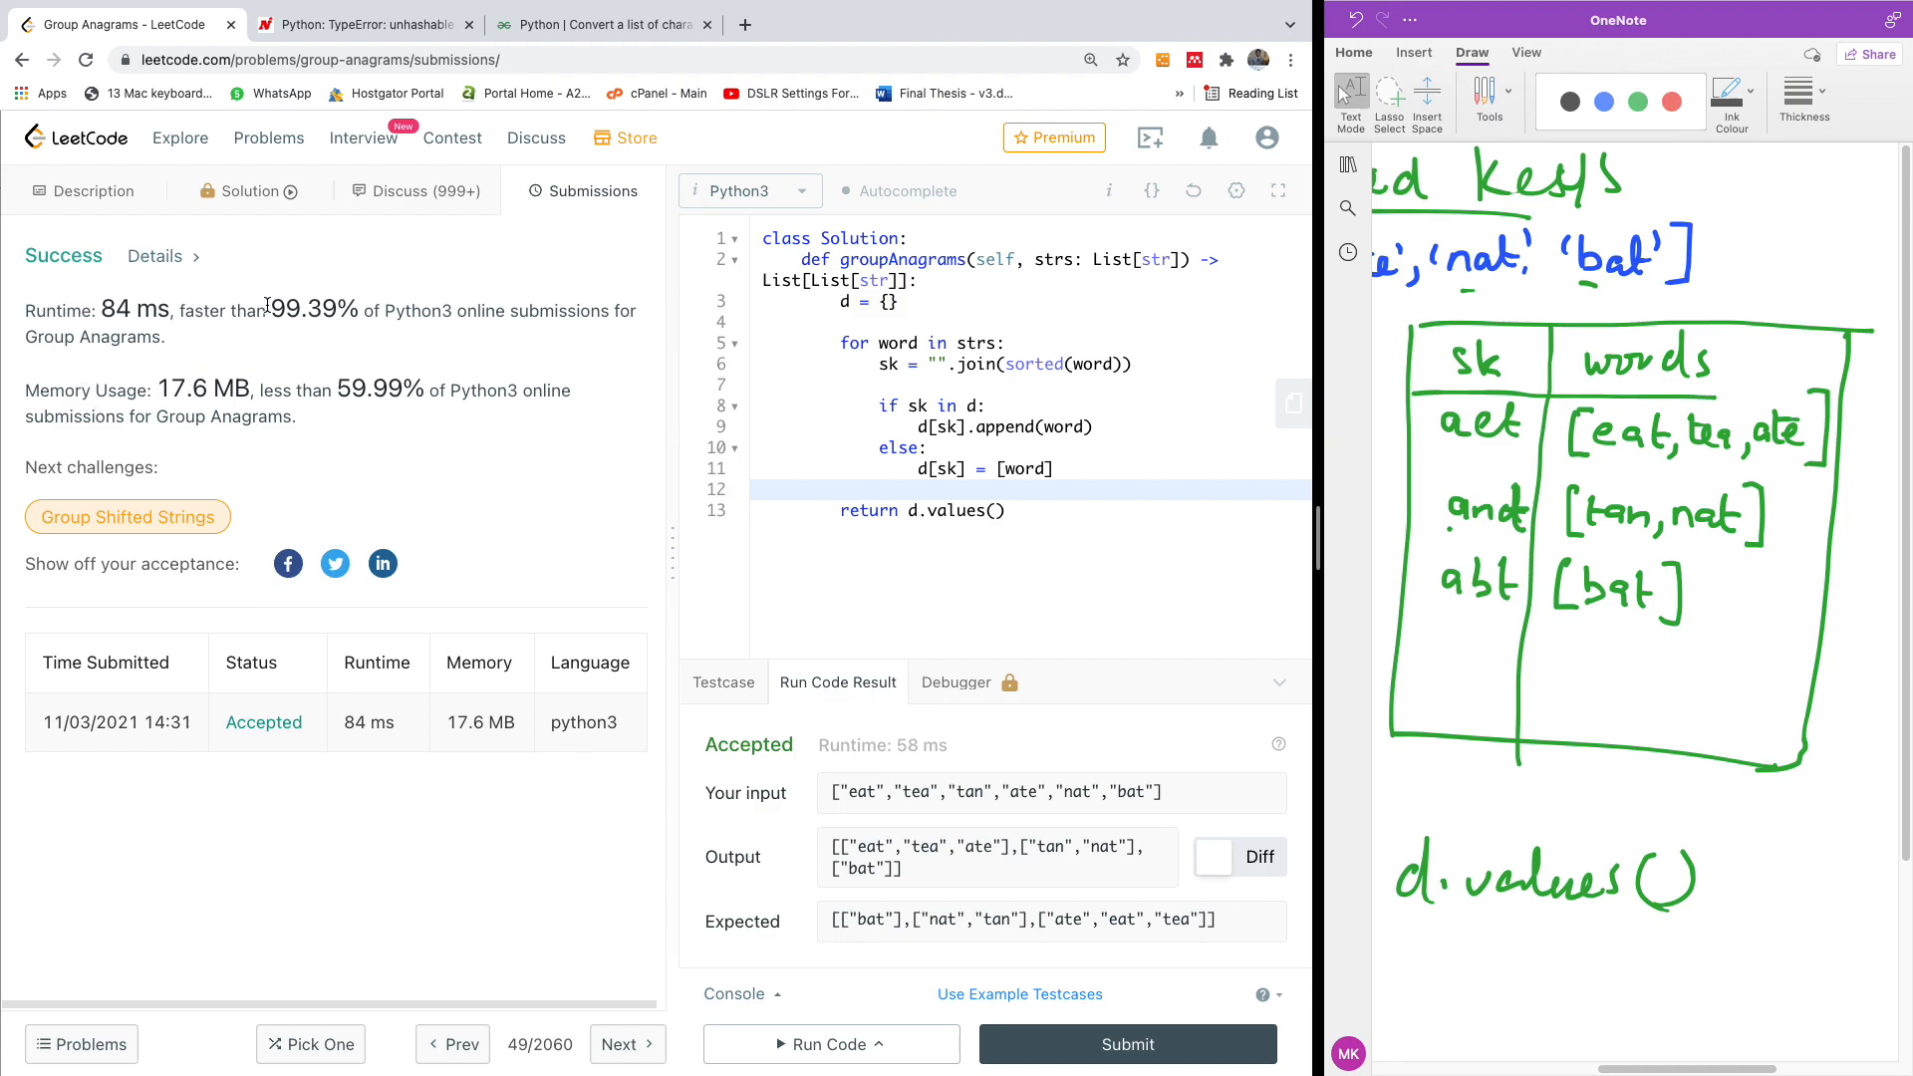
mouse_move(327, 357)
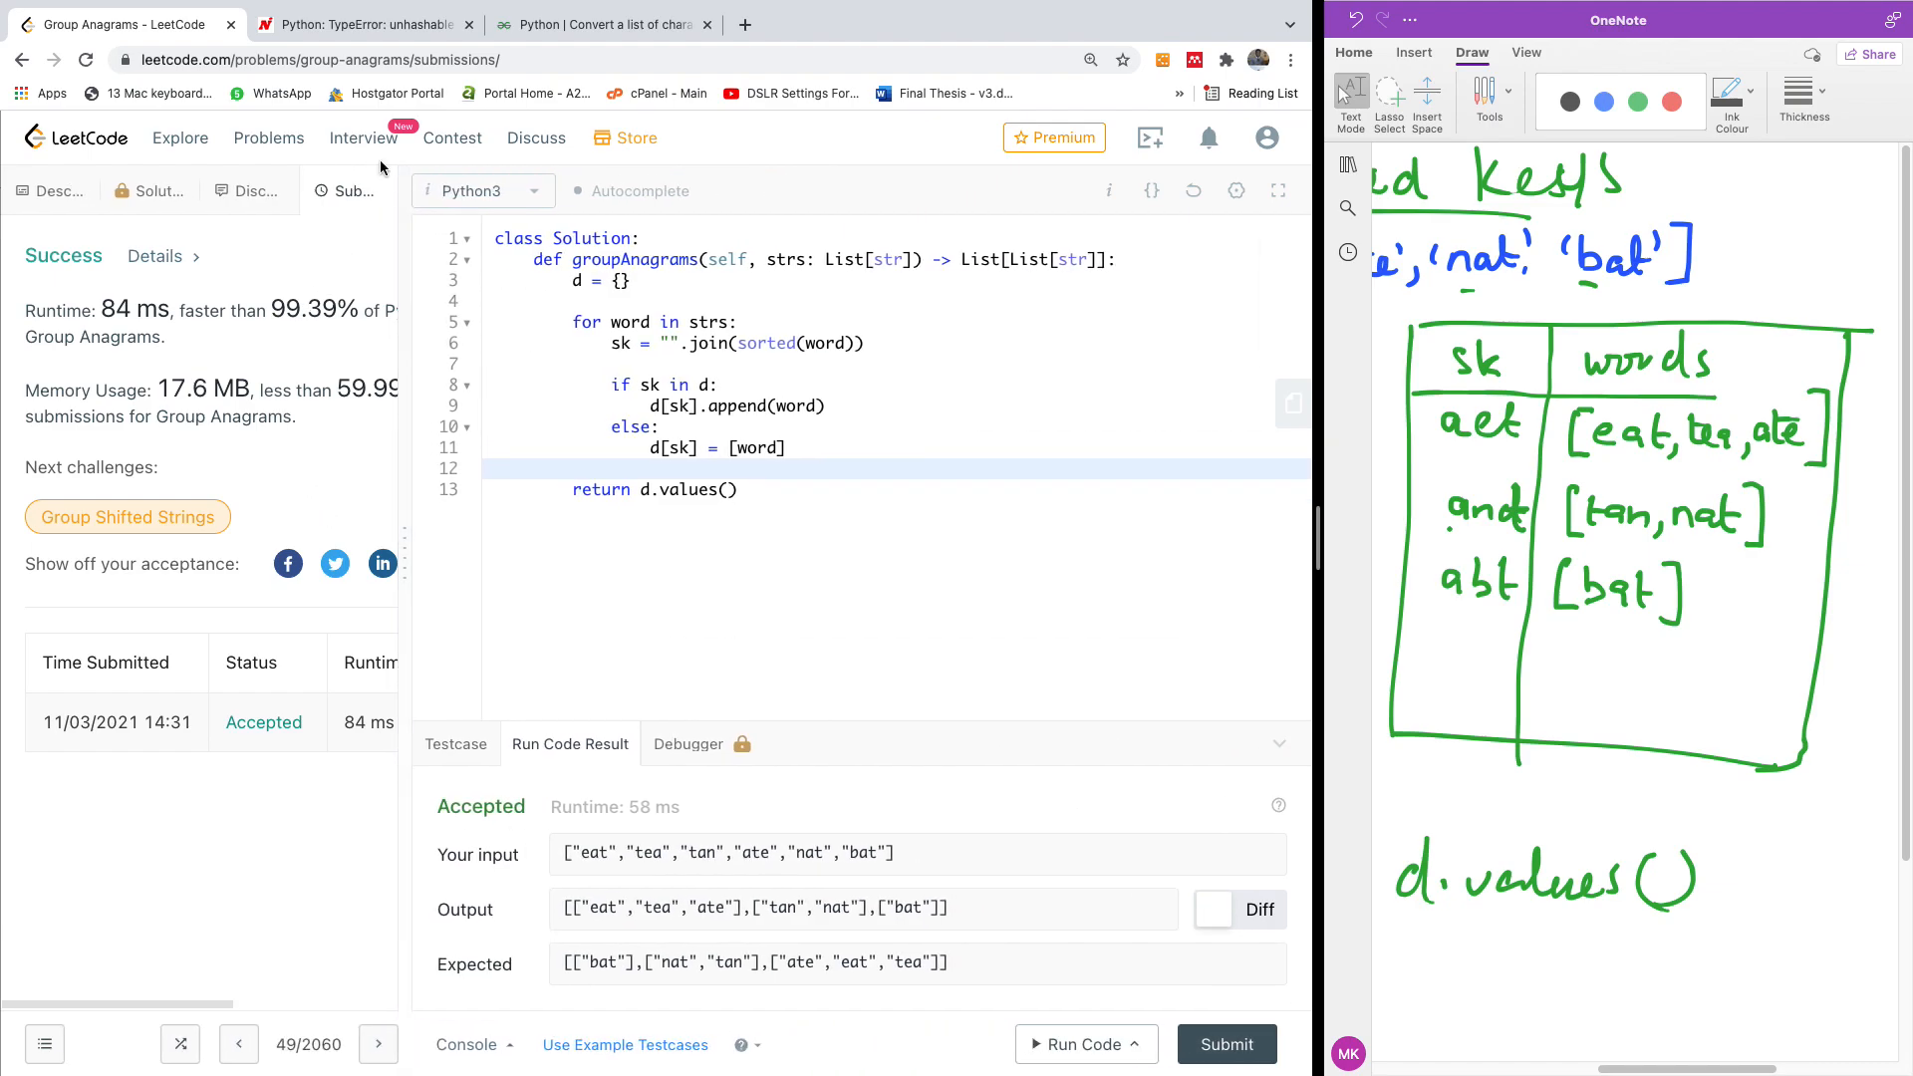
mouse_move(709, 24)
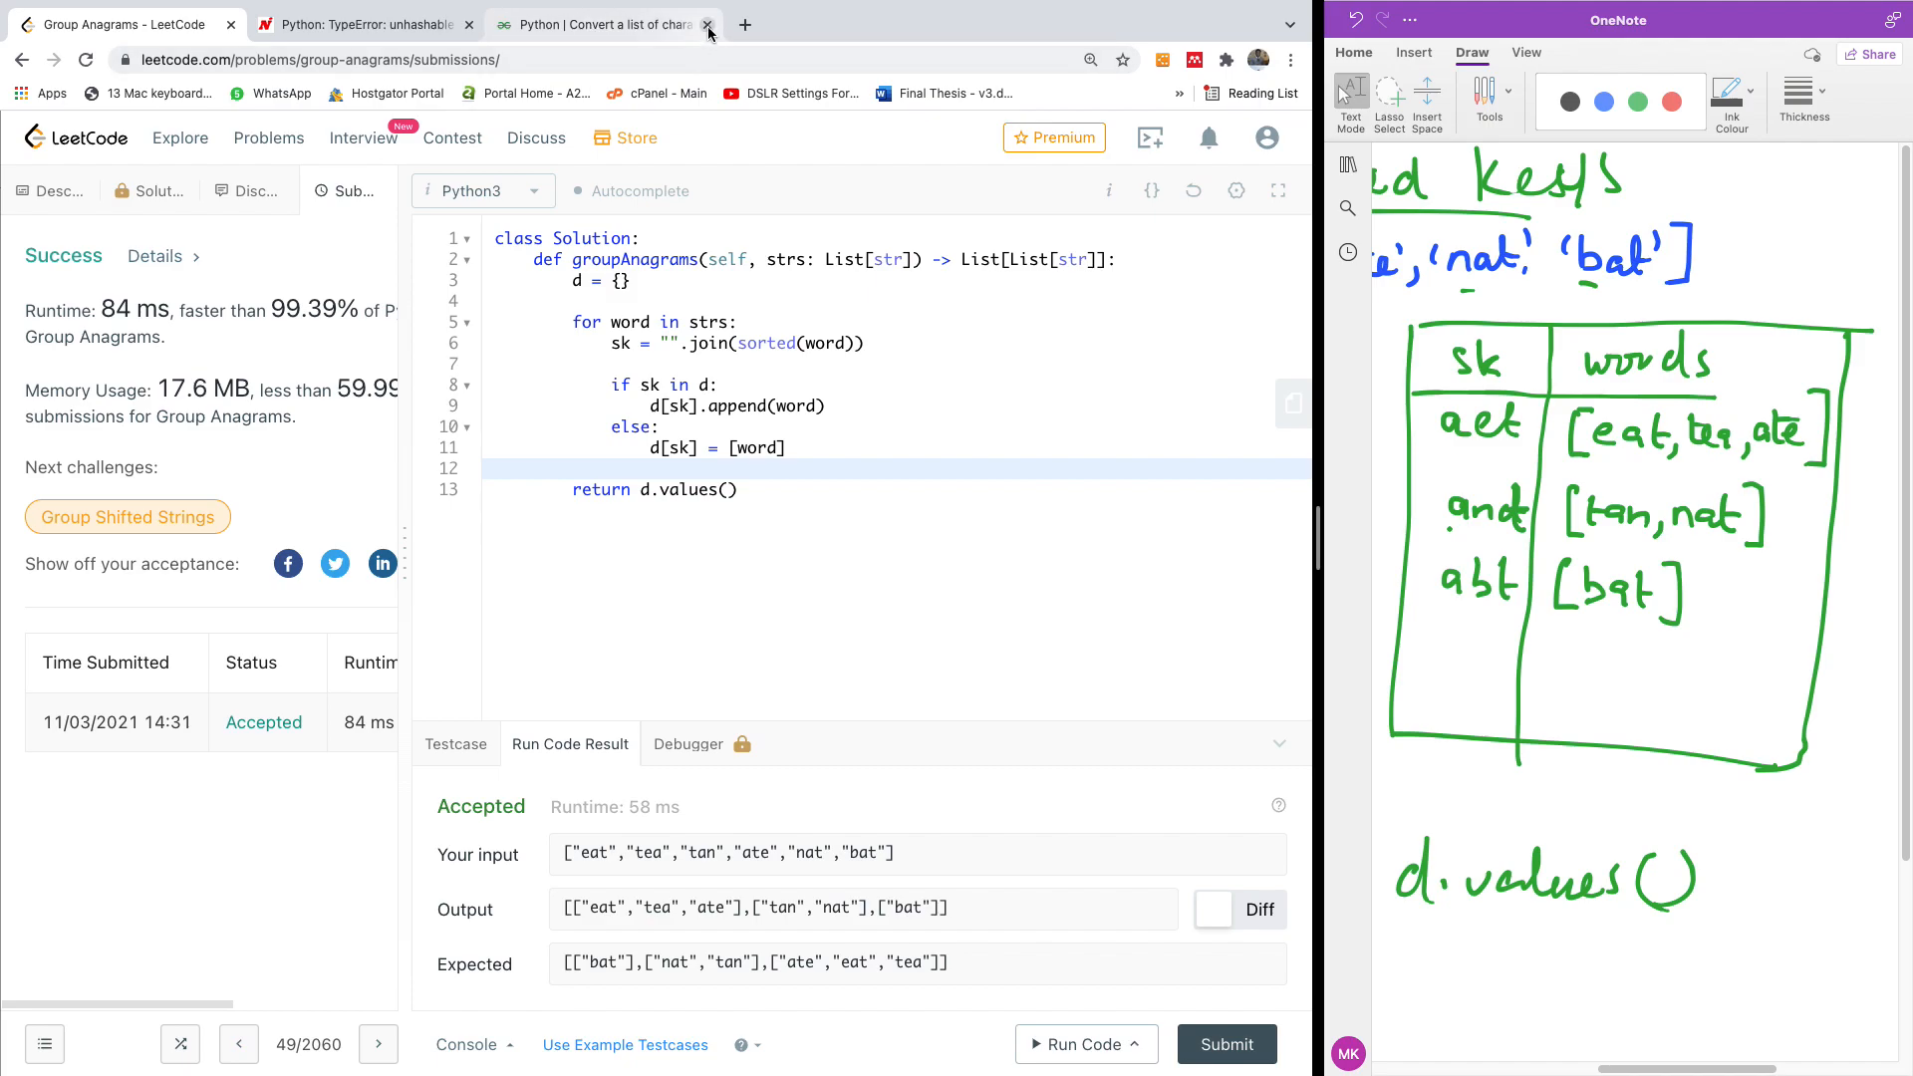